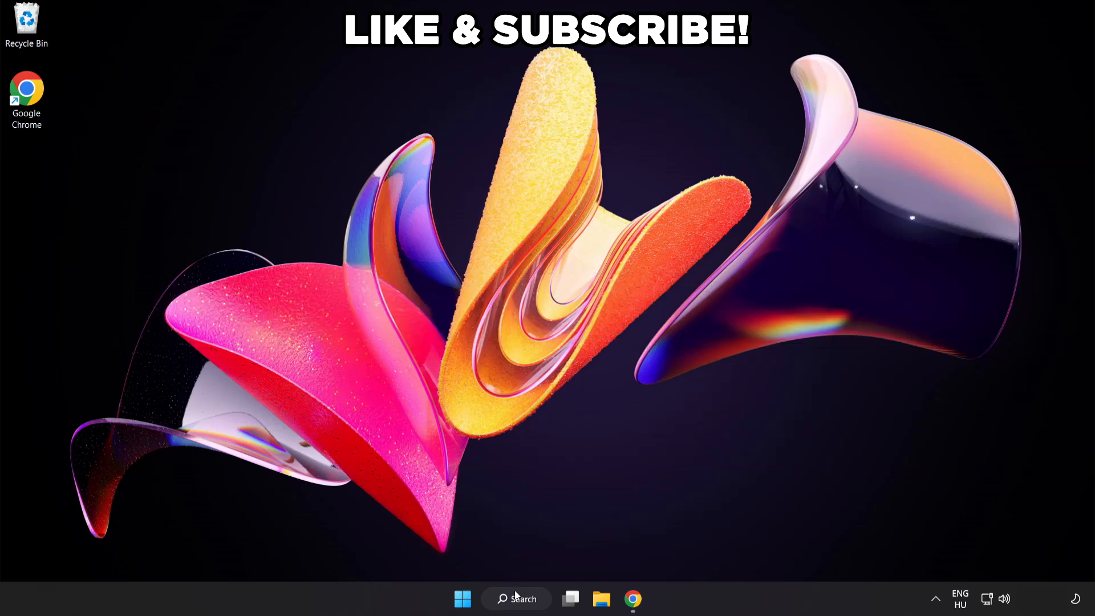
# - Find Power Options via 'edit power plan', select High performance, then close the window
pyautogui.click(517, 598)
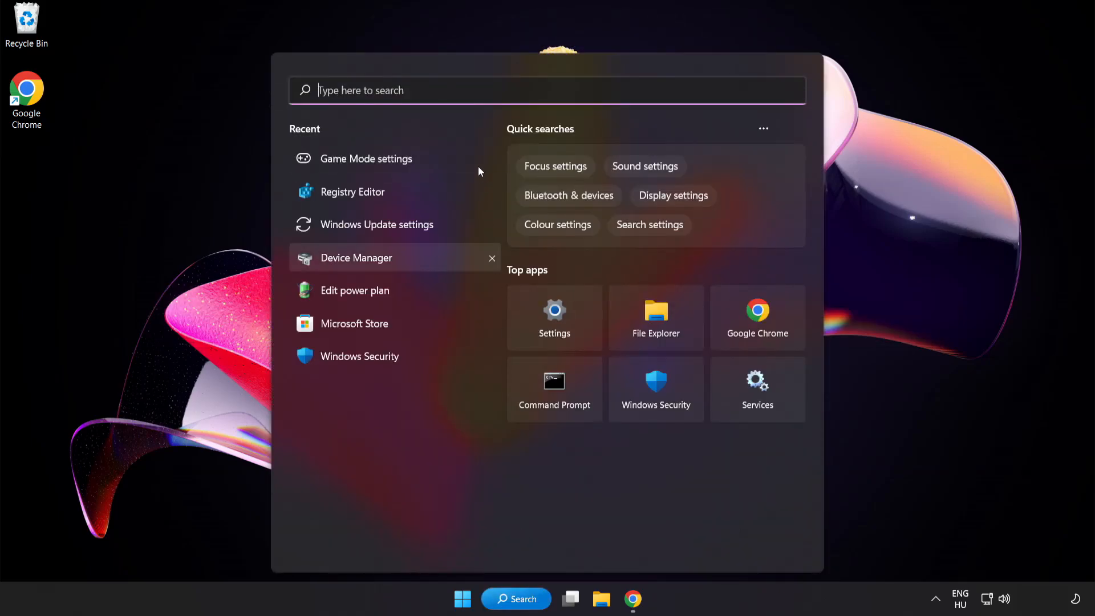
pyautogui.write('edit power plan')
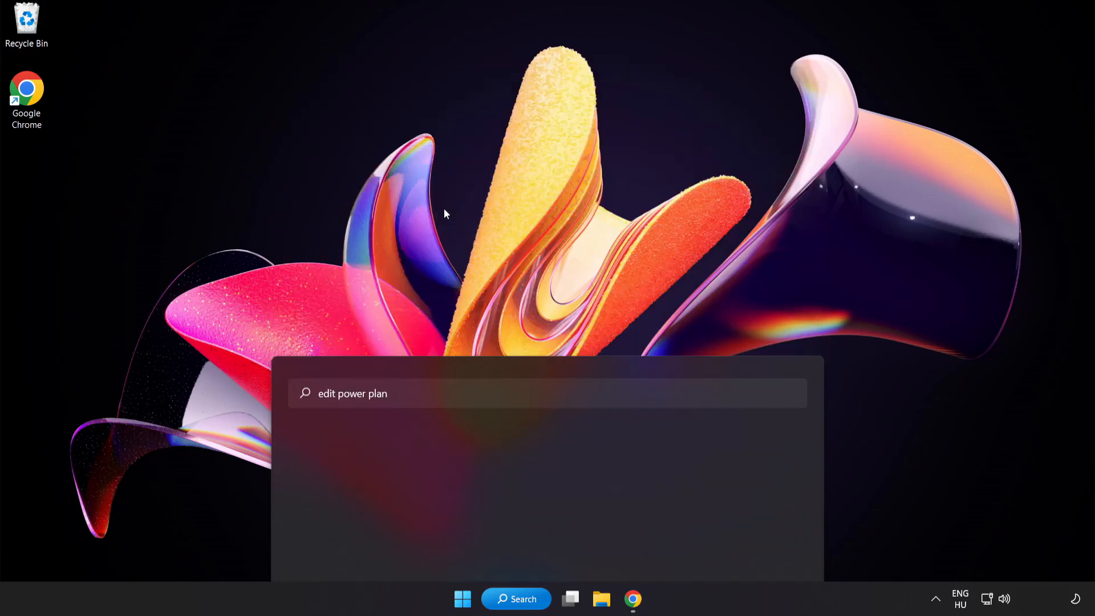
pyautogui.press('enter')
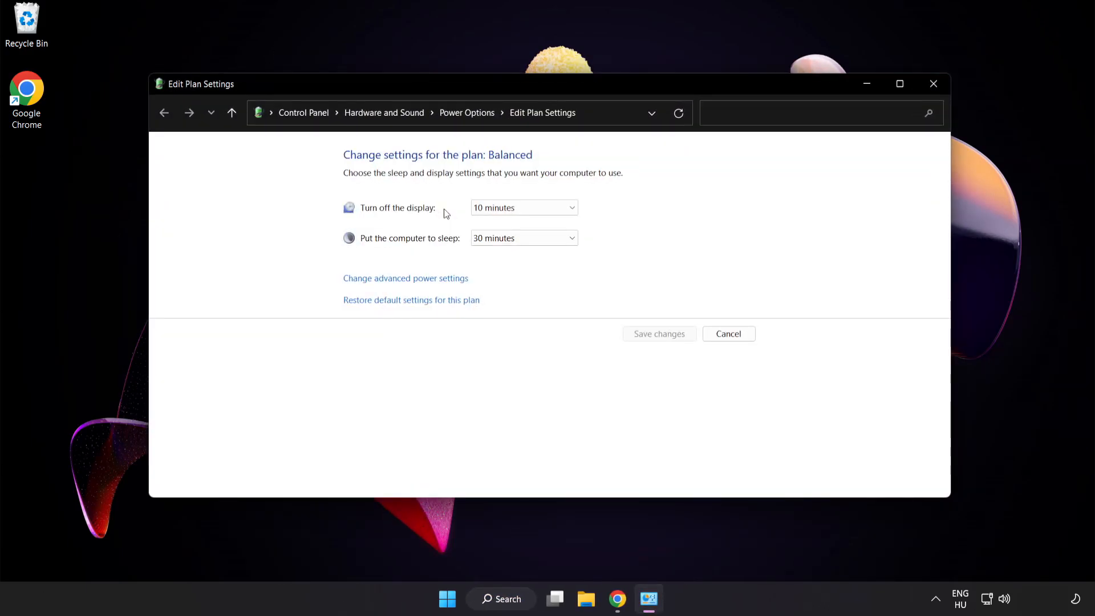
pyautogui.moveTo(467, 113)
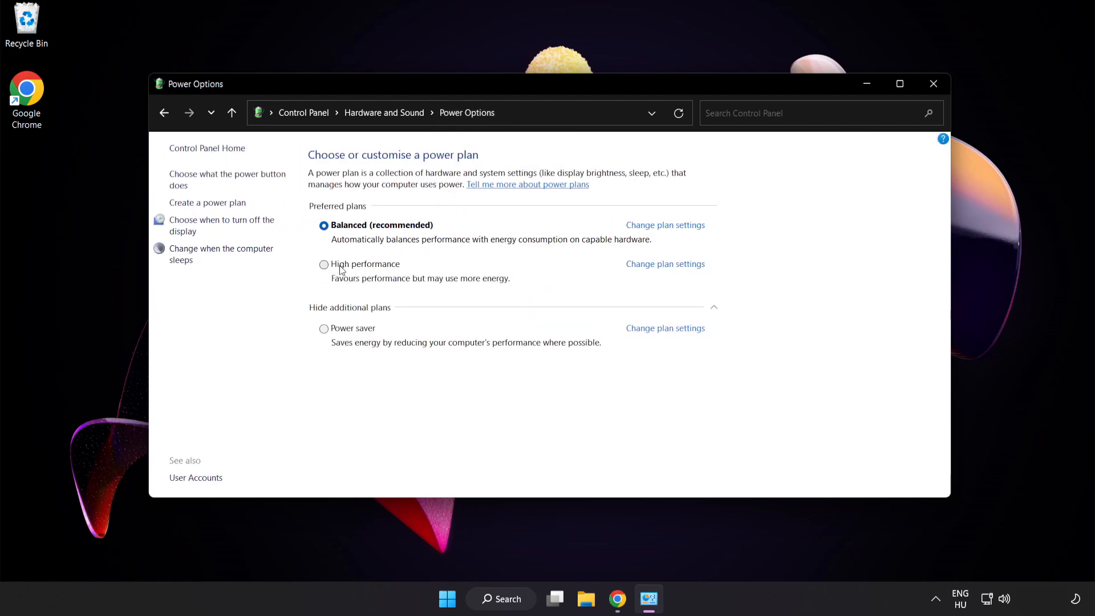
pyautogui.moveTo(364, 271)
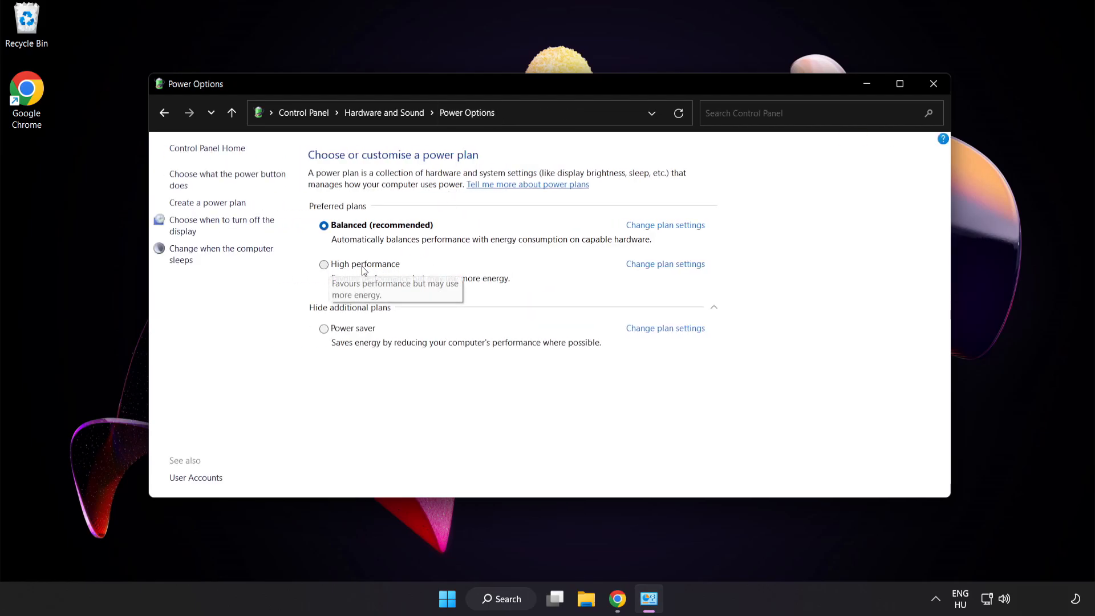
pyautogui.click(323, 264)
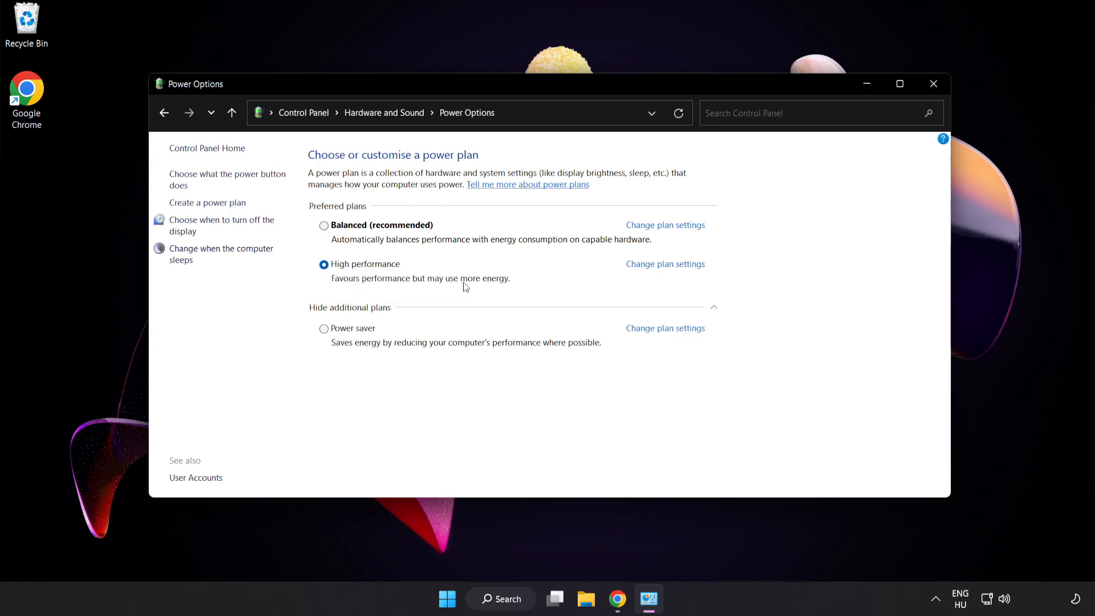
pyautogui.moveTo(933, 83)
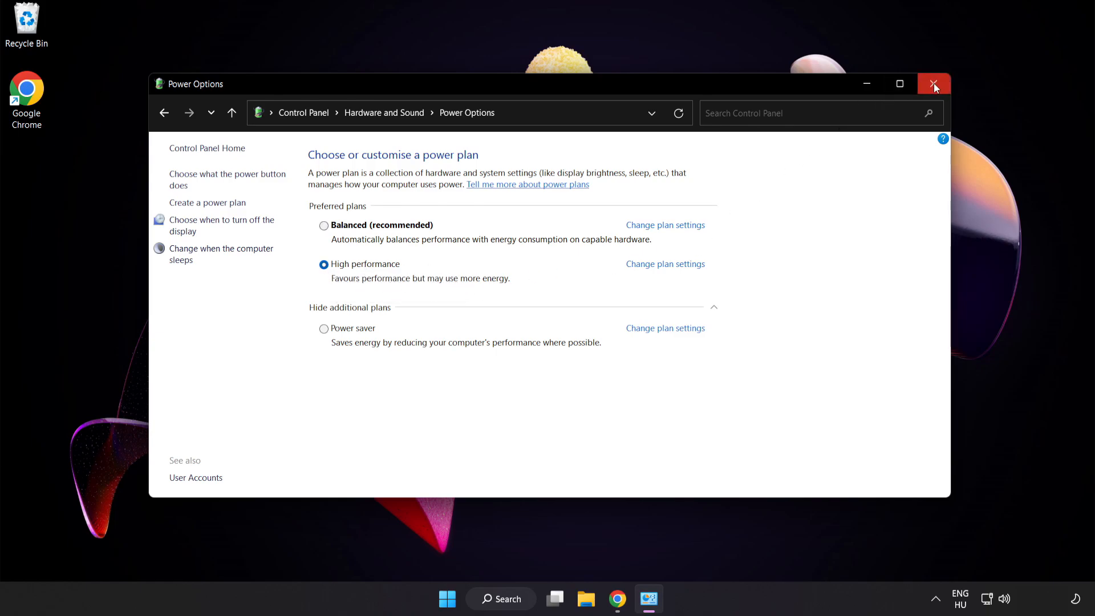
pyautogui.moveTo(935, 84)
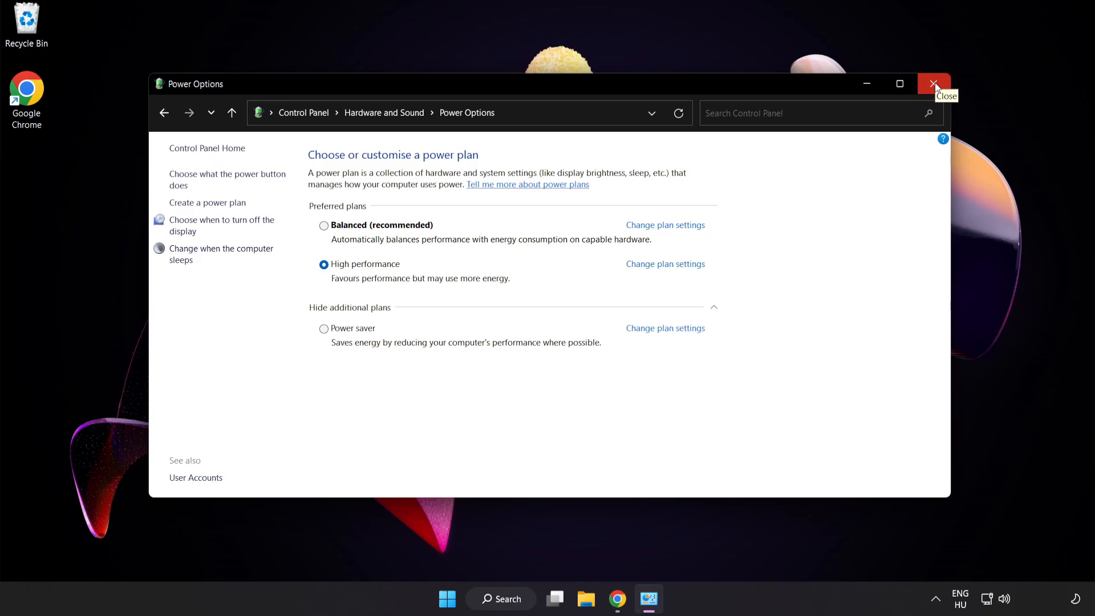
pyautogui.click(933, 84)
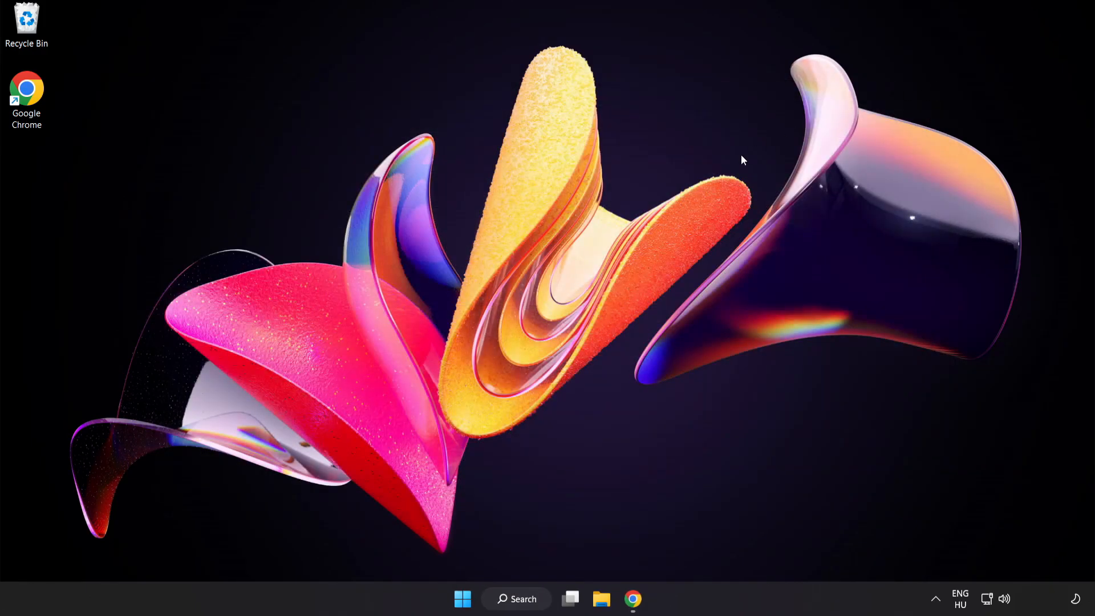
pyautogui.moveTo(529, 603)
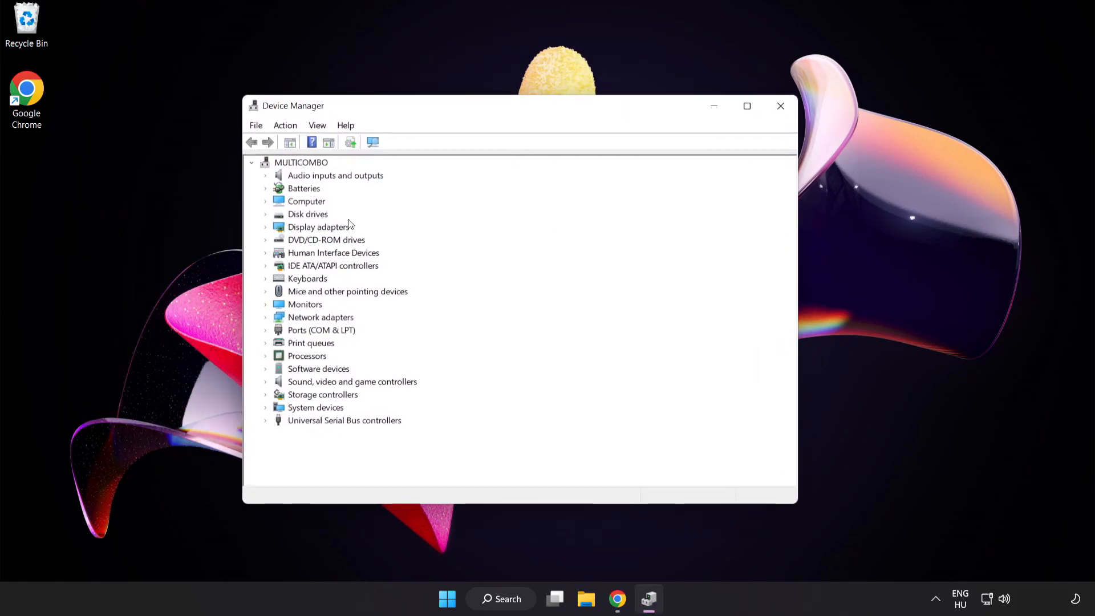
pyautogui.click(318, 226)
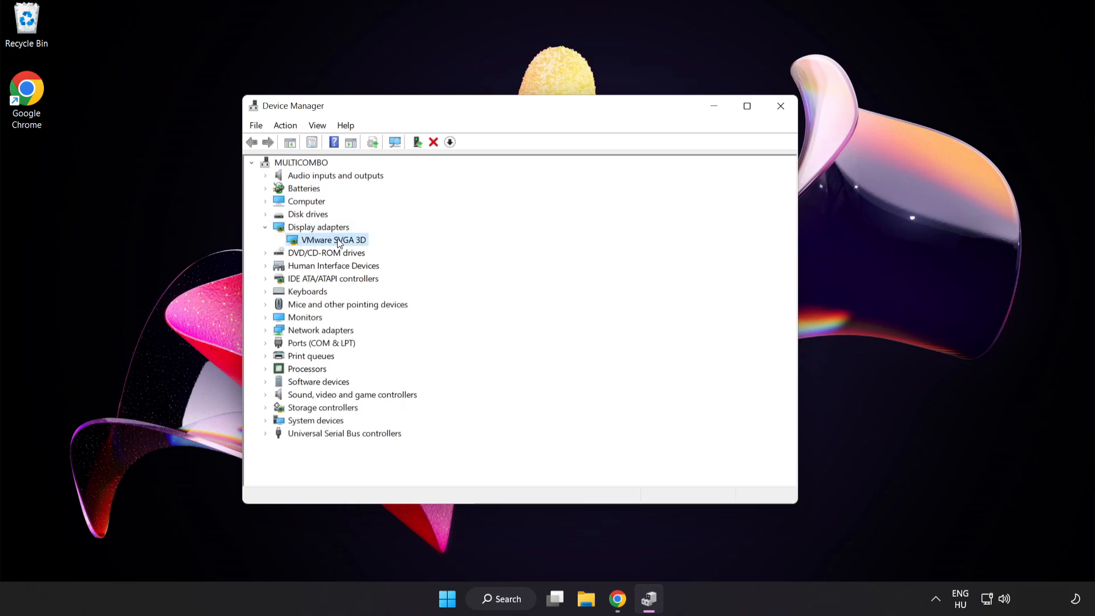
pyautogui.moveTo(357, 247)
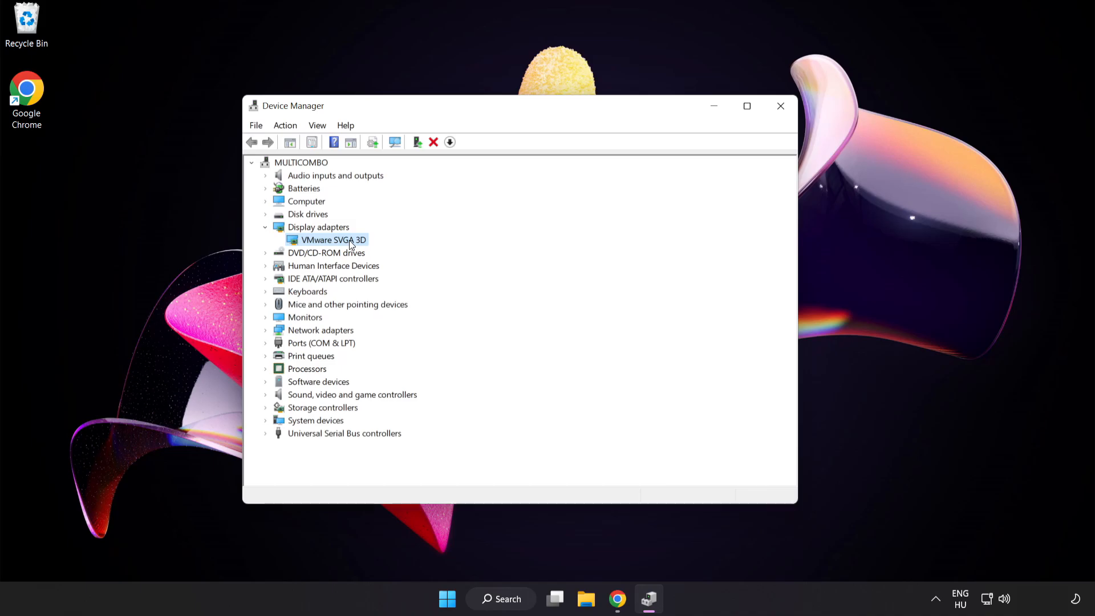
pyautogui.rightClick(333, 240)
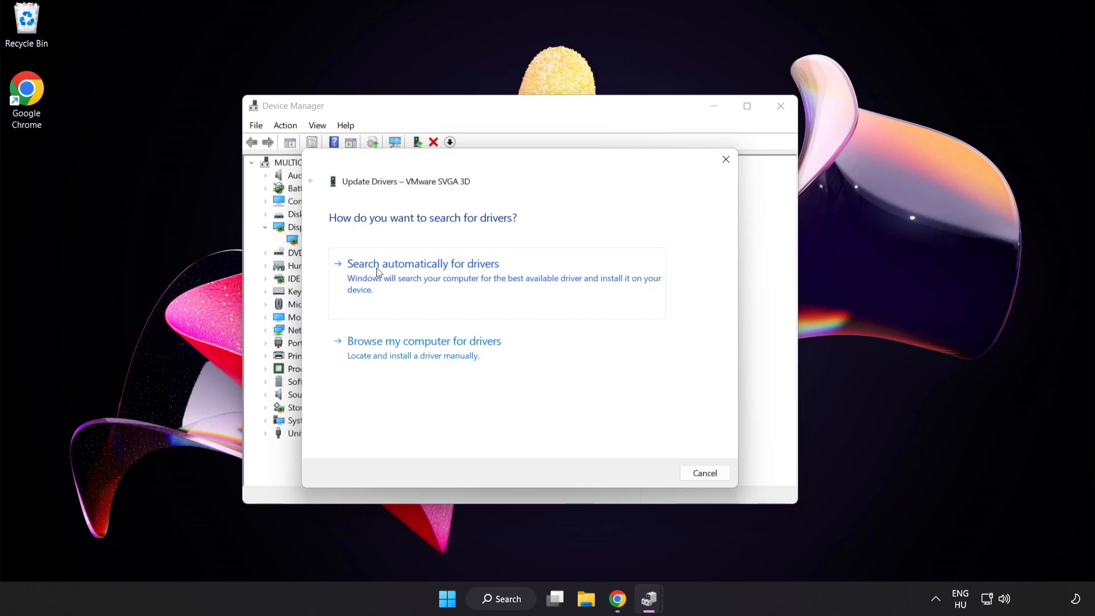
pyautogui.click(423, 264)
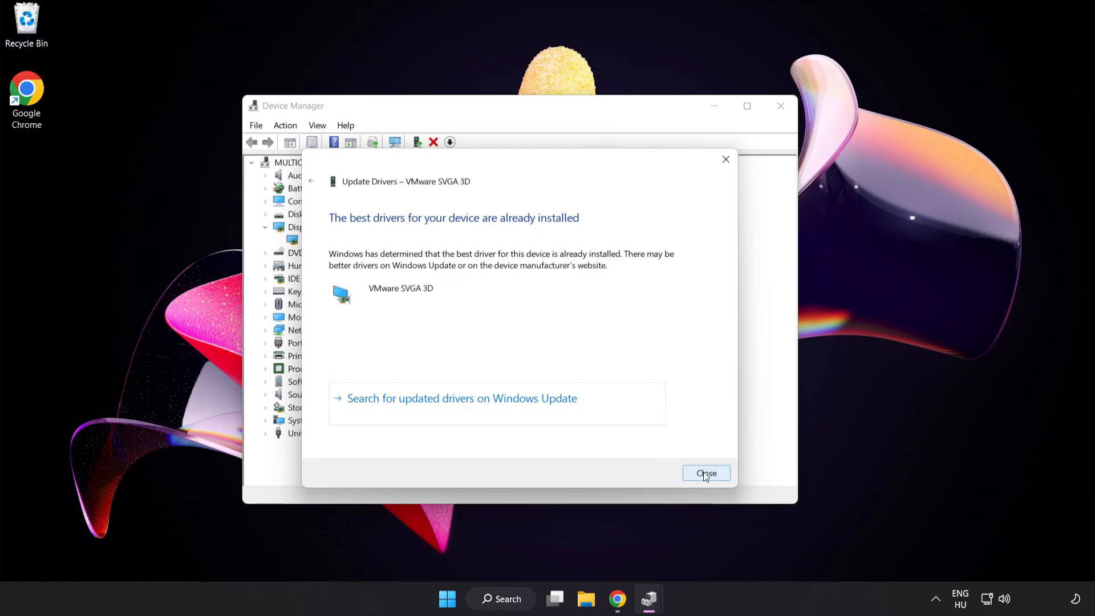
pyautogui.click(705, 474)
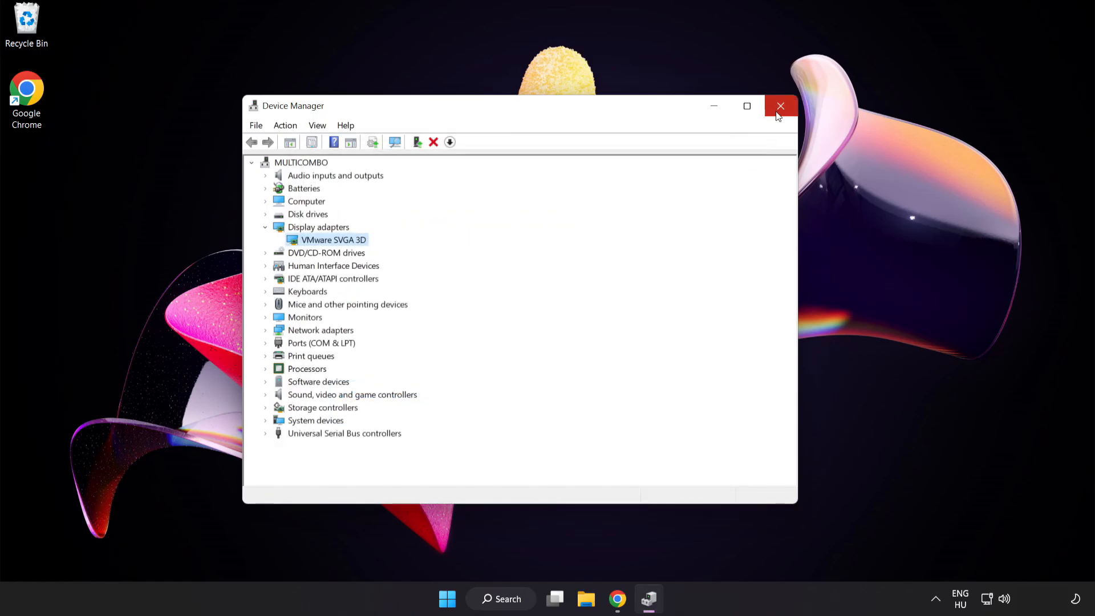
pyautogui.click(781, 105)
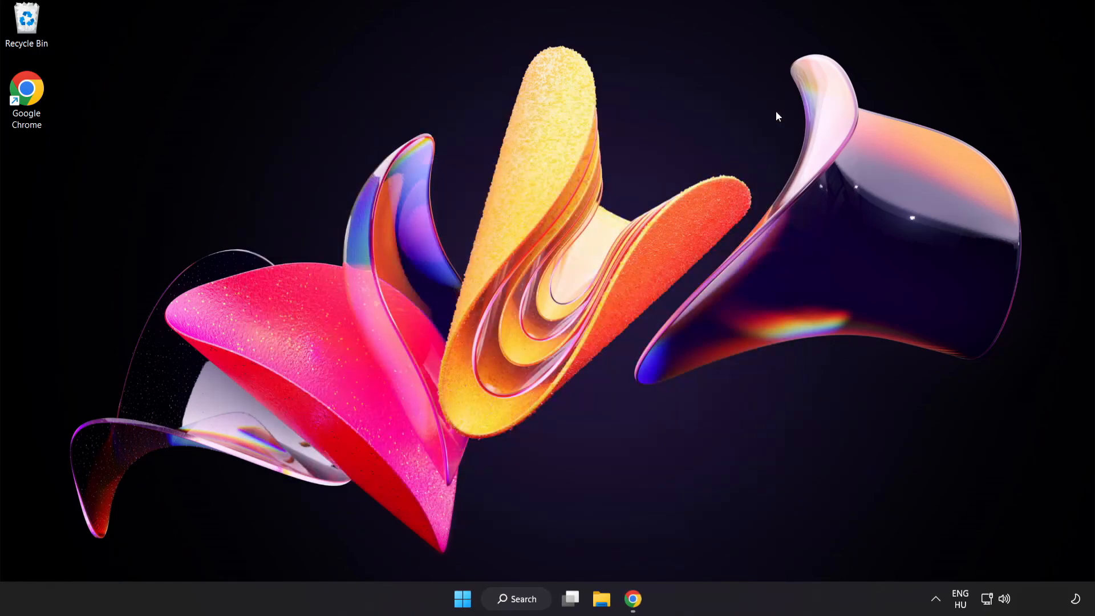
pyautogui.moveTo(544, 563)
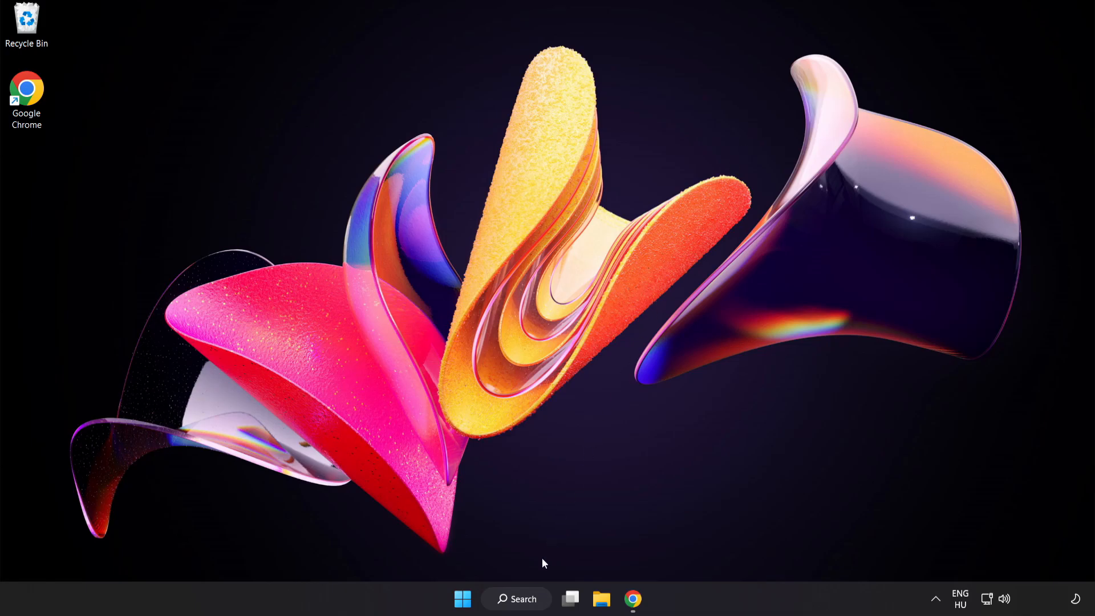
# - Open Game Mode settings via 'game mode settings' search and turn Game Mode on
pyautogui.click(516, 598)
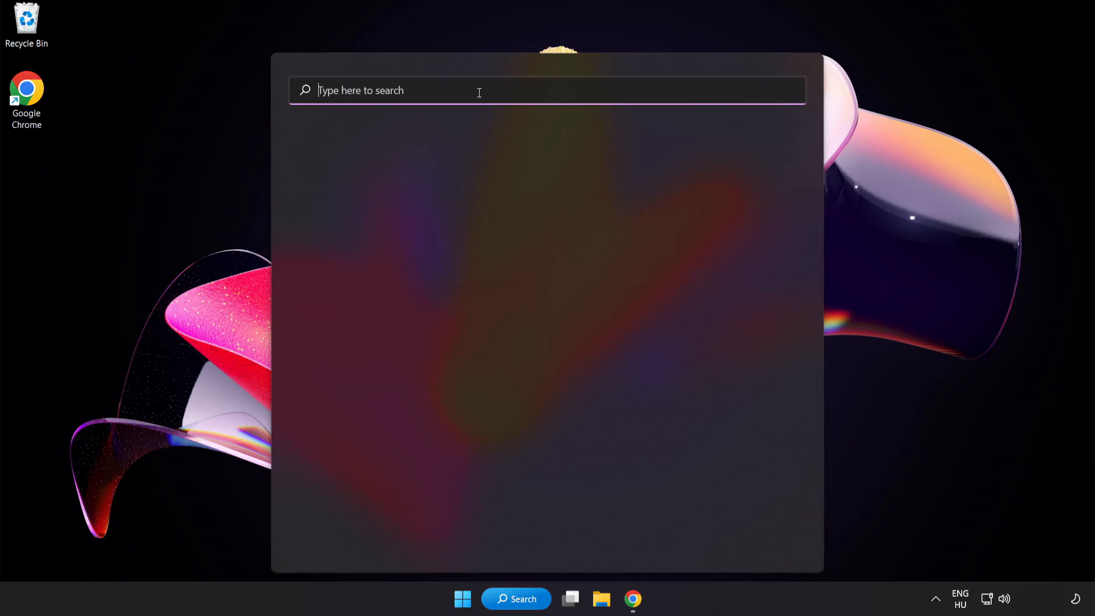
pyautogui.write('game mode settings')
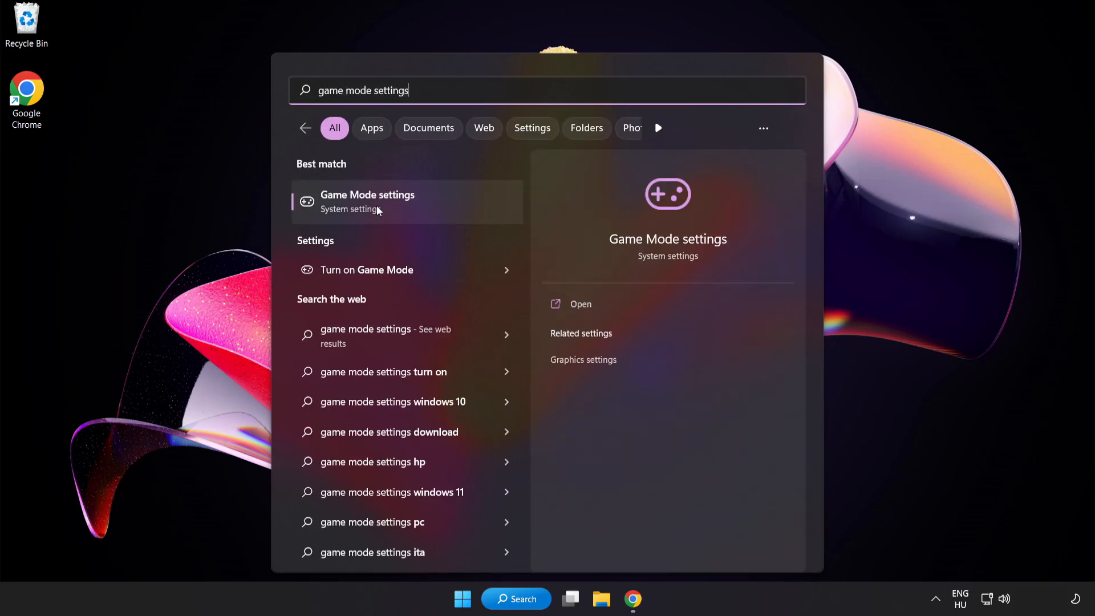
pyautogui.click(367, 202)
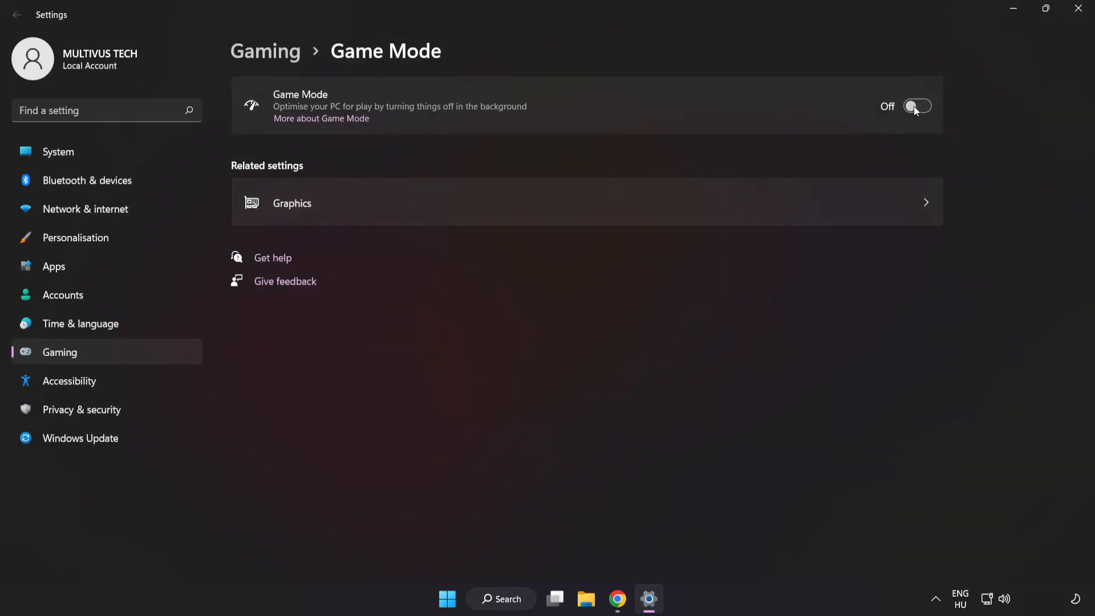
pyautogui.click(918, 107)
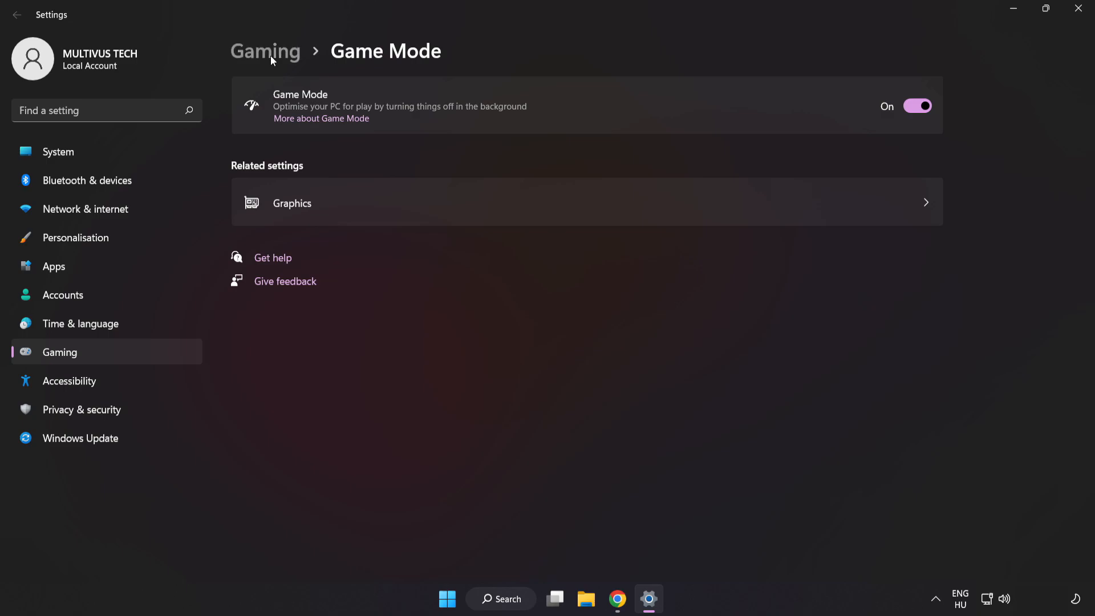
# - Turn off the controller button opening Xbox Game Bar and close Settings
pyautogui.click(265, 51)
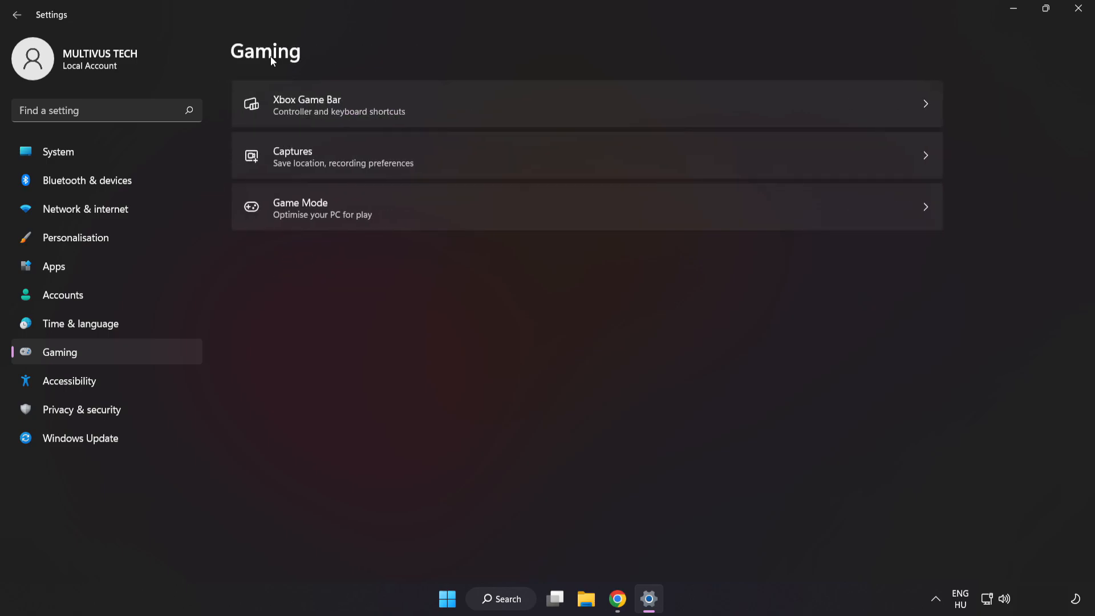
pyautogui.moveTo(351, 109)
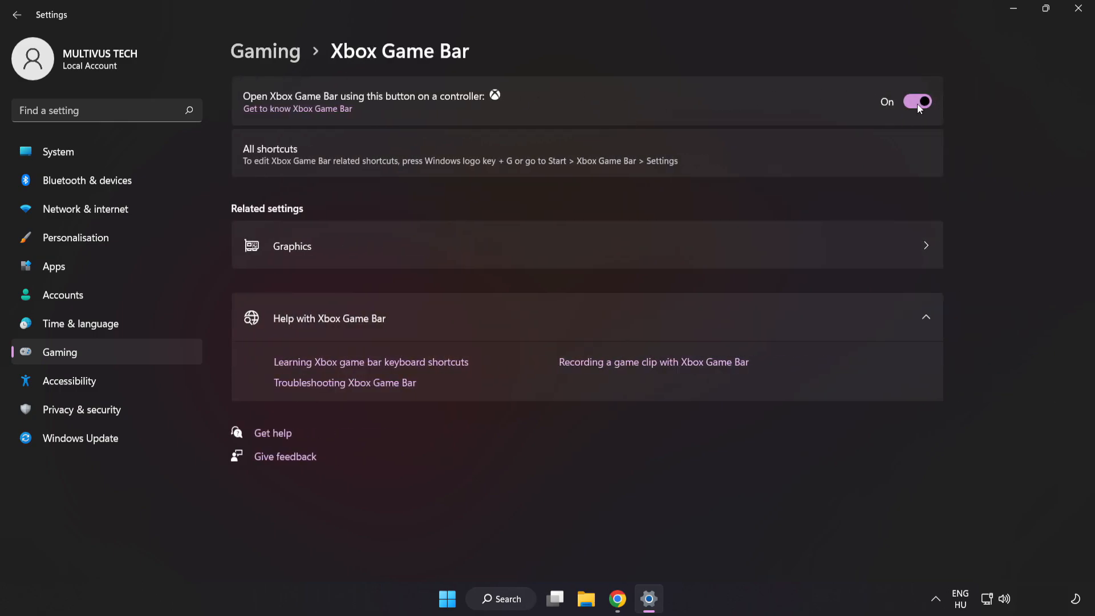
pyautogui.click(917, 102)
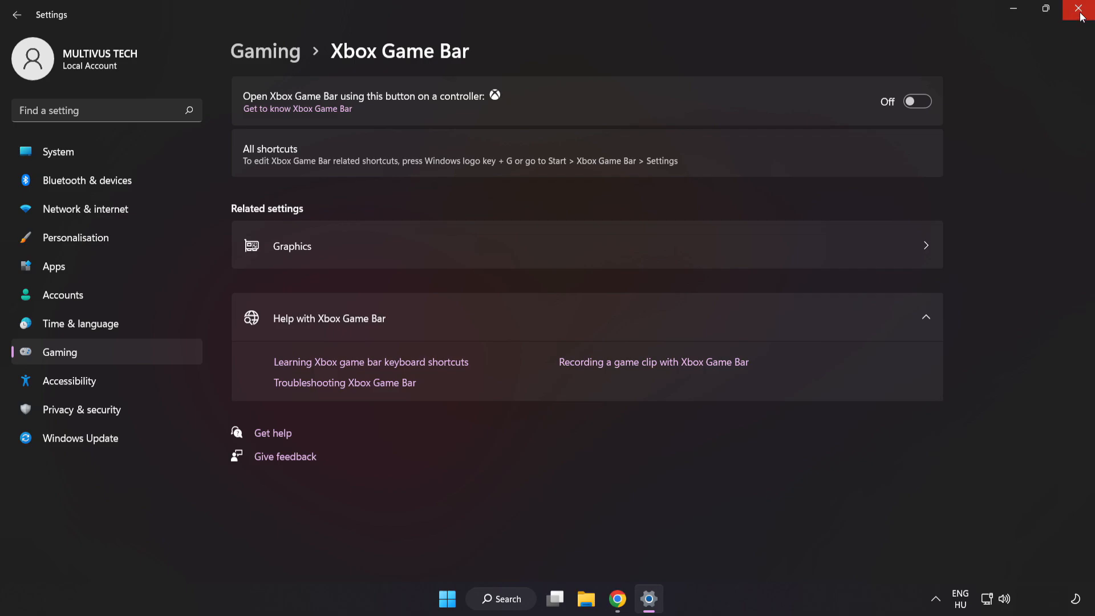
pyautogui.click(1082, 9)
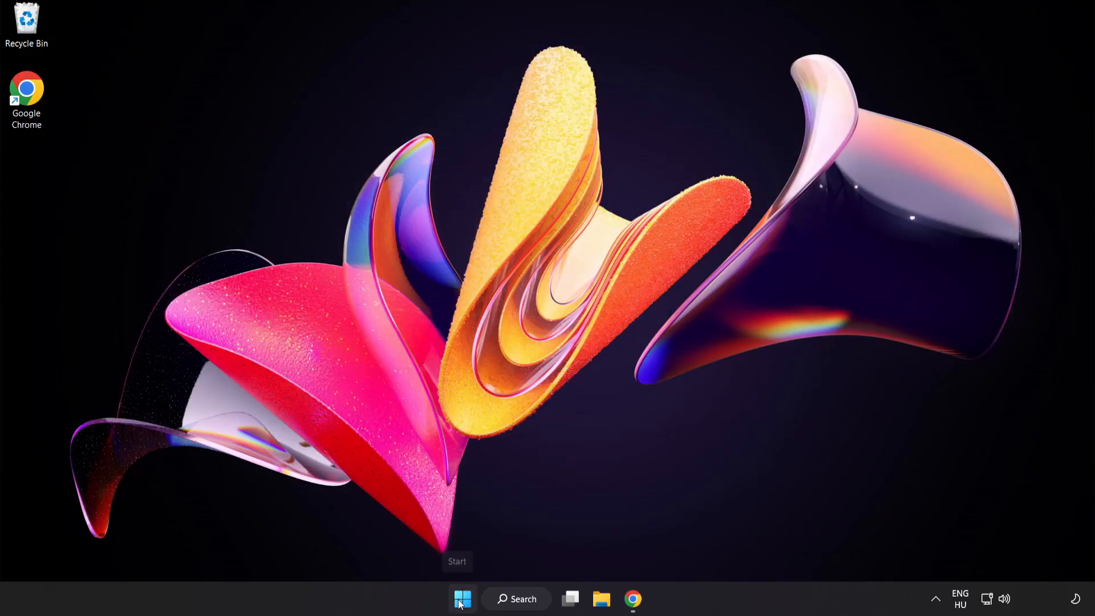
# - Open Task Manager from the Win+X menu and browse the Processes list
pyautogui.rightClick(461, 598)
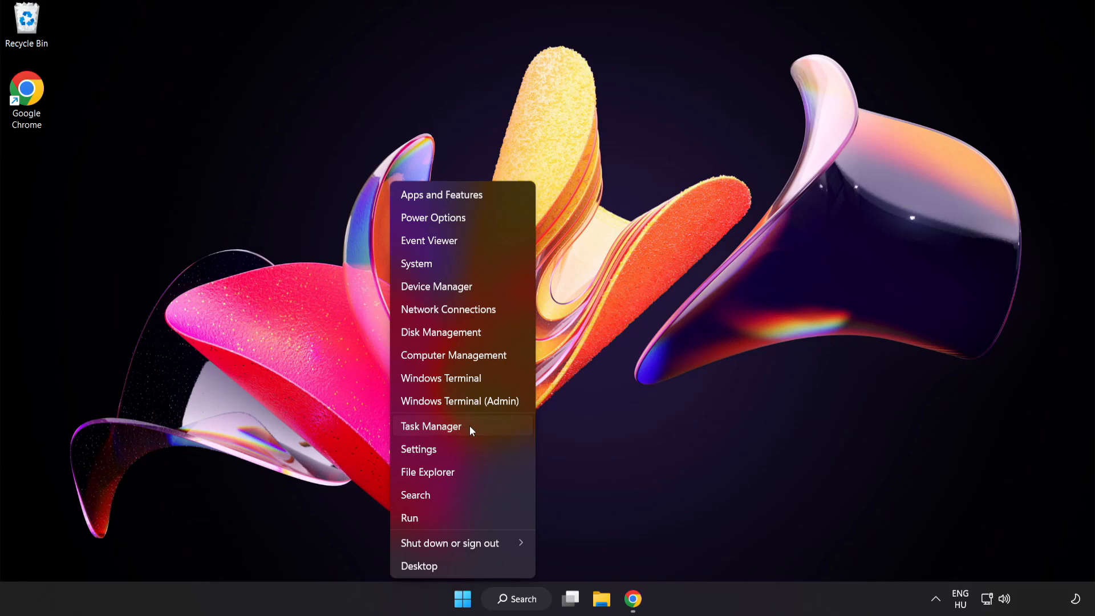
pyautogui.click(432, 426)
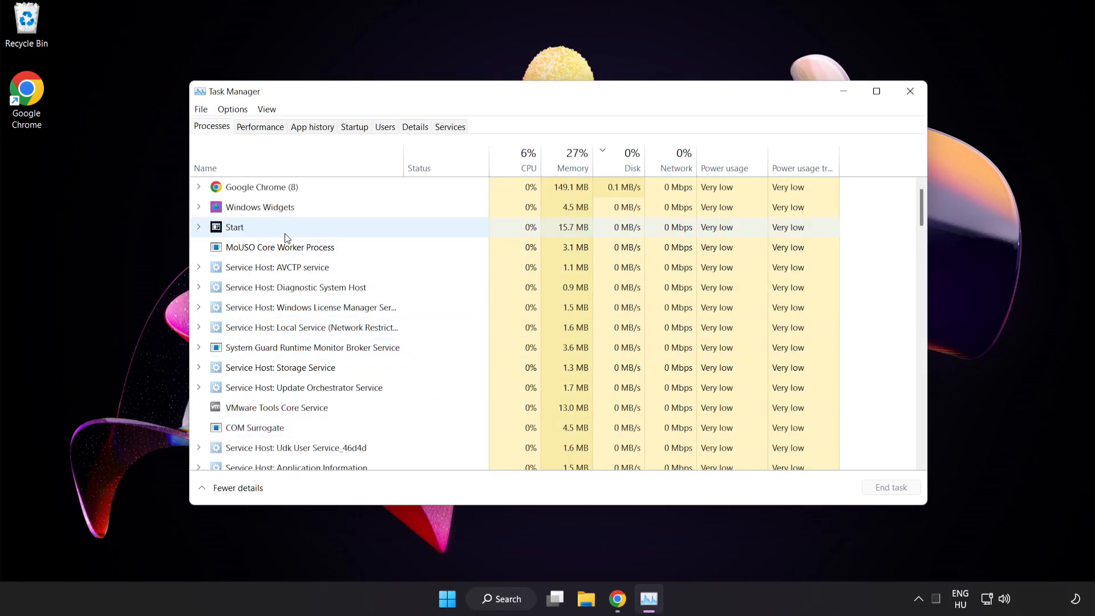
pyautogui.click(259, 187)
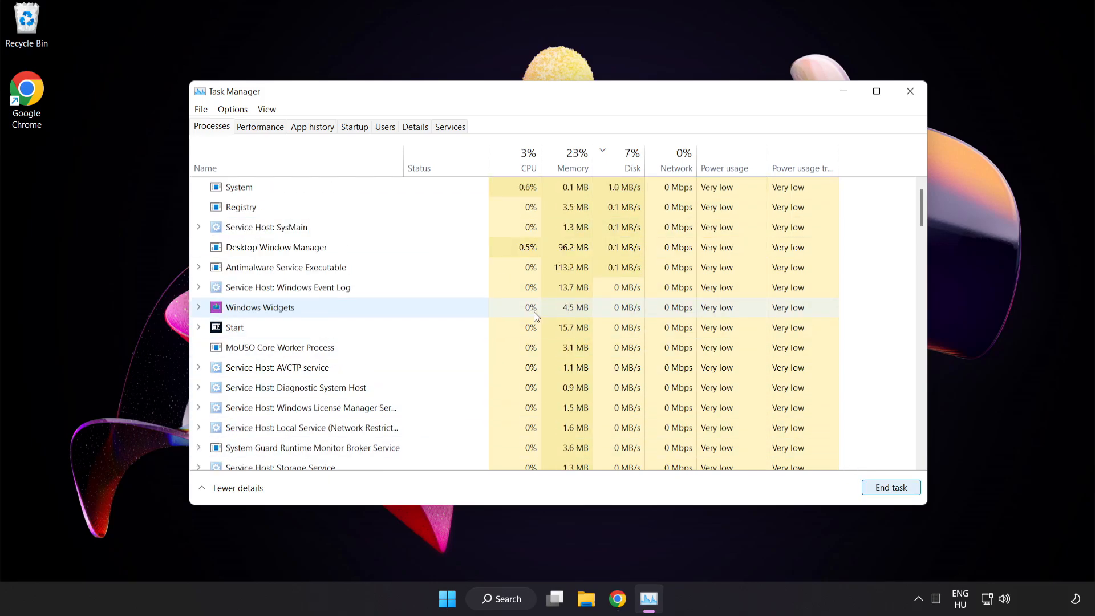
pyautogui.scroll(-3)
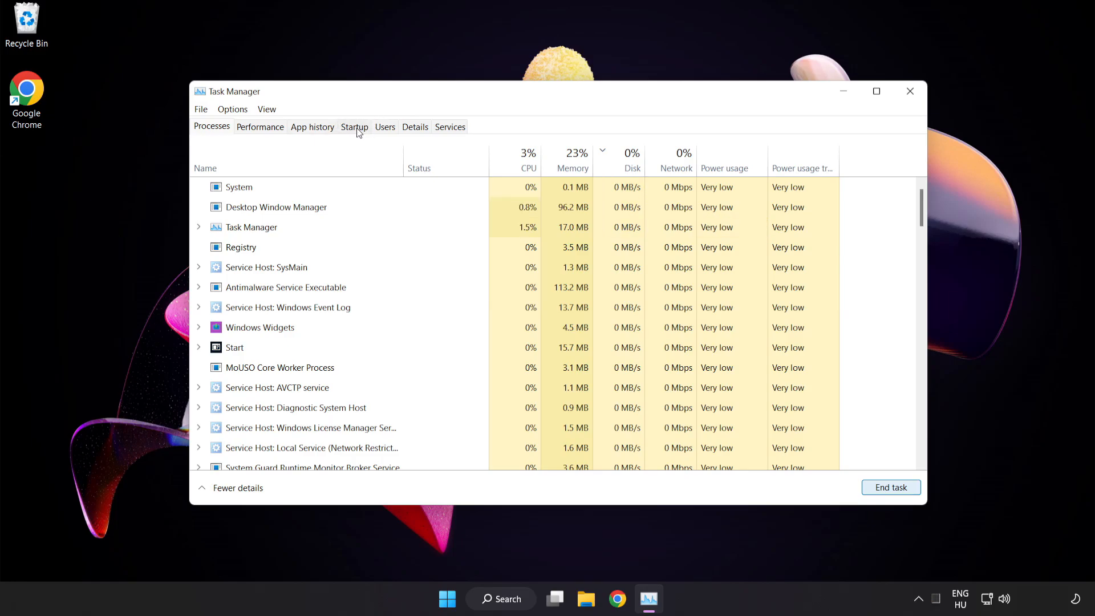
# - Disable Cortana, Phone Link and Terminal as startup apps, then close Task Manager
pyautogui.click(354, 127)
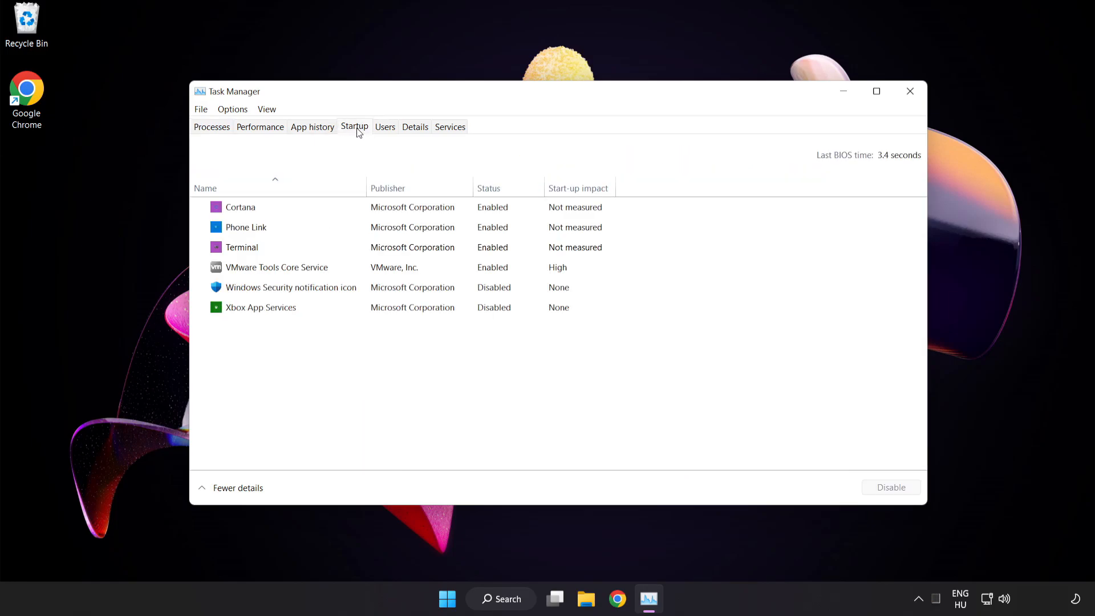
pyautogui.click(291, 287)
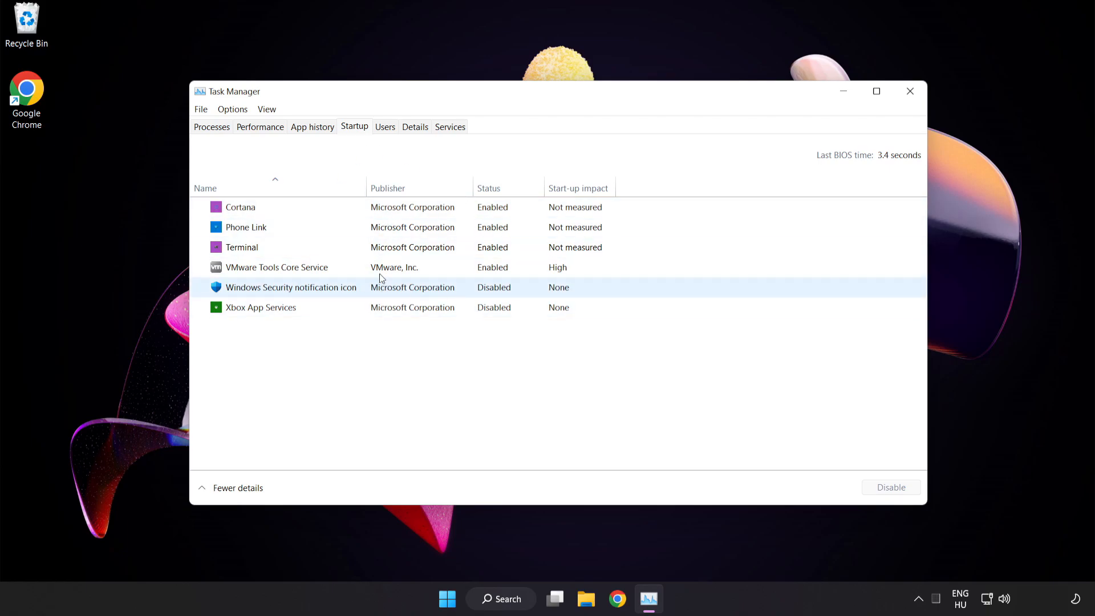
pyautogui.click(241, 207)
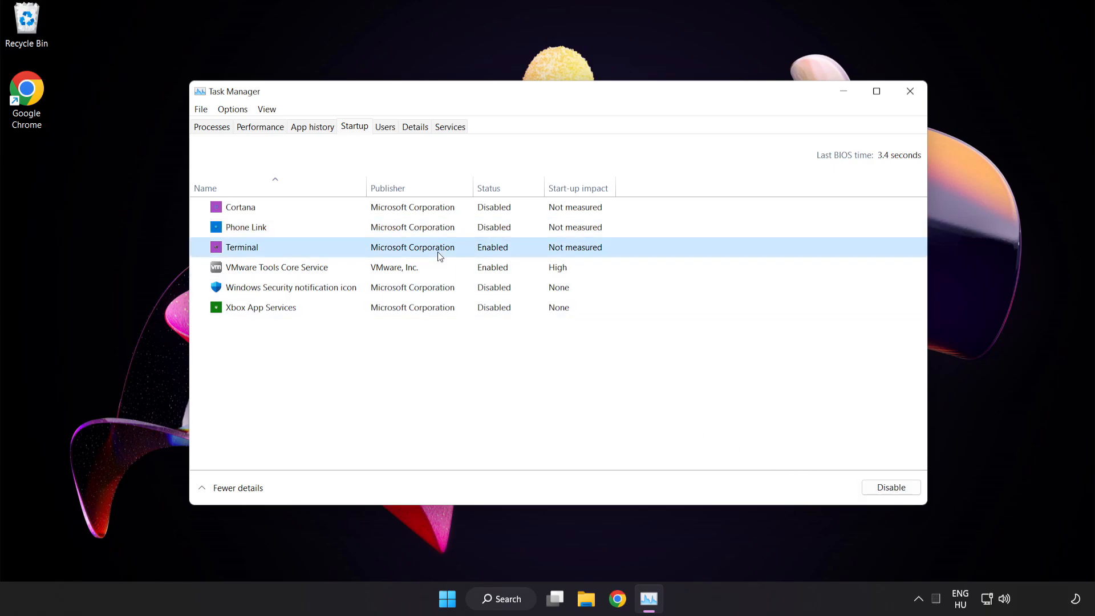
pyautogui.click(891, 486)
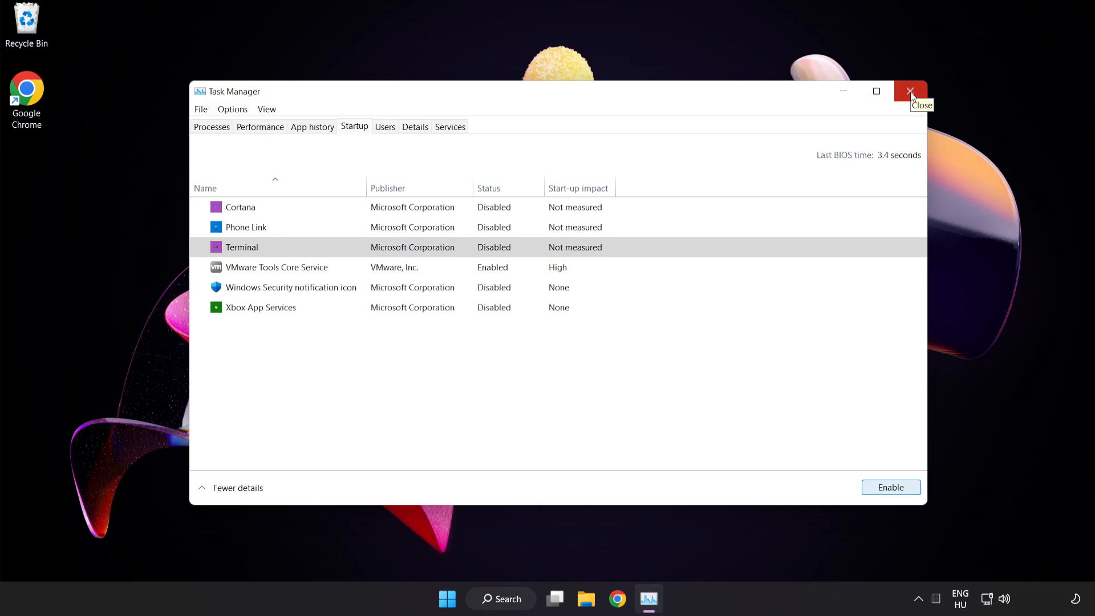
pyautogui.click(910, 91)
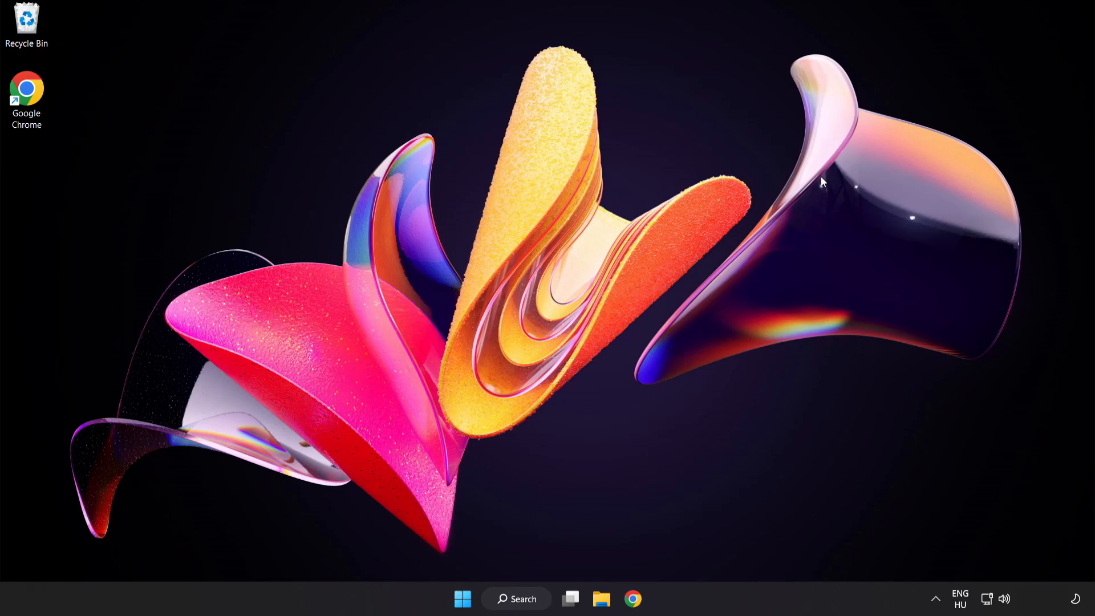
pyautogui.moveTo(525, 602)
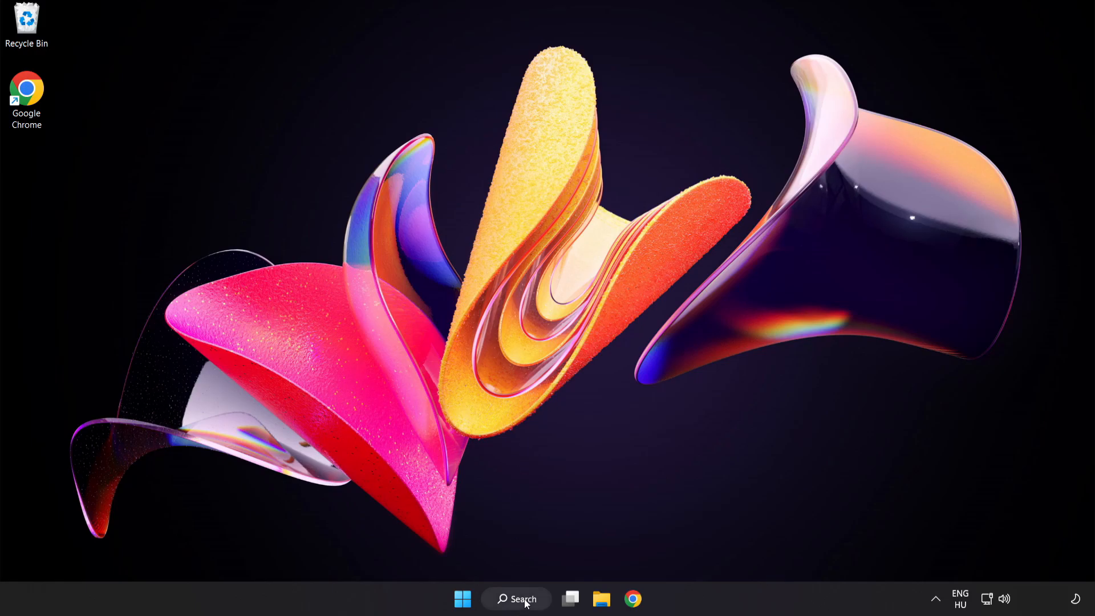
# - Open Windows Update via 'update' search and check for updates until 'You're up to date'
pyautogui.click(516, 599)
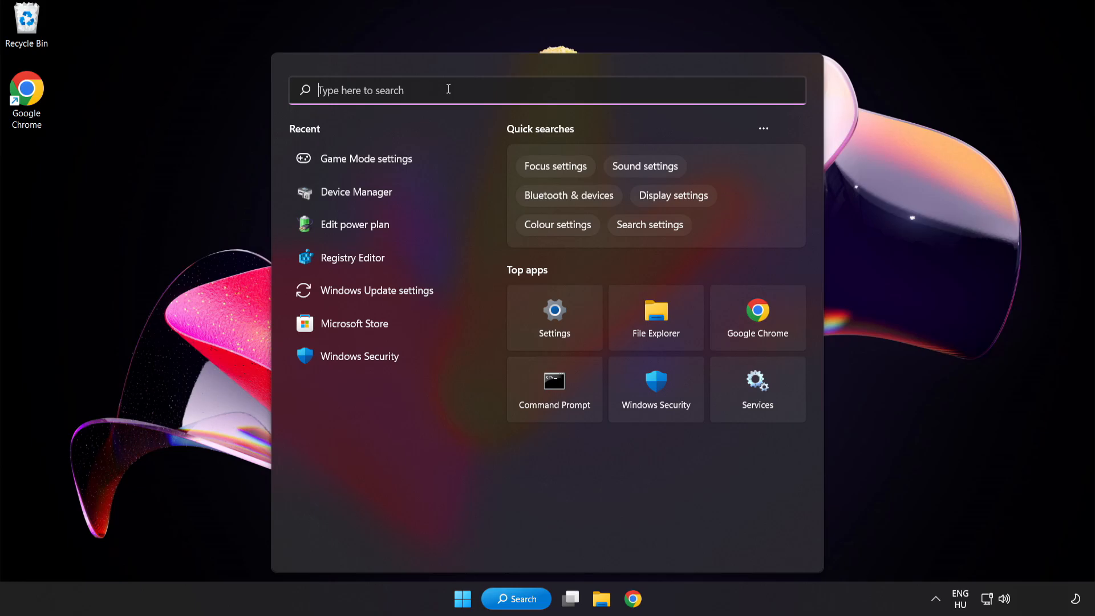
pyautogui.write('update')
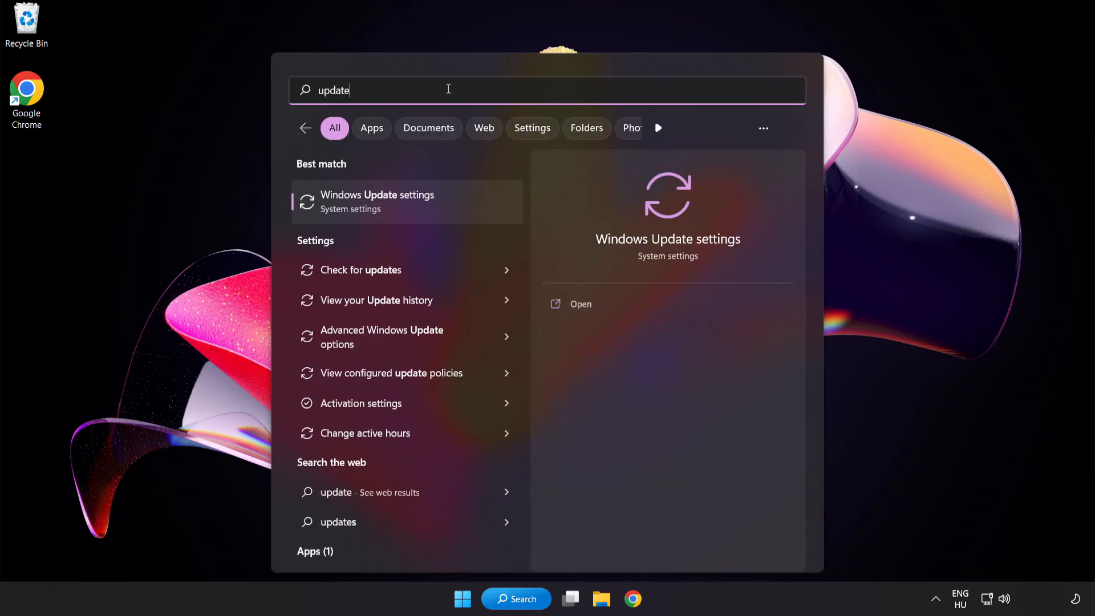
pyautogui.moveTo(449, 202)
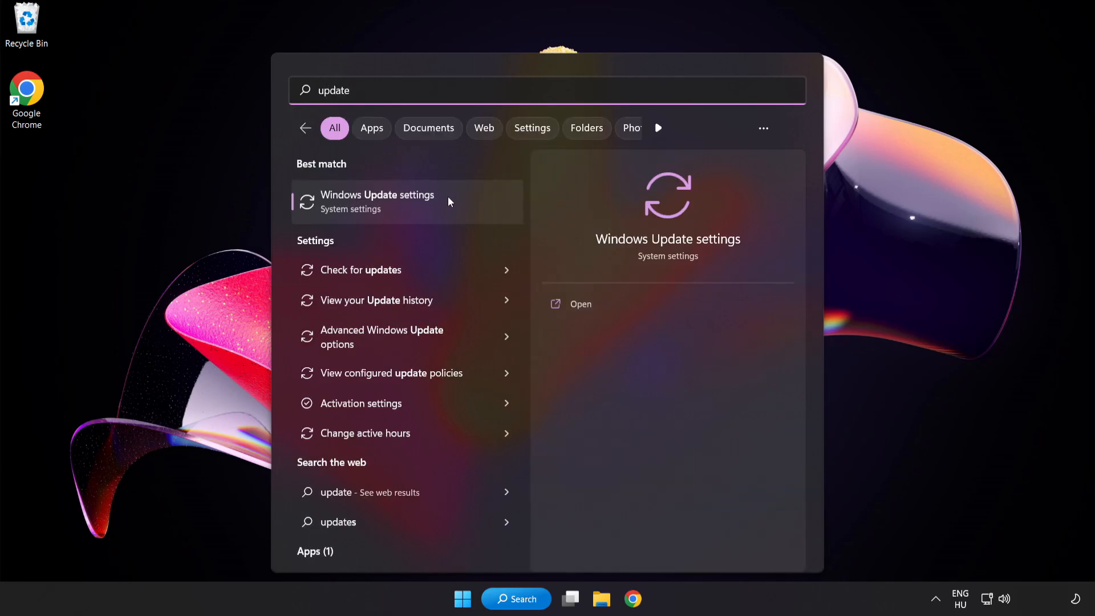
pyautogui.click(377, 202)
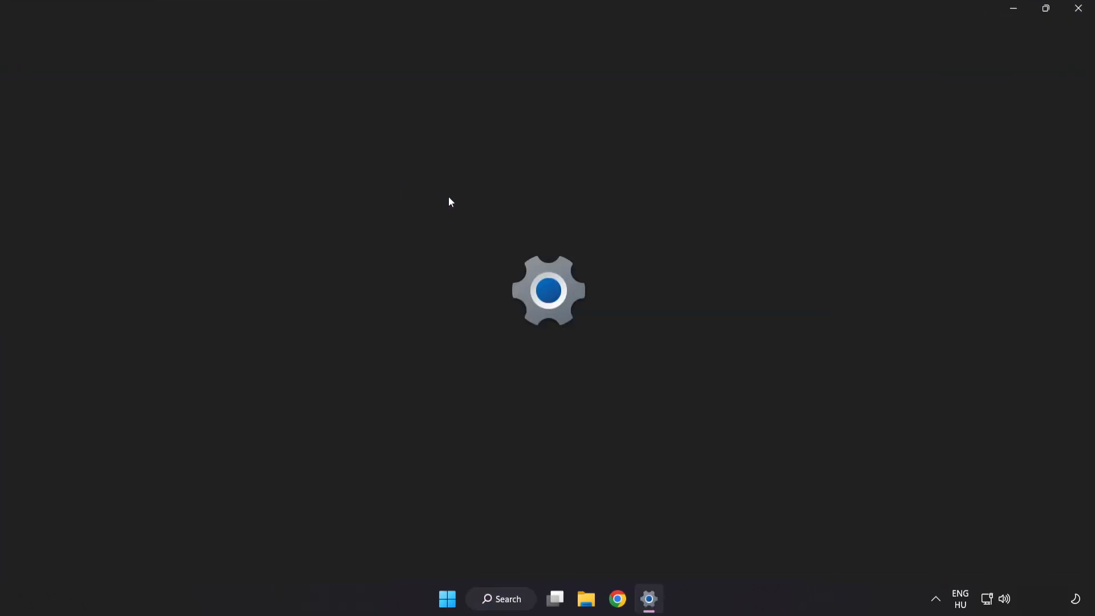
pyautogui.click(647, 599)
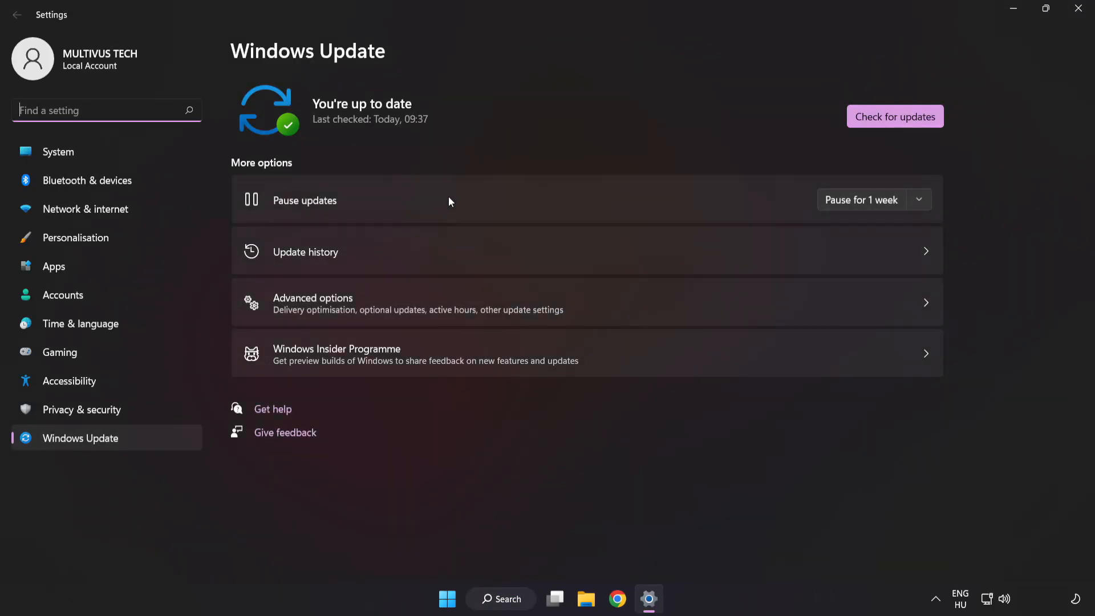
pyautogui.moveTo(895, 116)
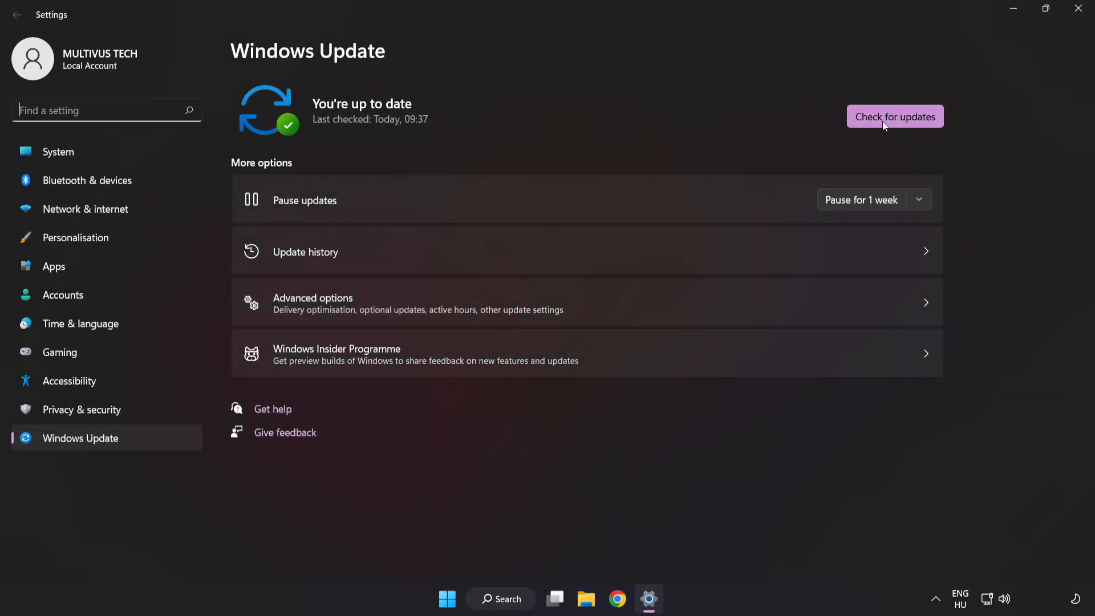
pyautogui.click(895, 116)
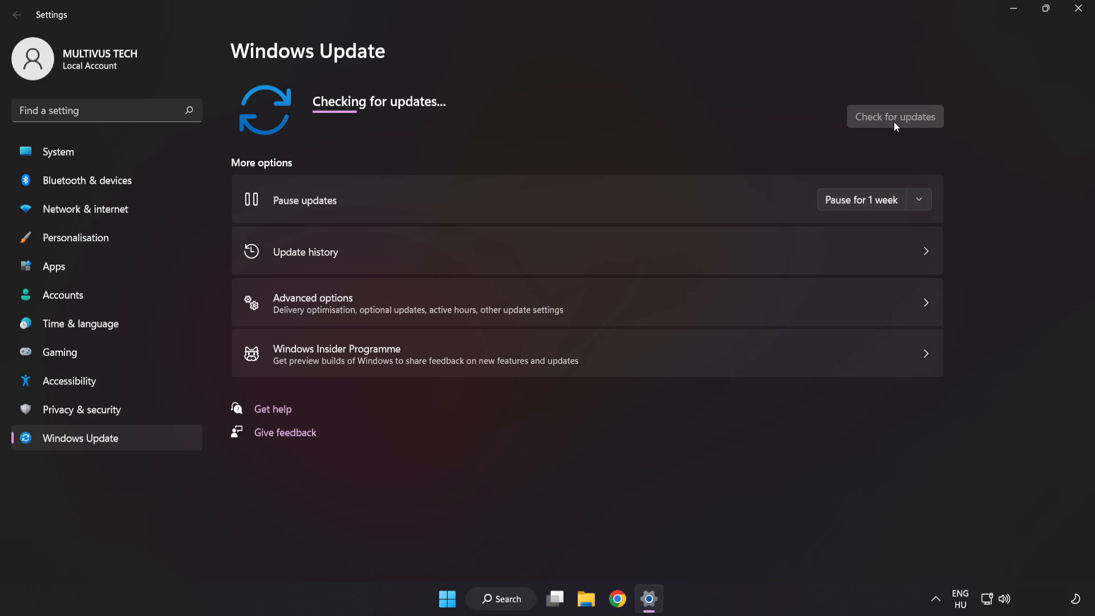
pyautogui.click(895, 116)
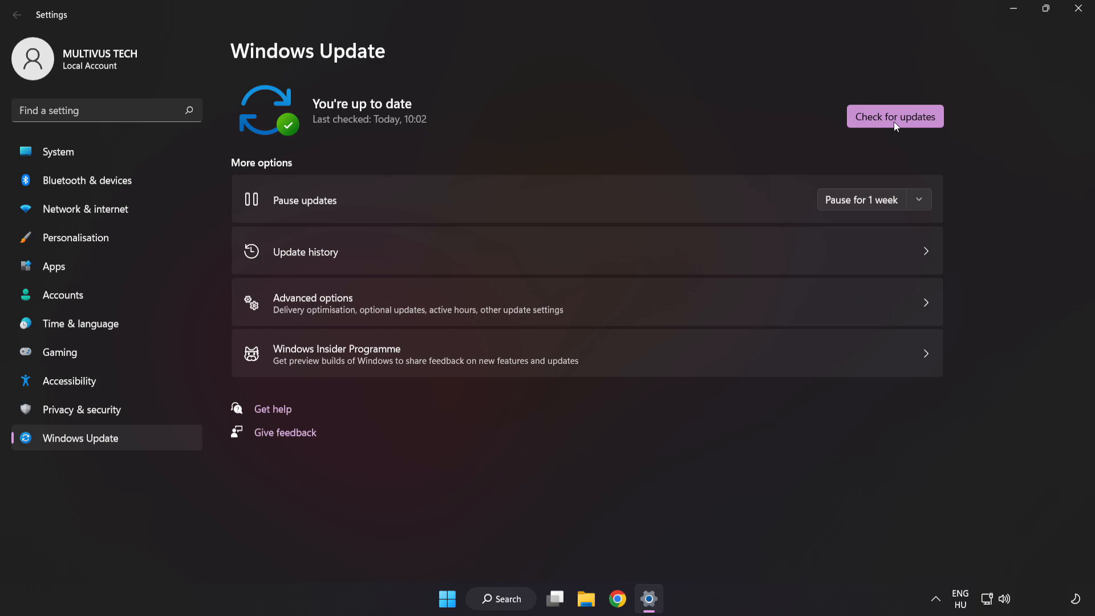
pyautogui.moveTo(945, 62)
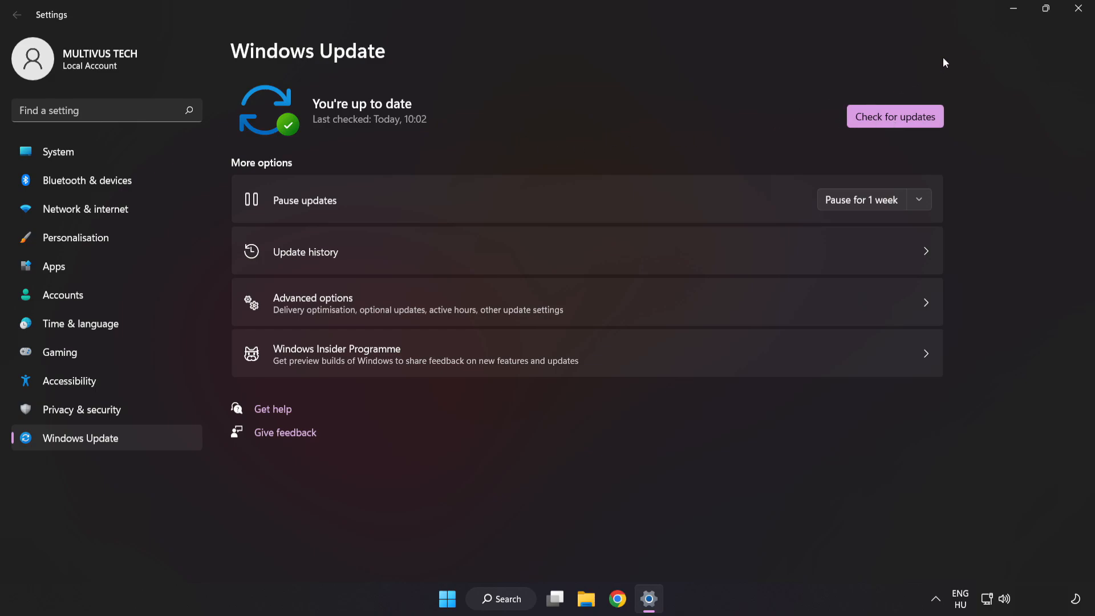
pyautogui.moveTo(1081, 9)
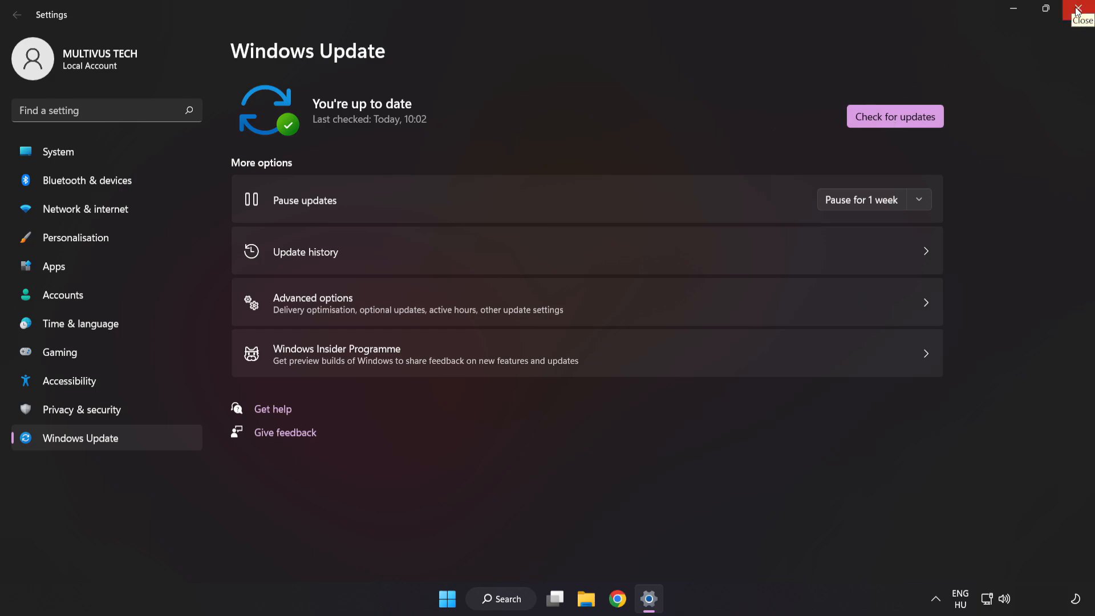
# - Close Settings and launch Registry Editor by searching 'regedit'
pyautogui.click(1088, 9)
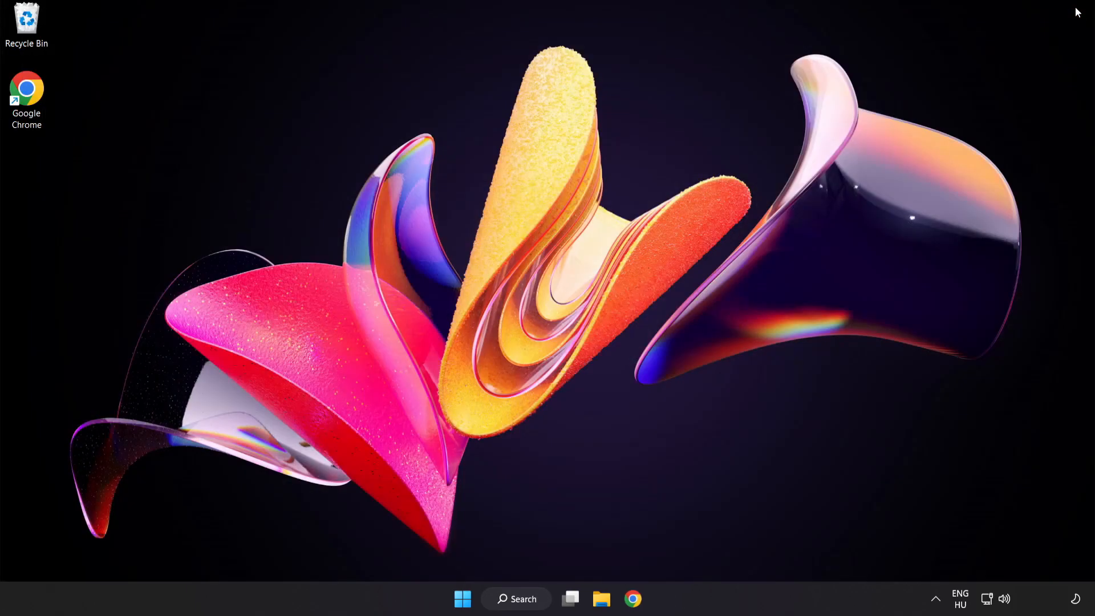
pyautogui.moveTo(565, 571)
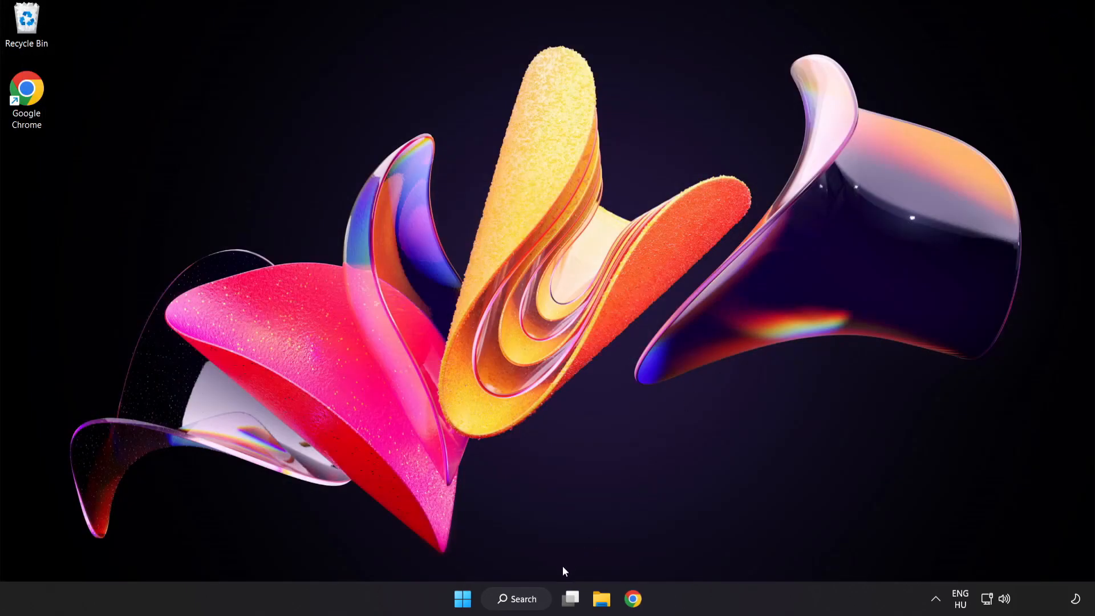
pyautogui.click(517, 598)
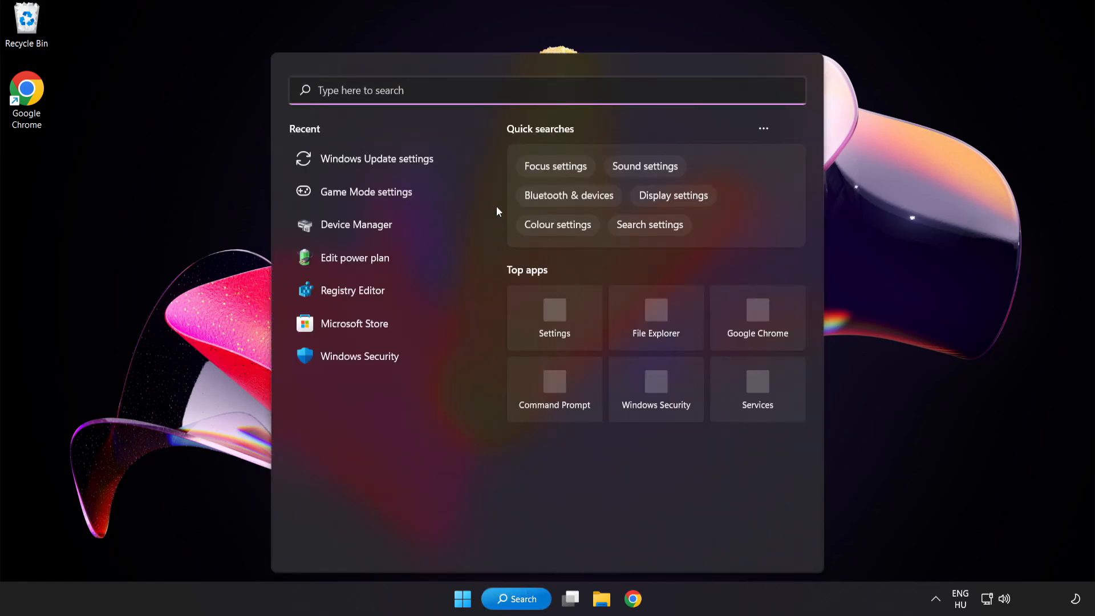
pyautogui.write('rege')
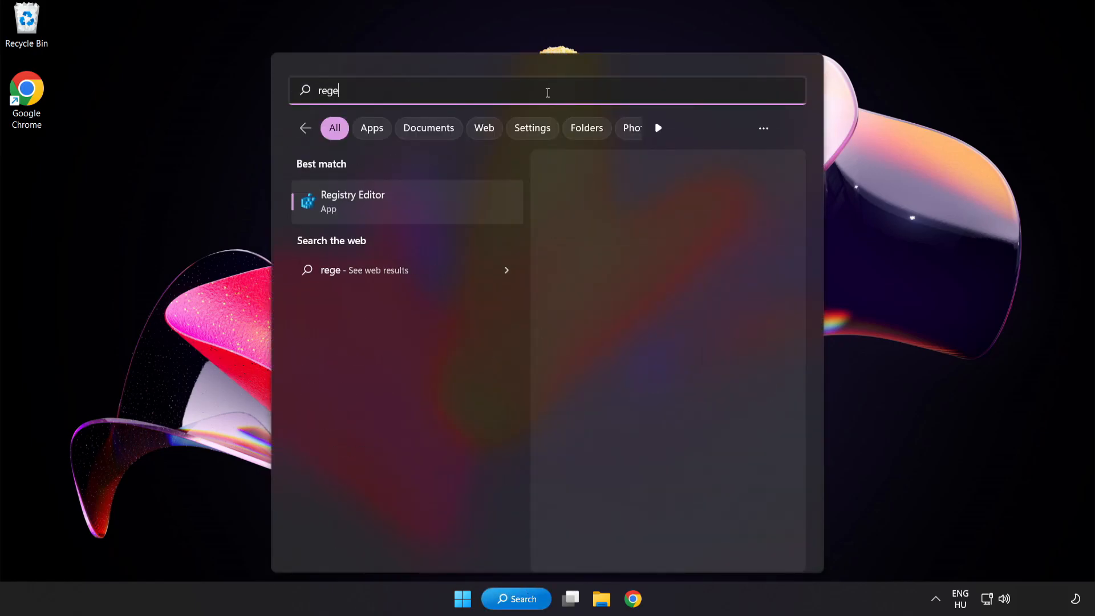
pyautogui.write('dit')
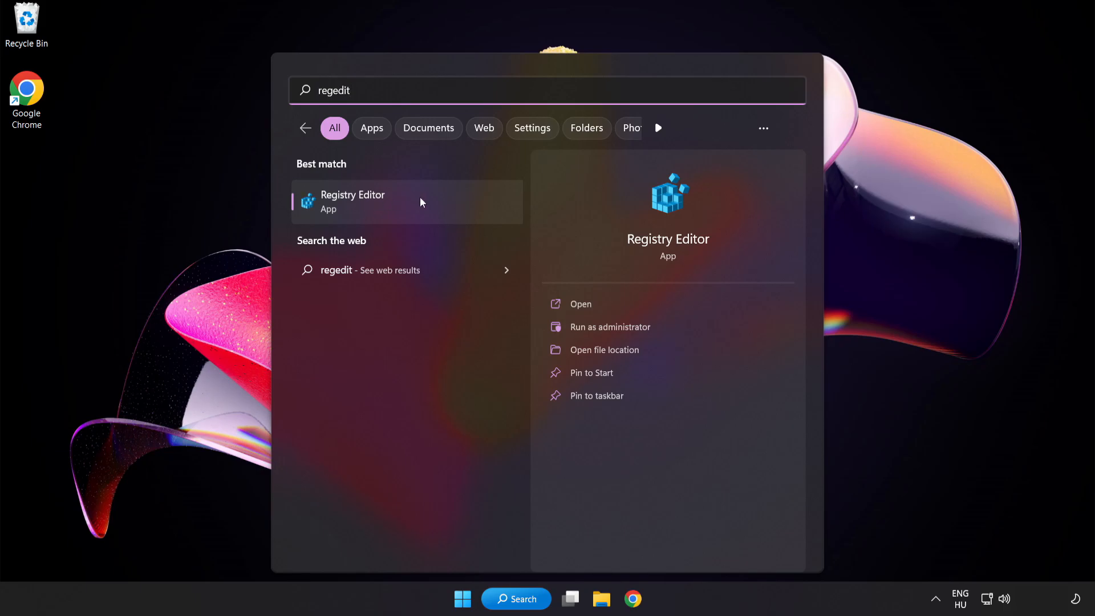
pyautogui.click(352, 201)
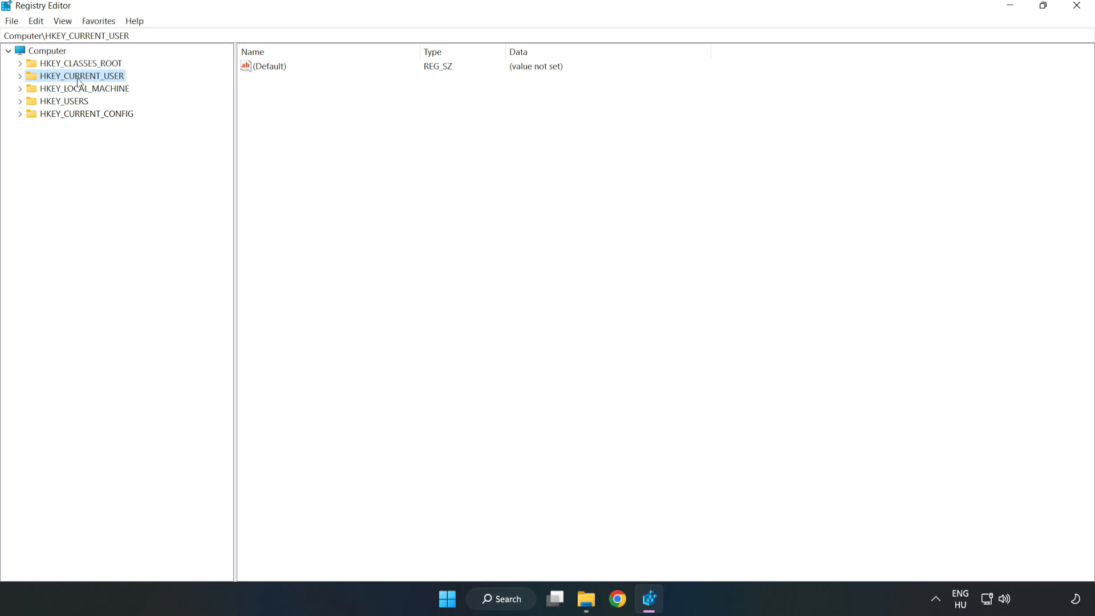
# - Set GameDVR_Enabled in HKEY_CURRENT_USER\System\GameConfigStore to 0
pyautogui.click(20, 75)
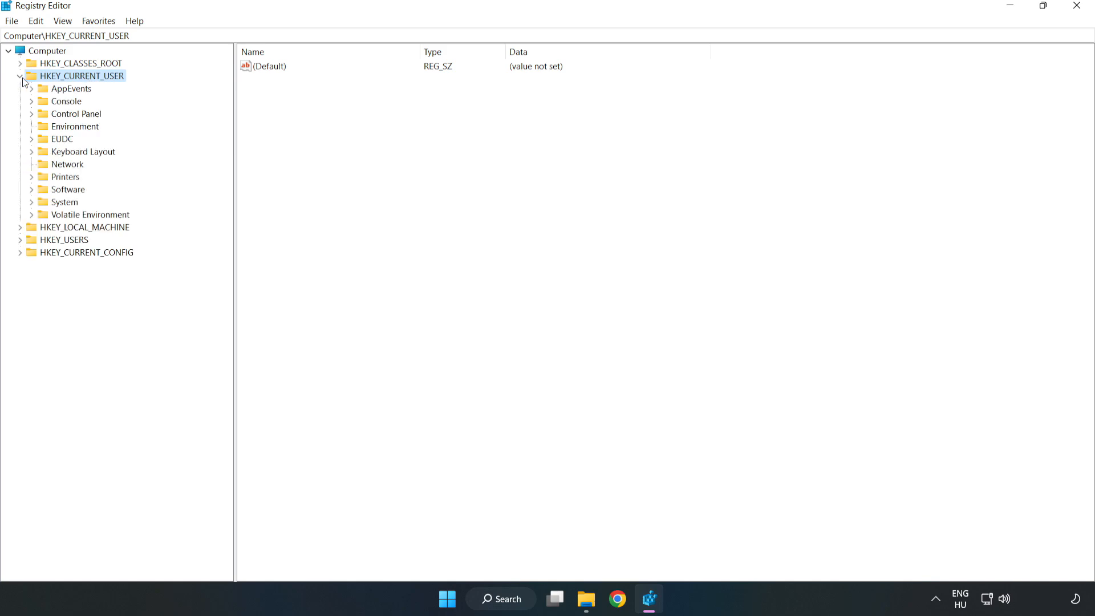
pyautogui.moveTo(50, 192)
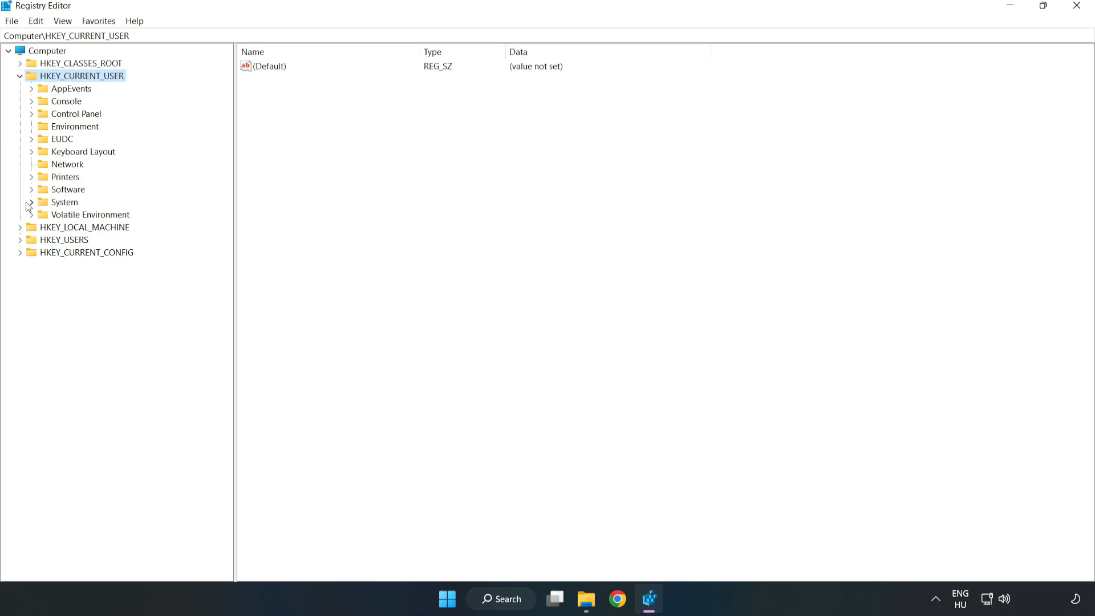
pyautogui.click(31, 205)
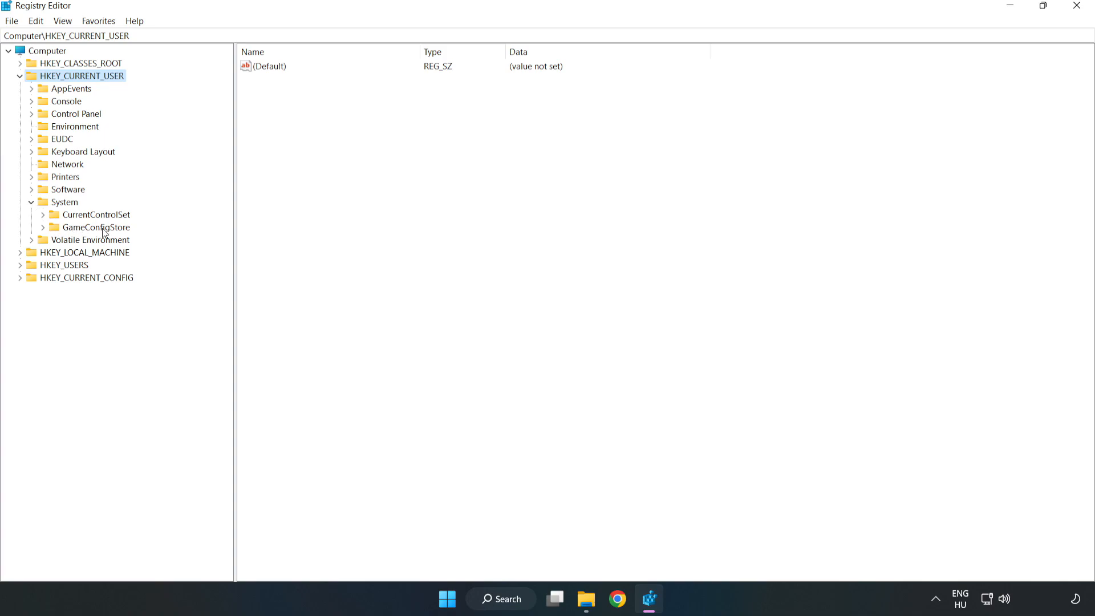
pyautogui.click(95, 227)
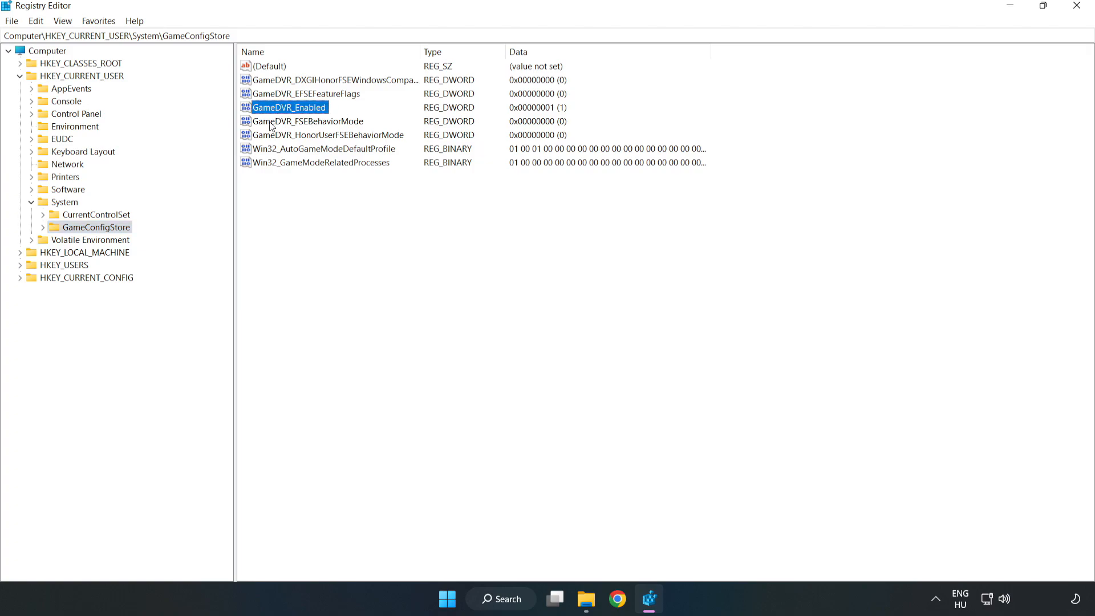
pyautogui.rightClick(288, 108)
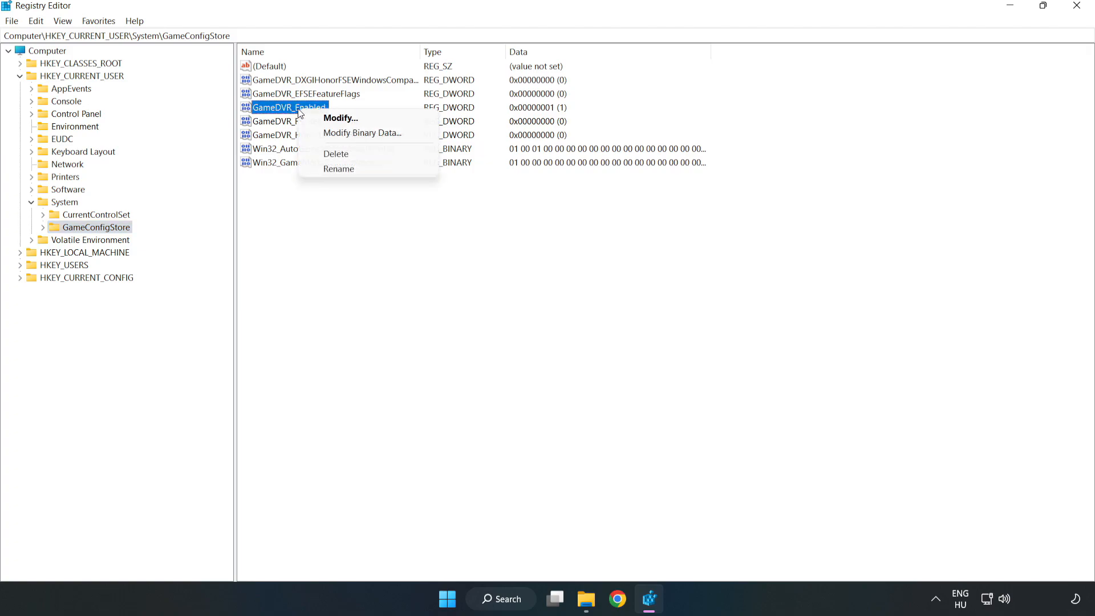
pyautogui.moveTo(349, 118)
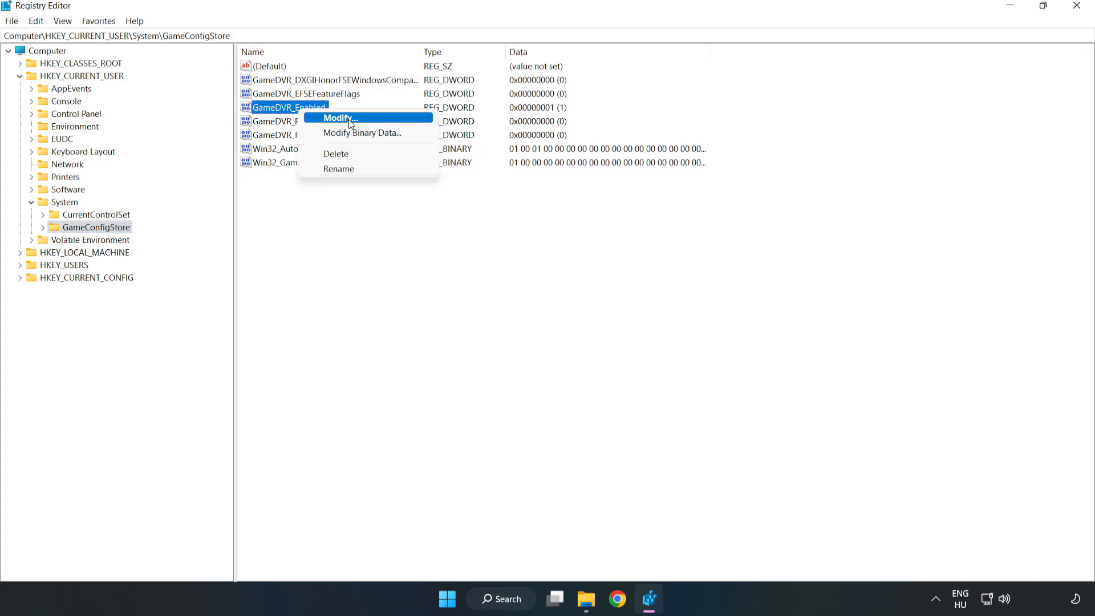
pyautogui.click(341, 118)
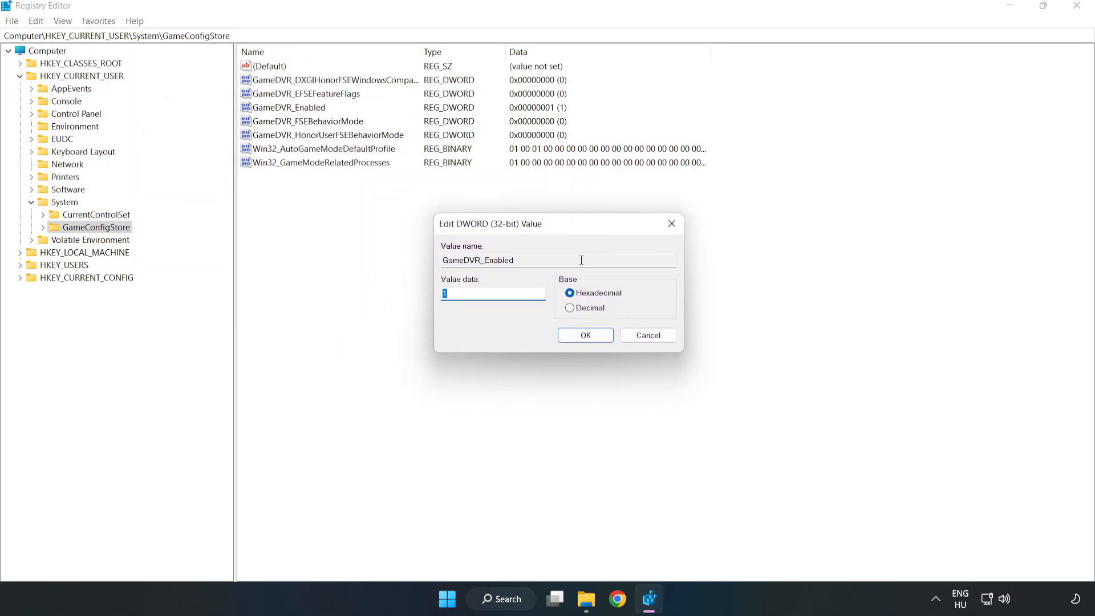
pyautogui.moveTo(452, 306)
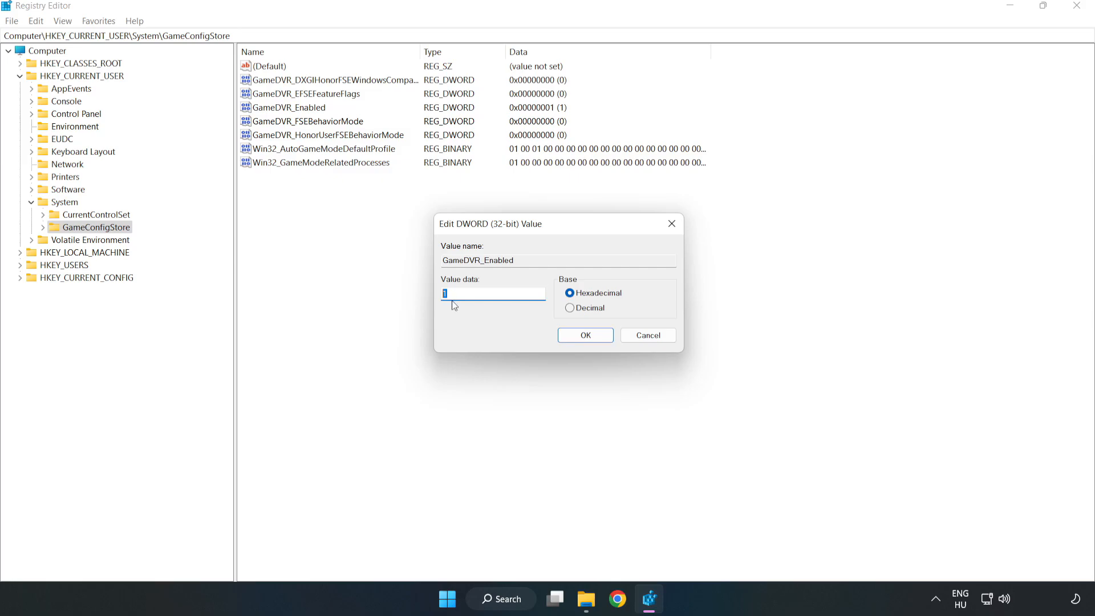
pyautogui.write('0')
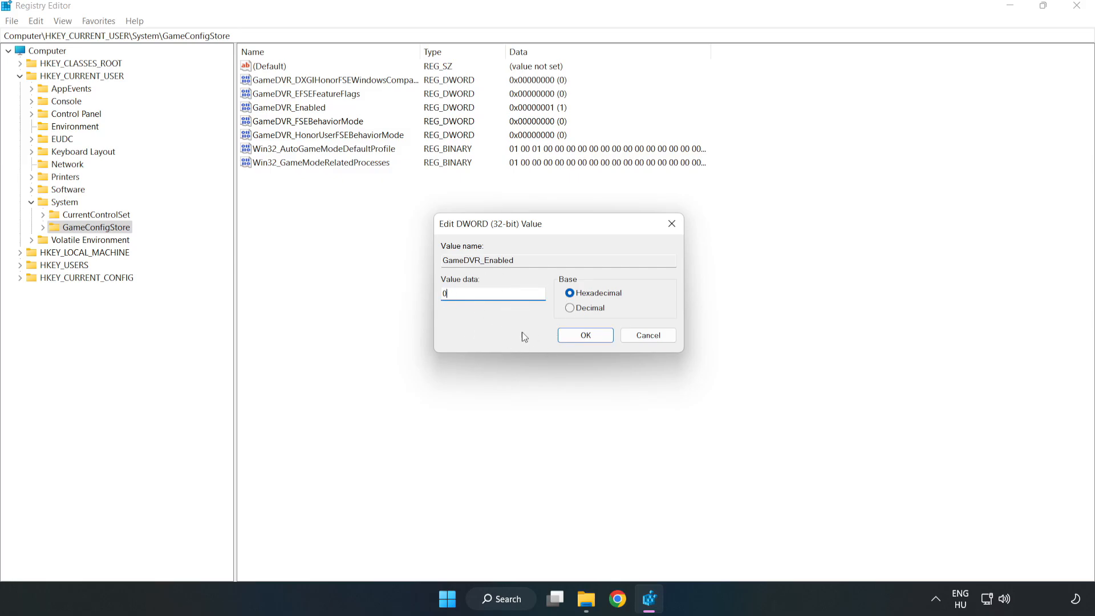
pyautogui.click(585, 335)
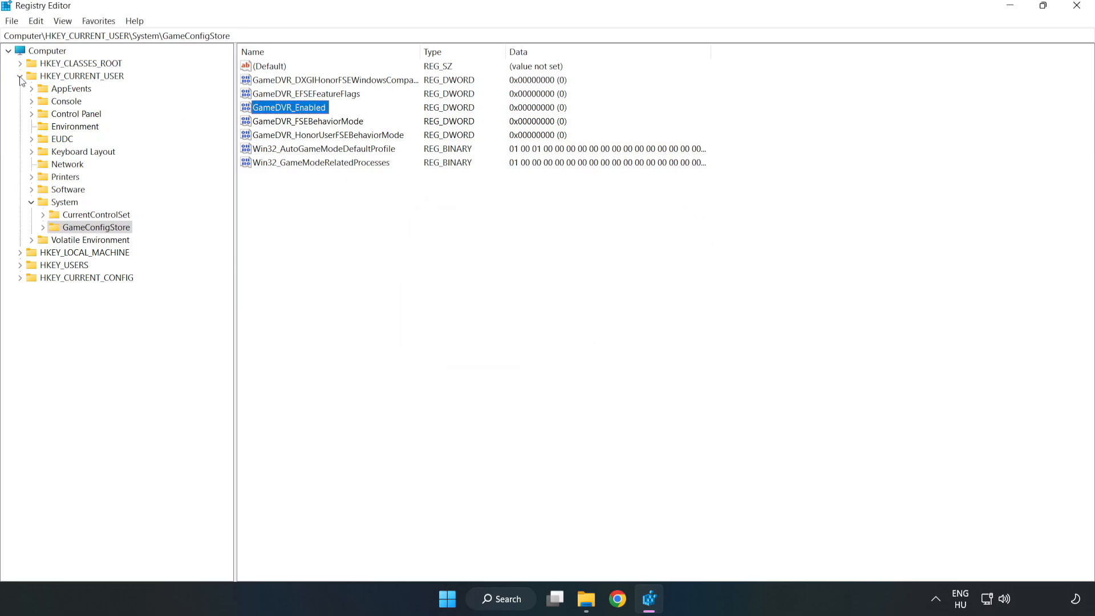
# - Navigate to HKLM\SOFTWARE\Microsoft\PolicyManager\default\ApplicationManagement\AllowGameDVR
pyautogui.click(20, 75)
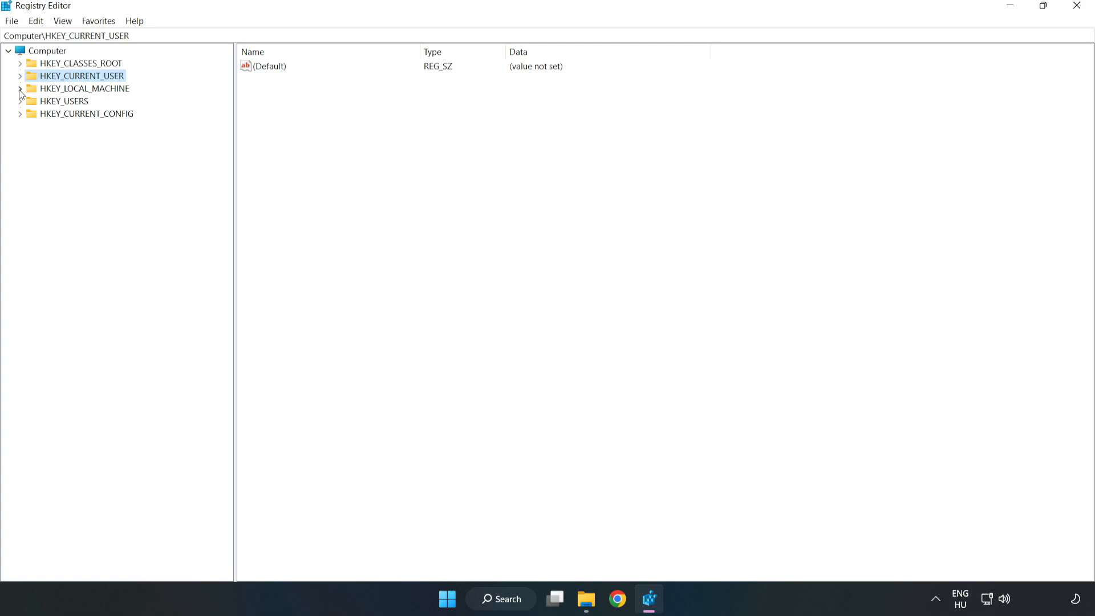
pyautogui.click(82, 88)
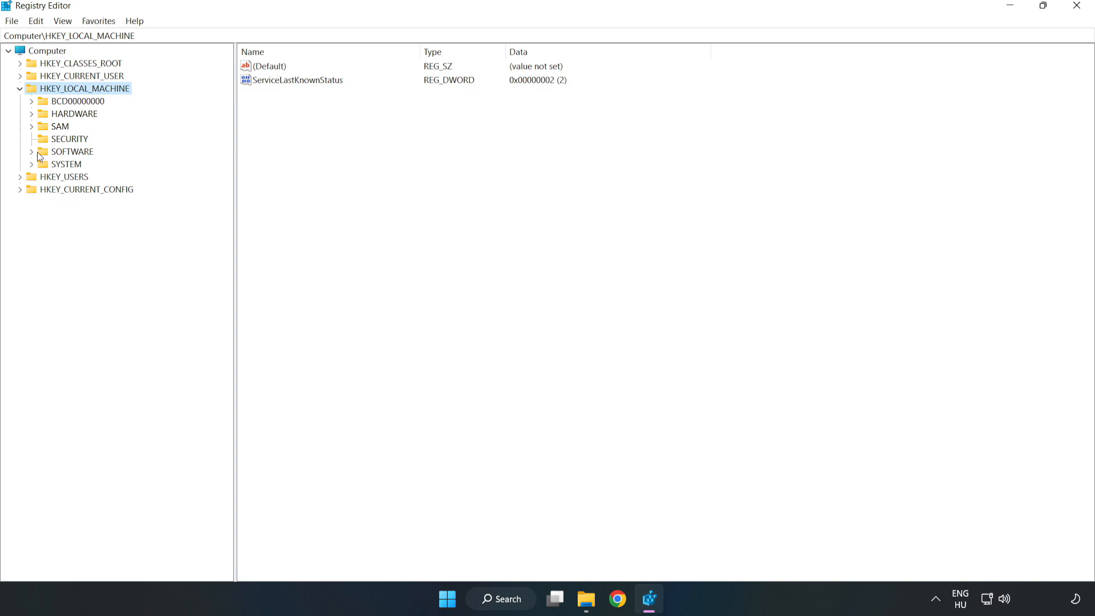
pyautogui.click(32, 152)
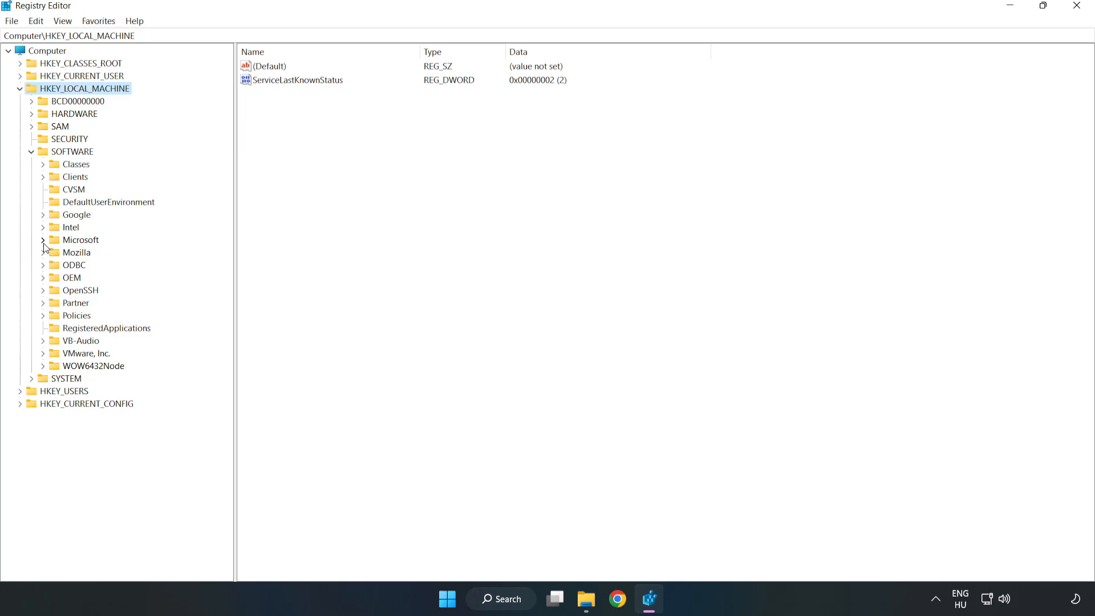
pyautogui.click(43, 239)
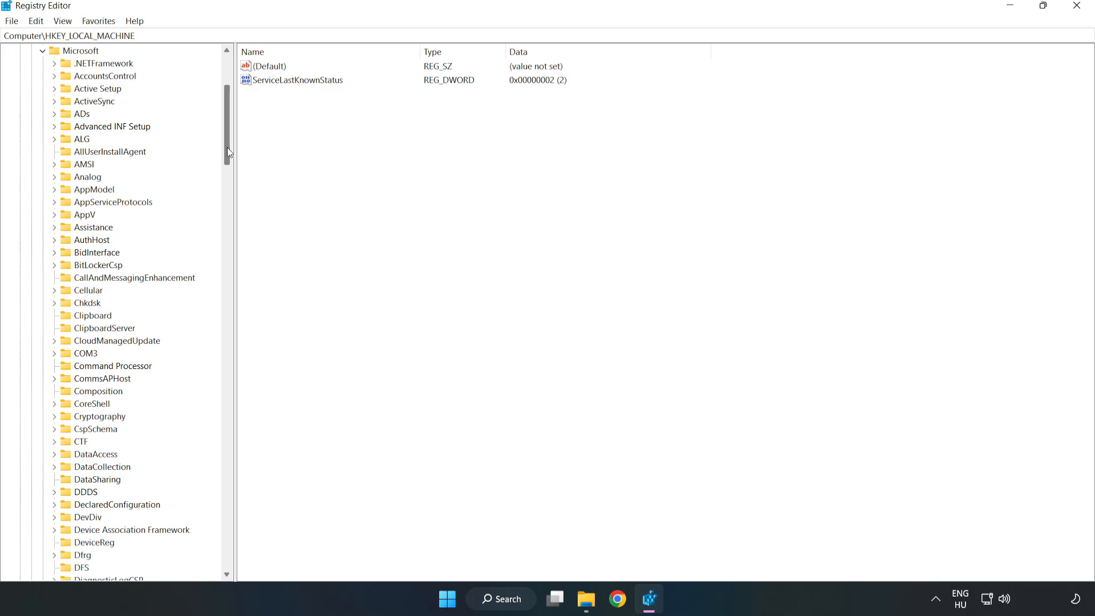
pyautogui.scroll(-3)
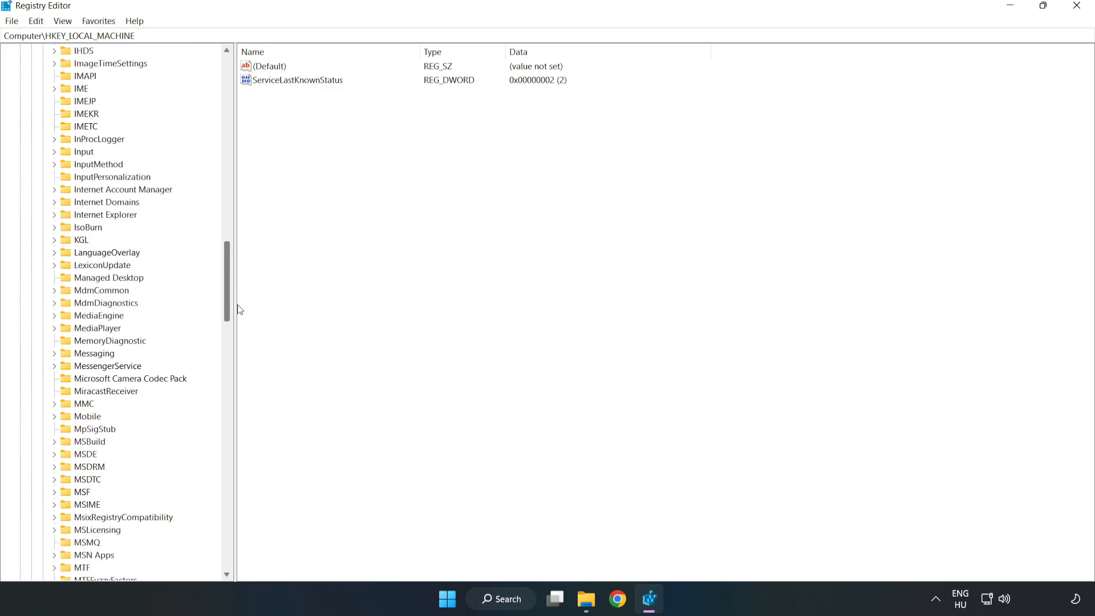
pyautogui.scroll(-3)
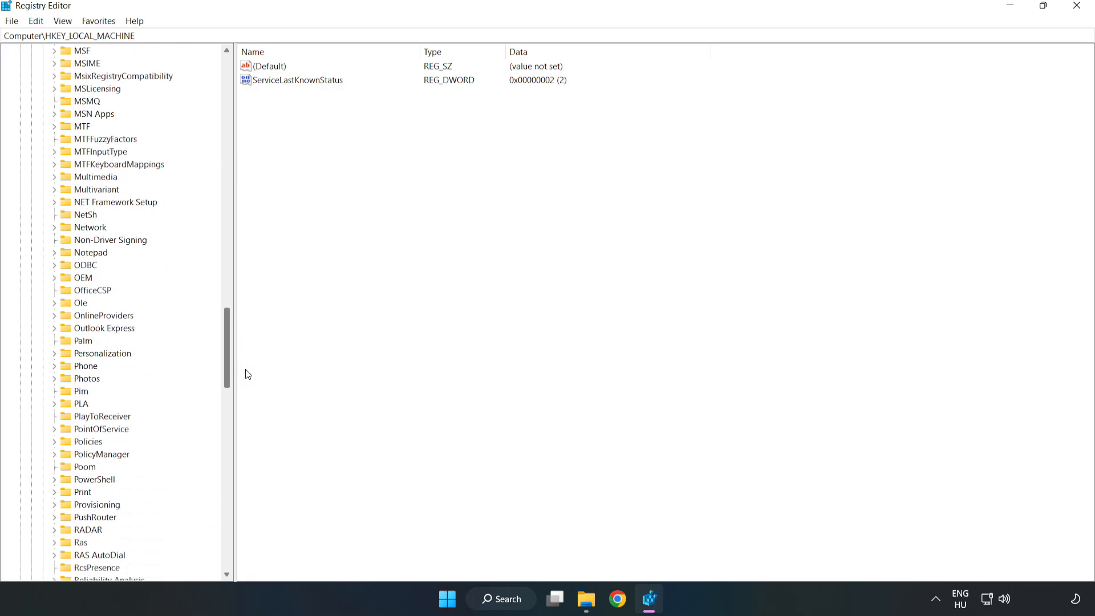
pyautogui.scroll(-3)
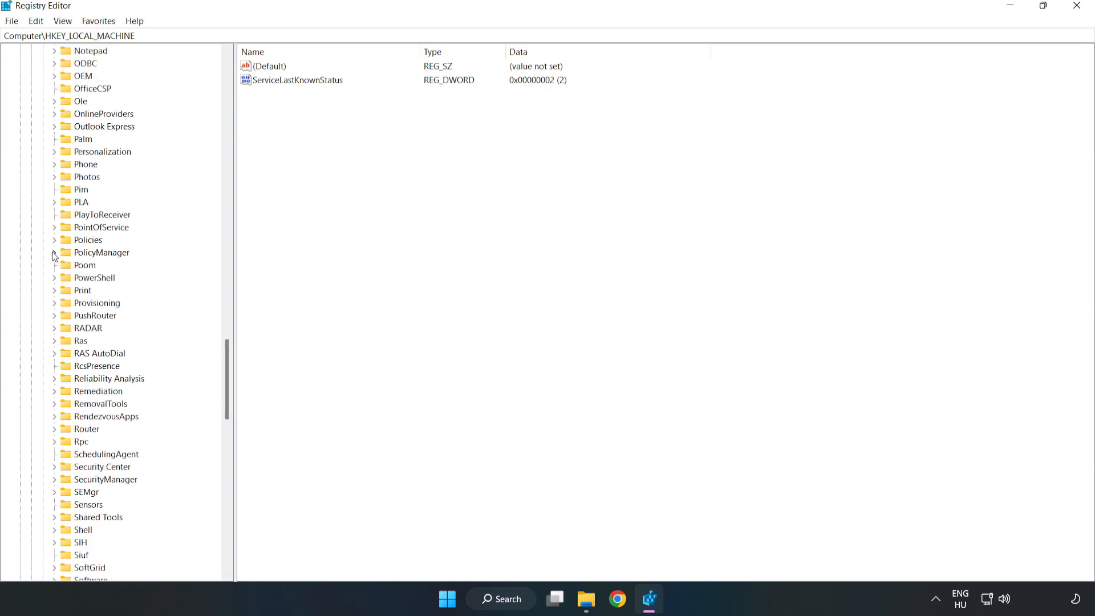
pyautogui.click(55, 252)
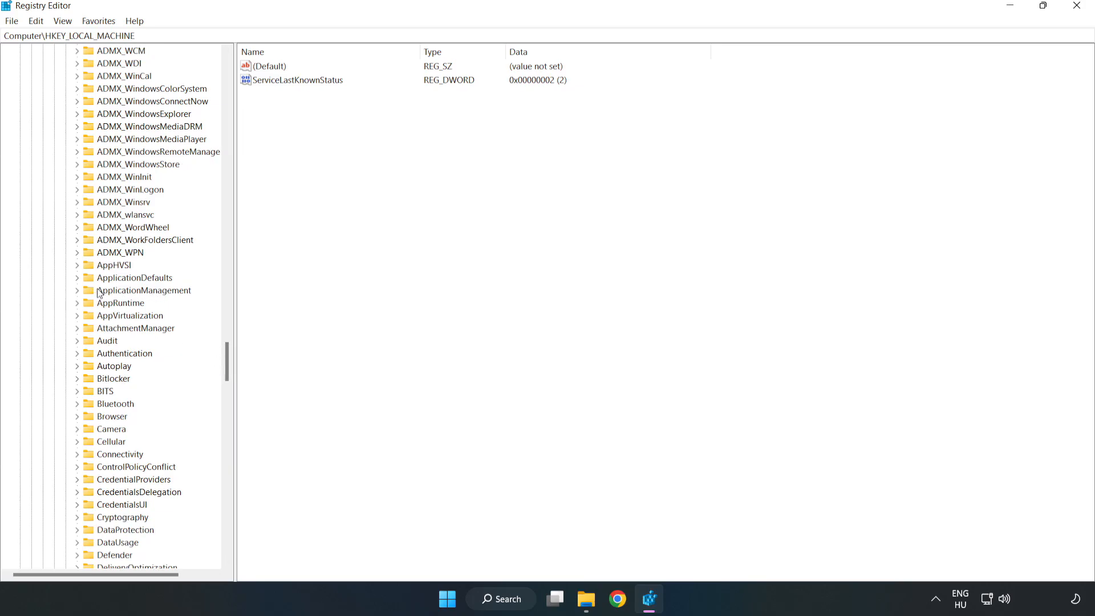
pyautogui.click(78, 290)
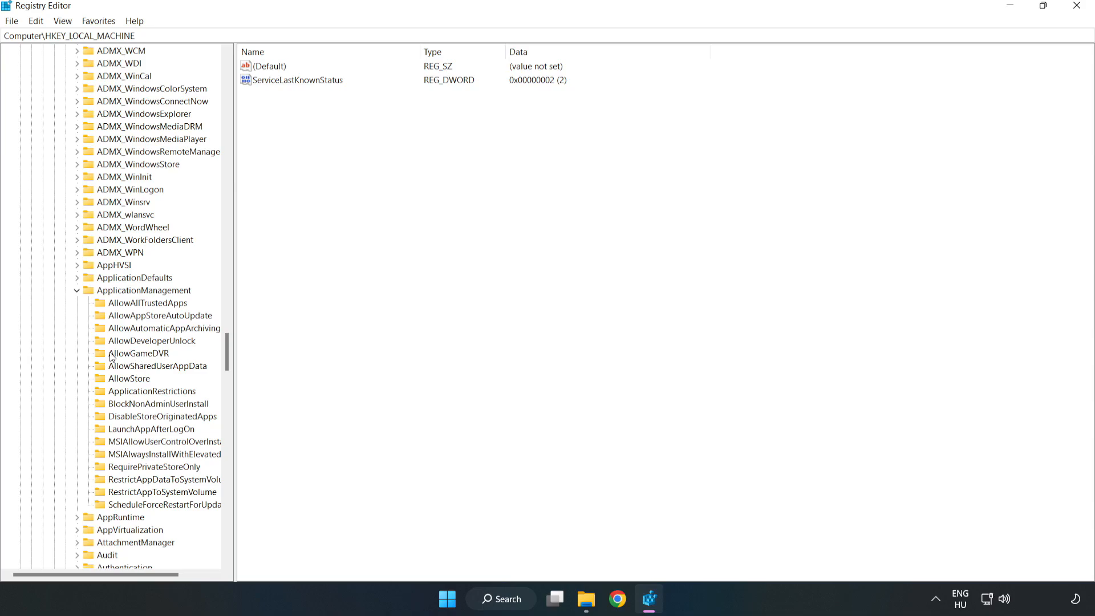
pyautogui.moveTo(128, 356)
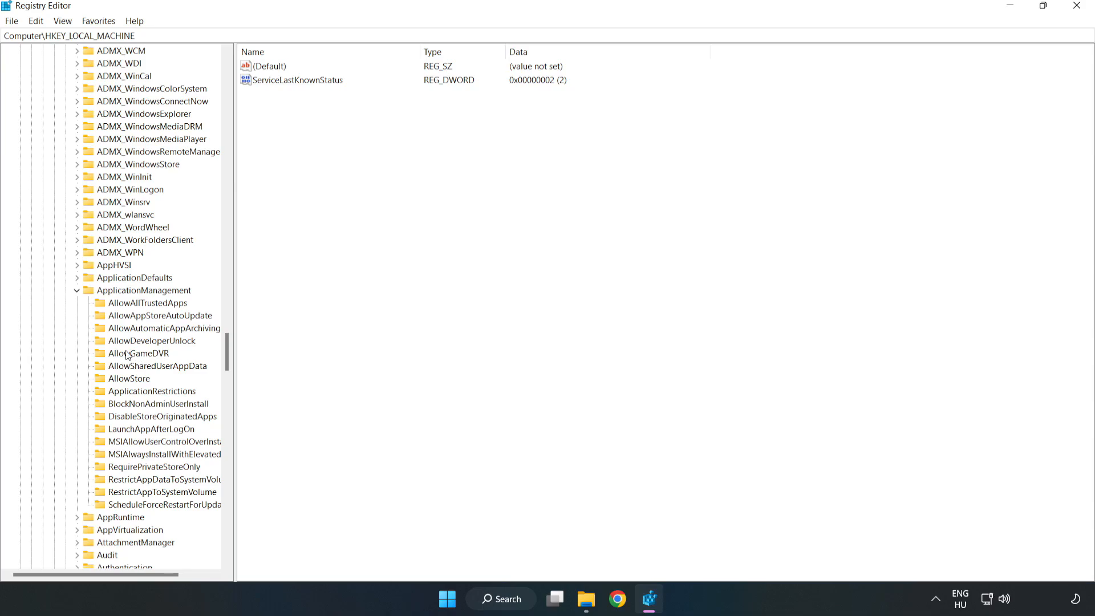
pyautogui.click(138, 354)
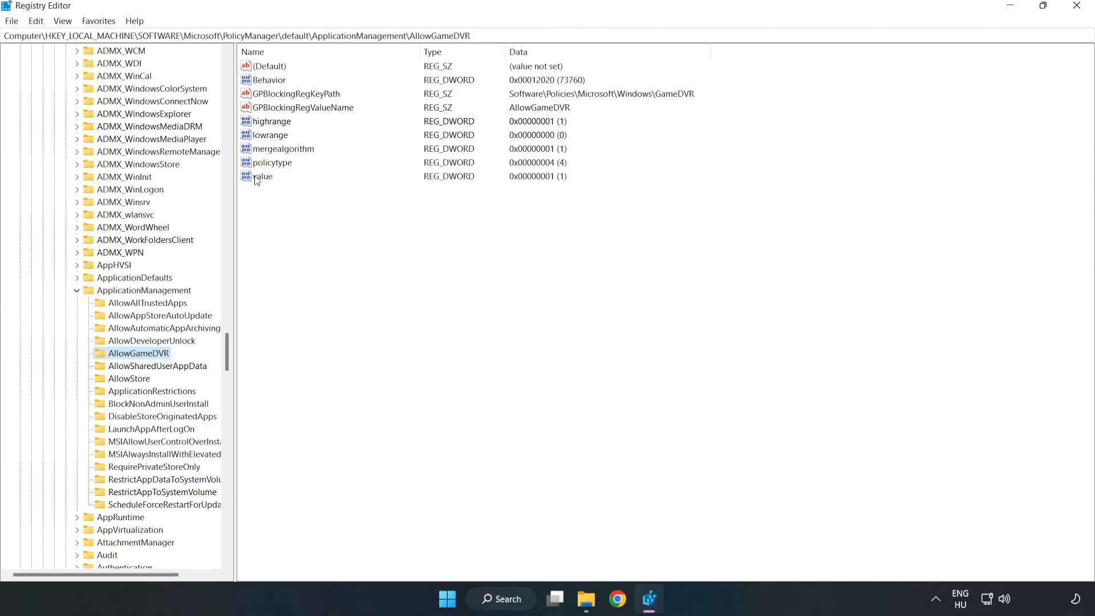
# - Change the AllowGameDVR 'value' entry's data to 0
pyautogui.rightClick(262, 177)
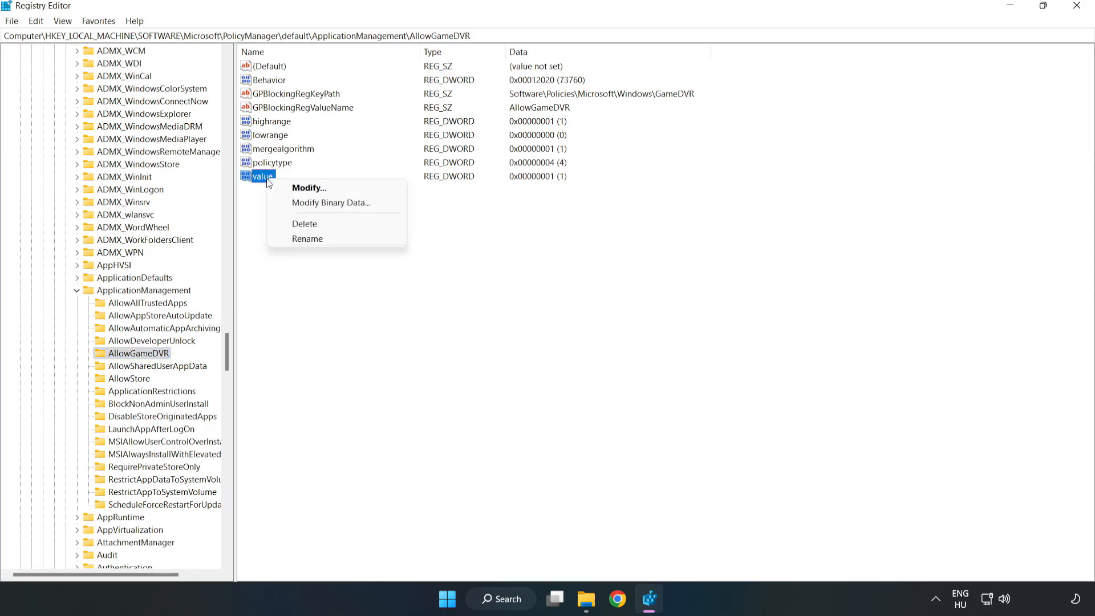
pyautogui.moveTo(315, 187)
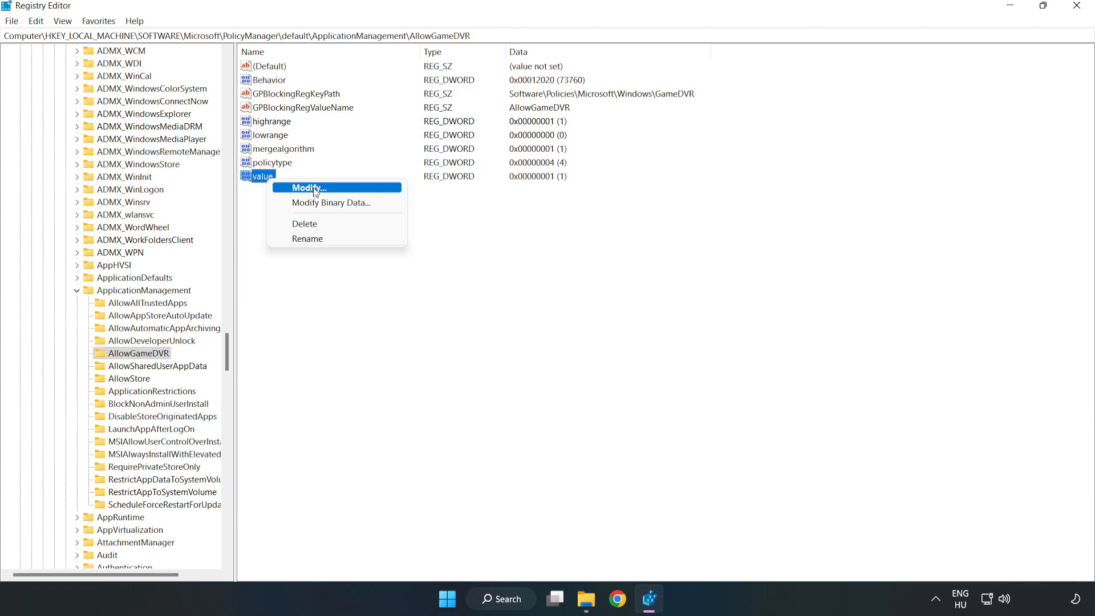
pyautogui.click(308, 187)
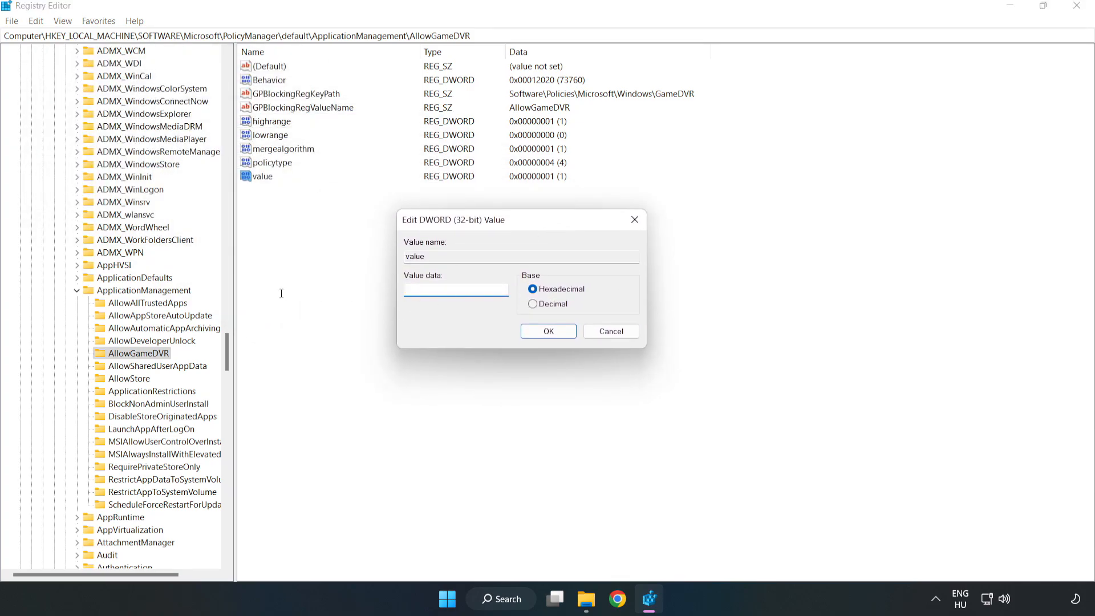
pyautogui.write('0')
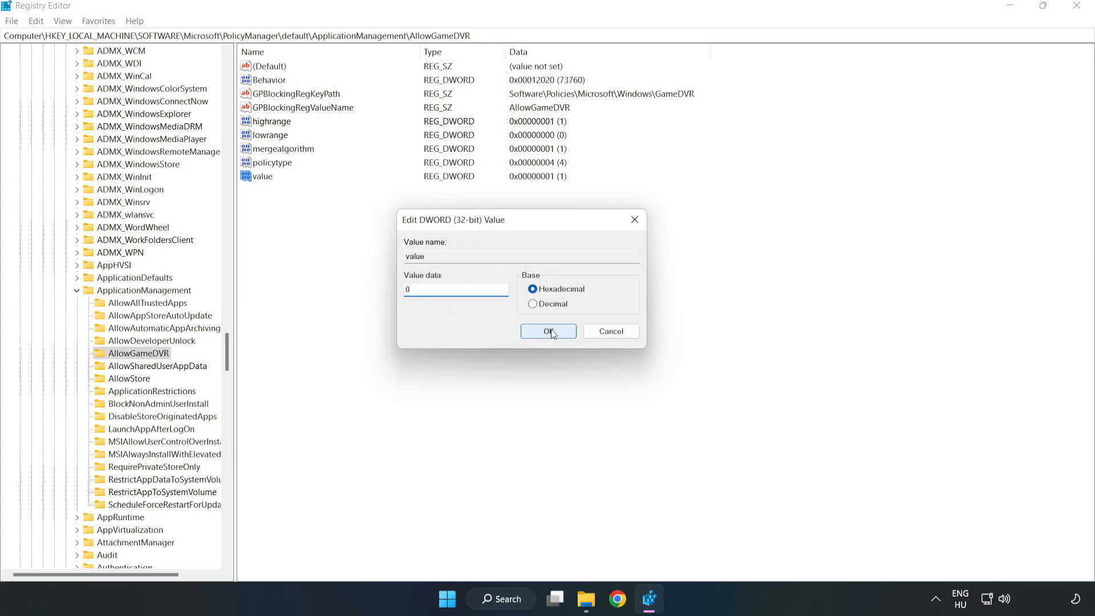
pyautogui.click(548, 331)
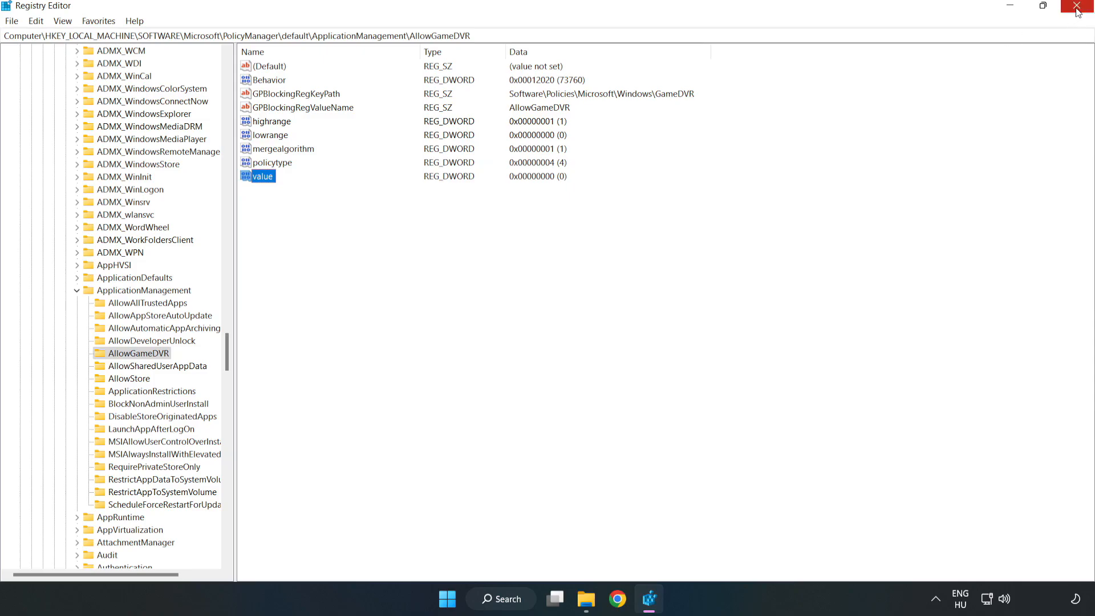
# - Close Registry Editor and download dxwebsetup.exe from the DirectX runtime page in Chrome
pyautogui.click(1078, 7)
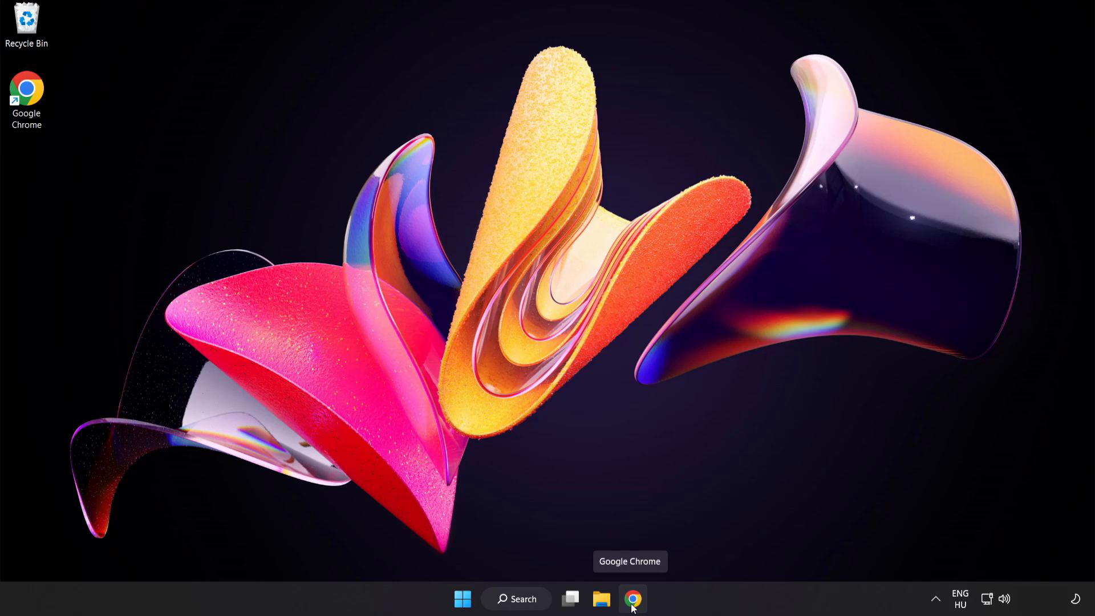
pyautogui.click(632, 600)
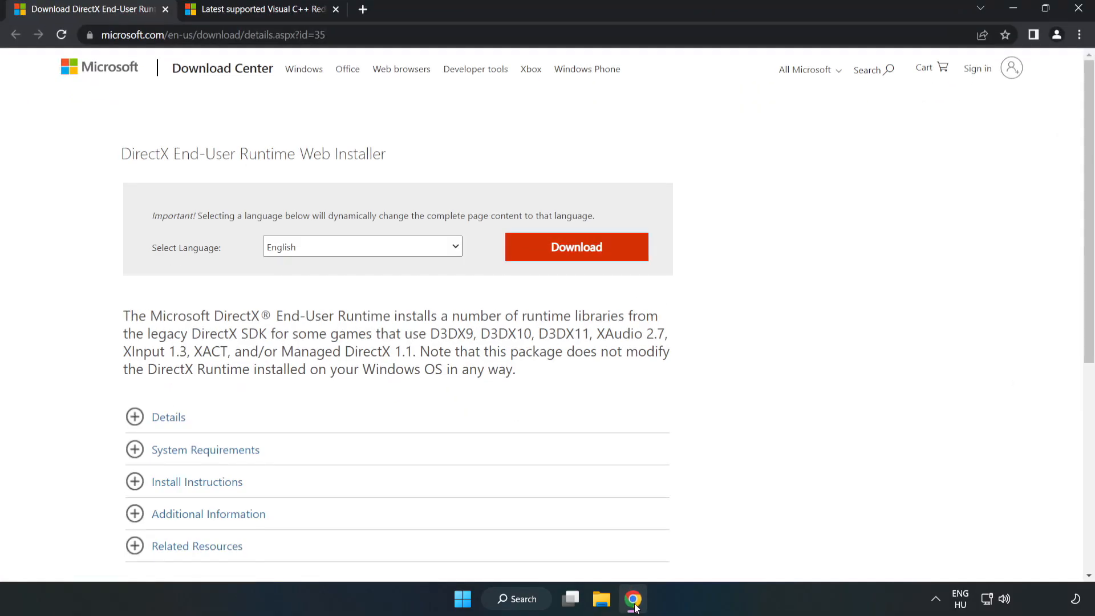
pyautogui.moveTo(367, 35)
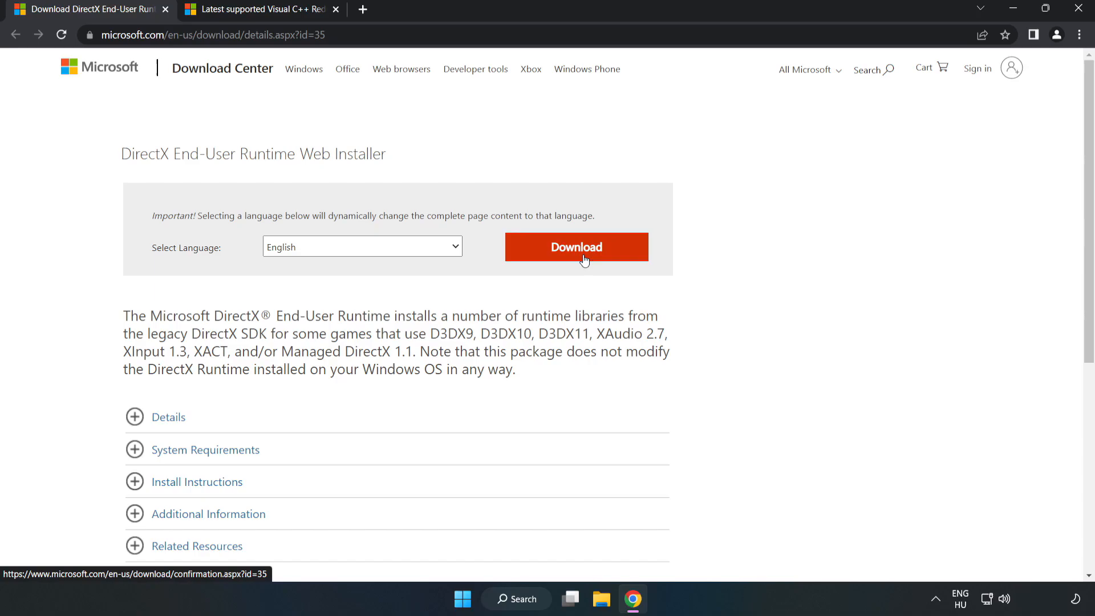
pyautogui.click(576, 246)
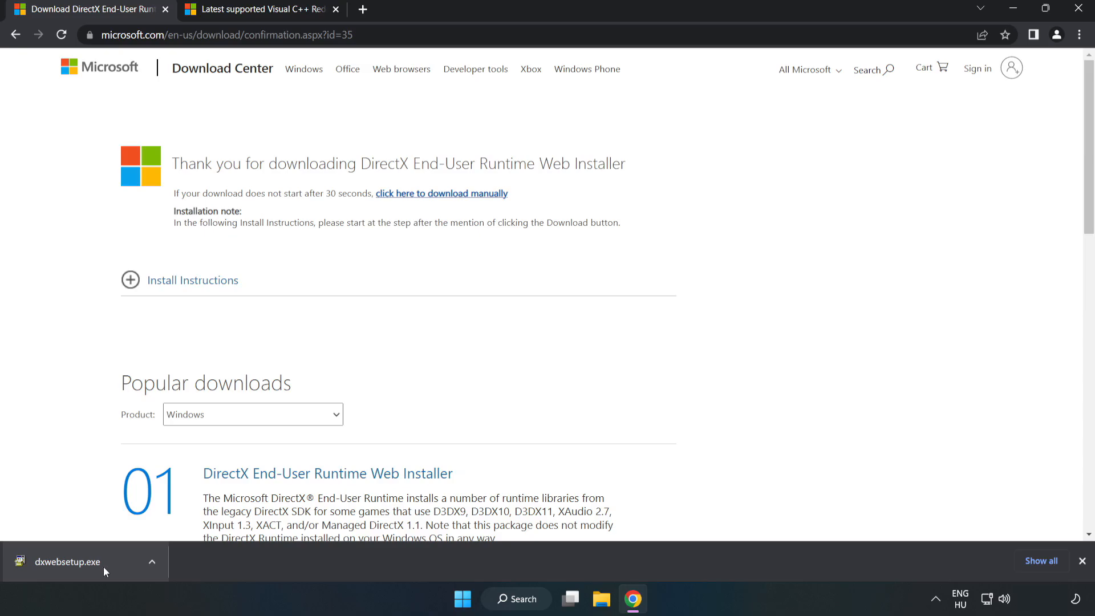
# - Run dxwebsetup.exe, accept the licence, skip the Bing Bar, and finish setup
pyautogui.click(67, 562)
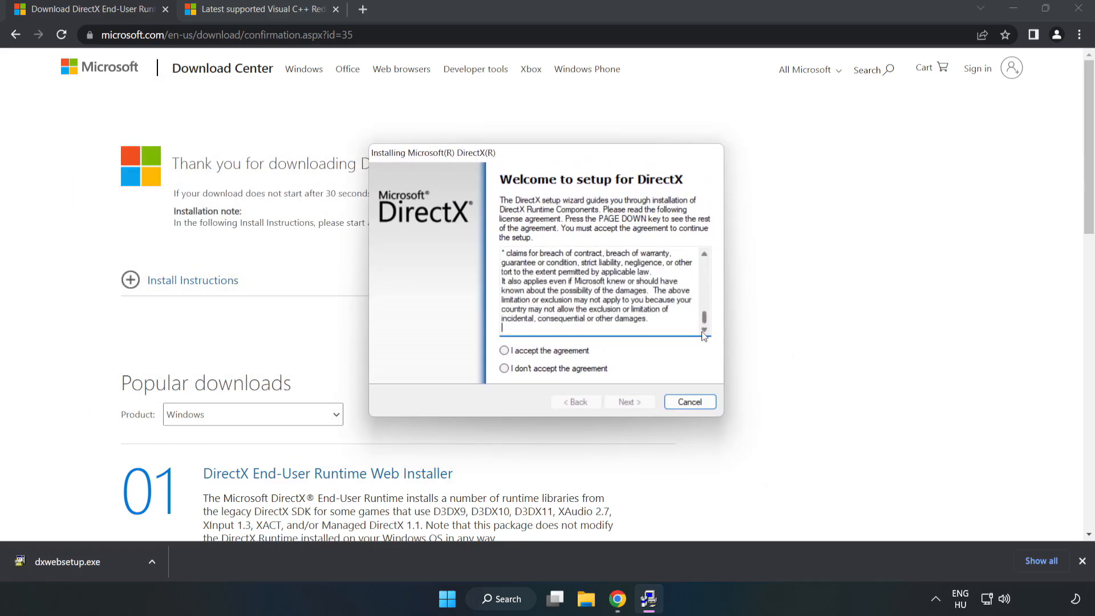
pyautogui.click(504, 350)
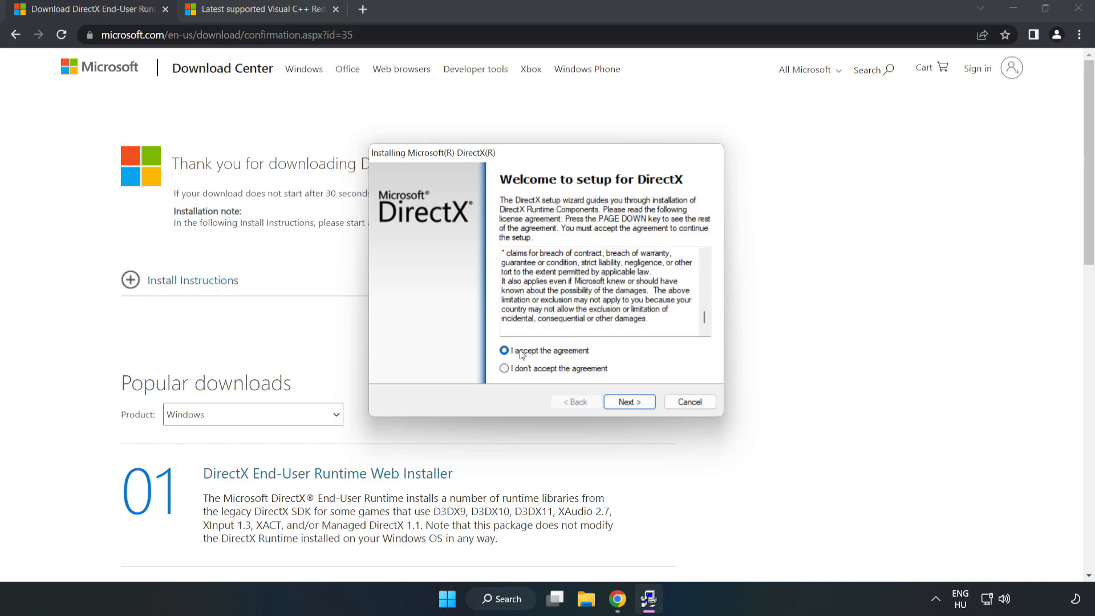
pyautogui.click(627, 401)
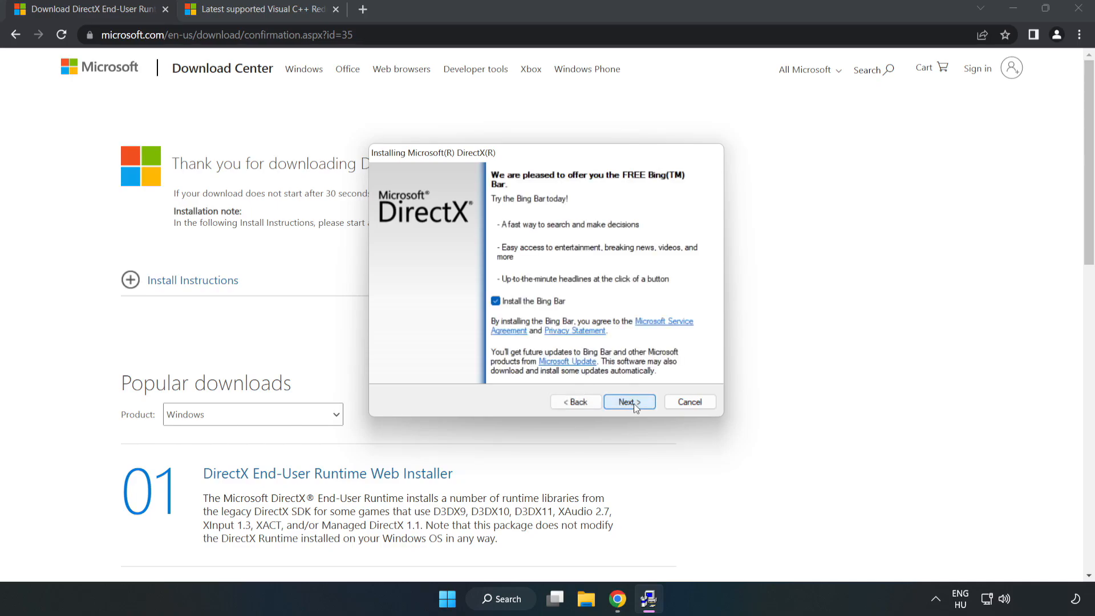
pyautogui.click(494, 300)
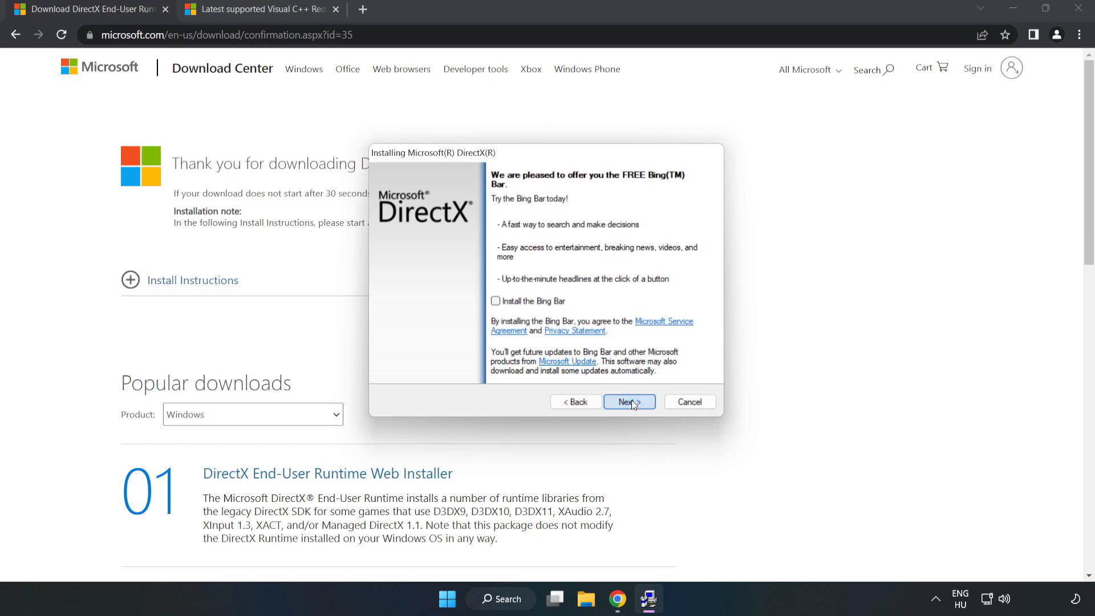
pyautogui.click(628, 402)
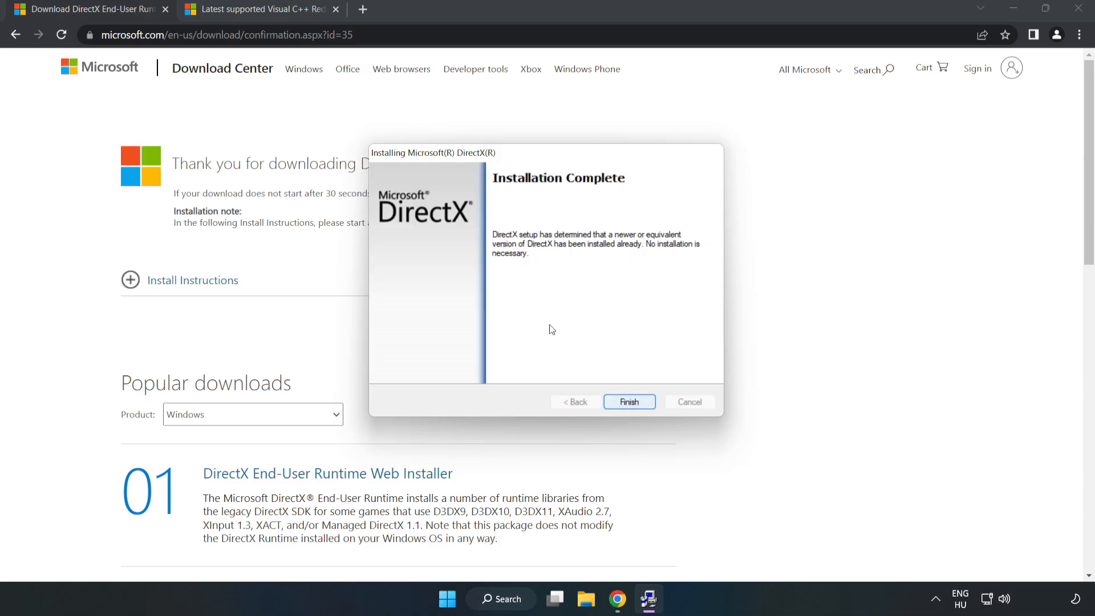
pyautogui.click(628, 402)
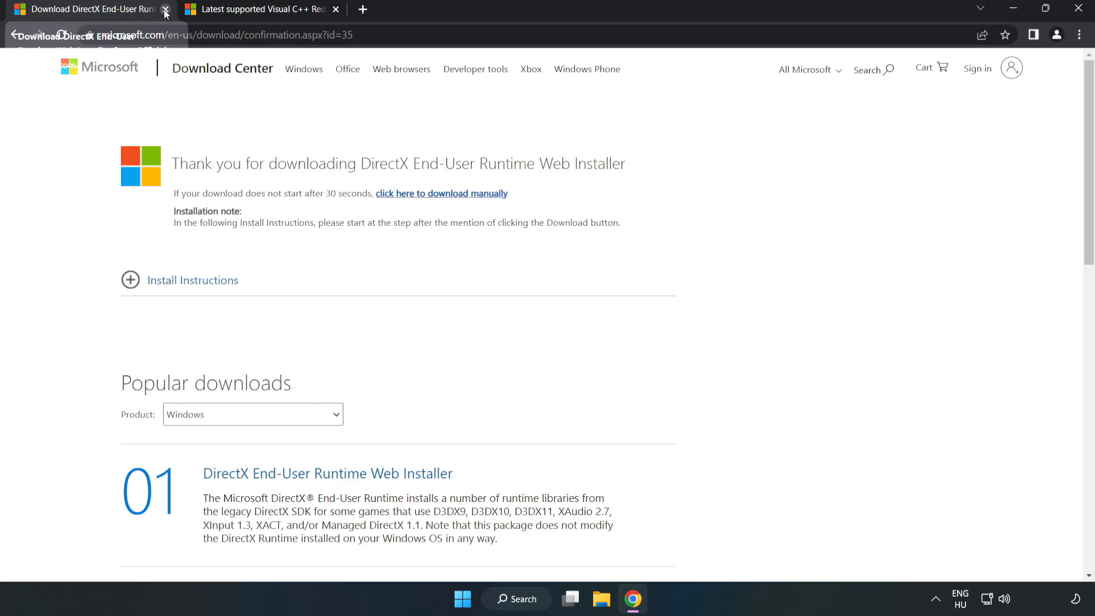
# - Close the DirectX tab and download the ARM64 Visual C++ Redistributable, allowing multiple downloads
pyautogui.click(165, 13)
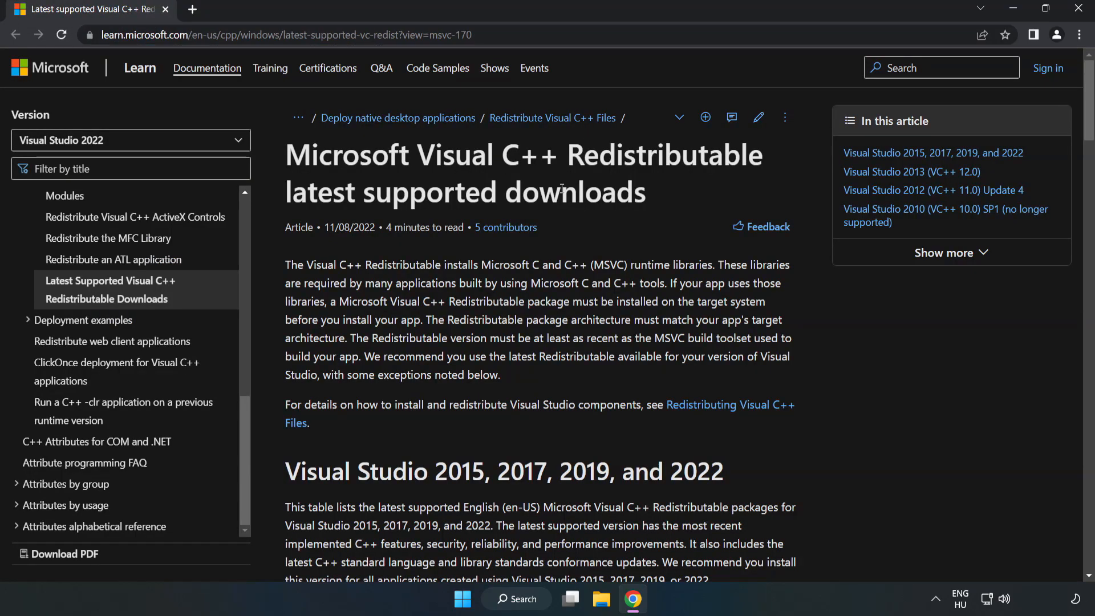
pyautogui.scroll(-3)
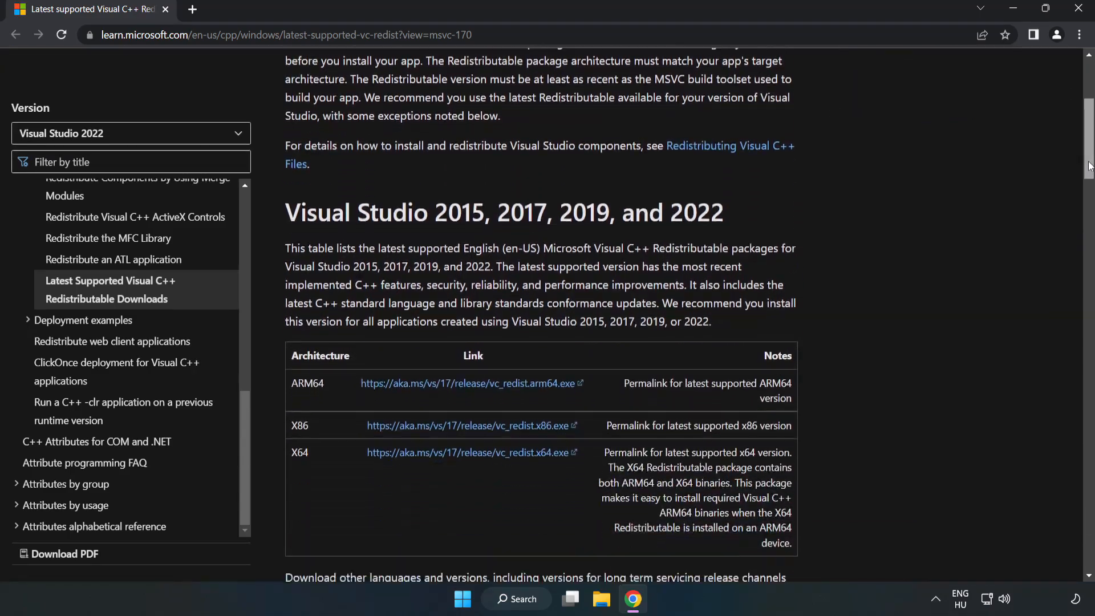
pyautogui.scroll(-3)
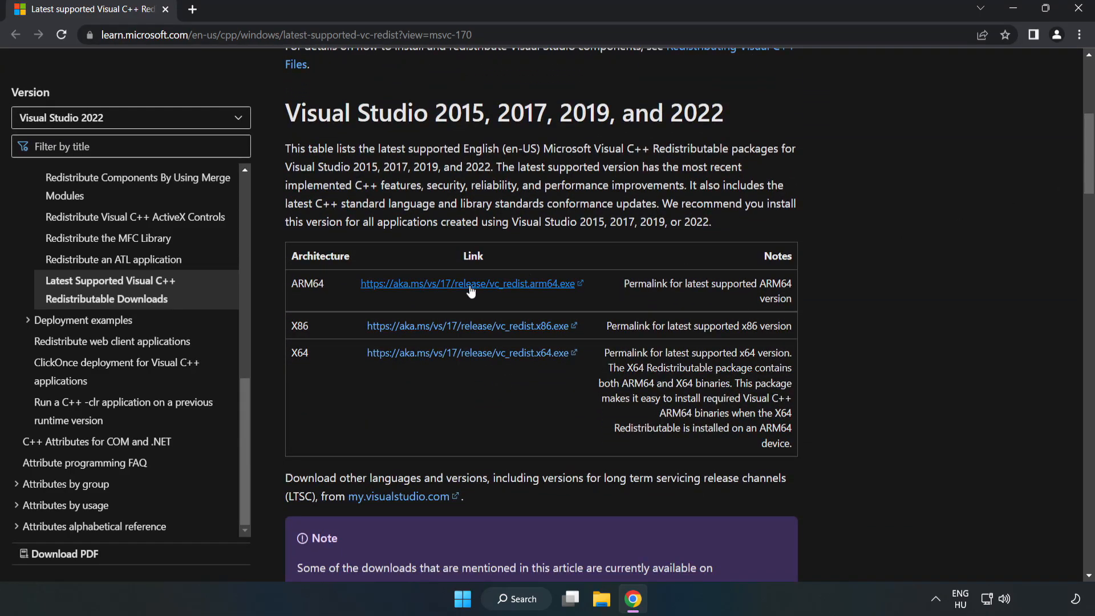
pyautogui.click(471, 284)
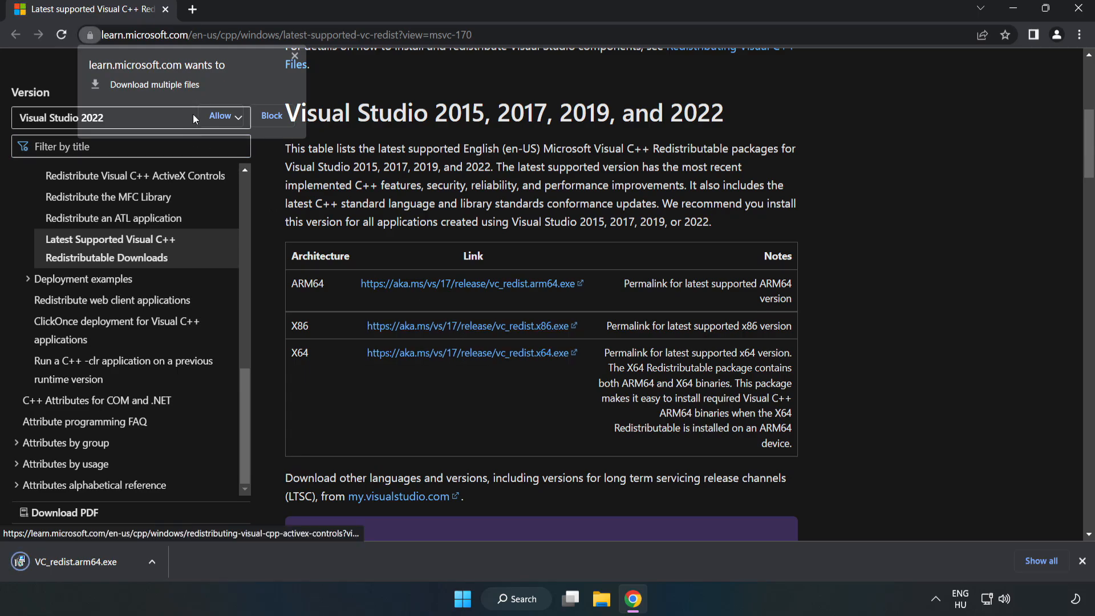
pyautogui.click(220, 115)
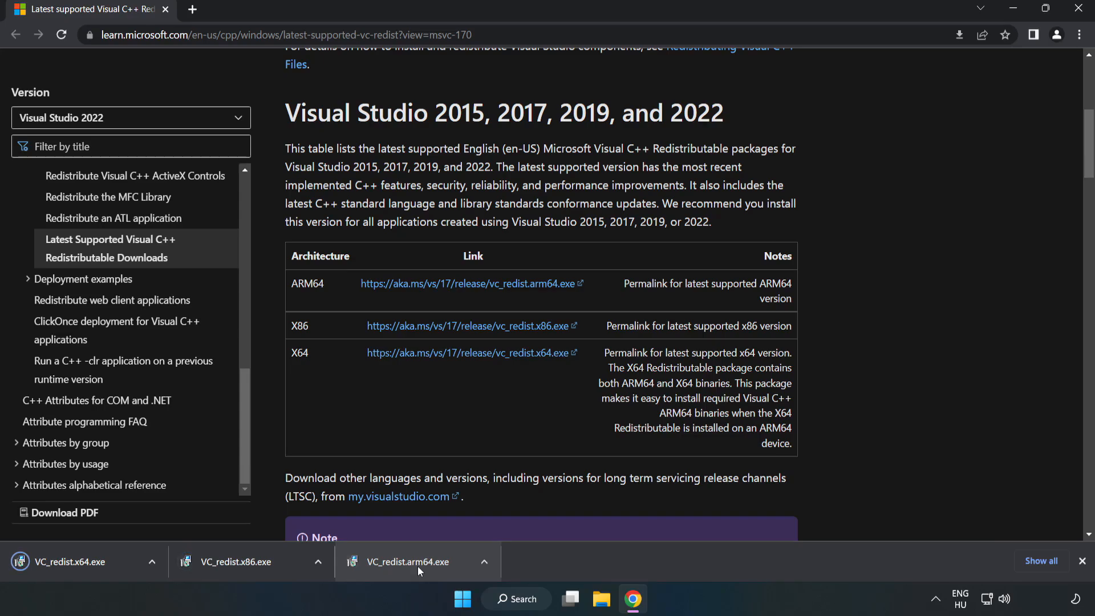
# - Try installing the ARM64 Visual C++ Redistributable, which fails as unsupported
pyautogui.click(411, 561)
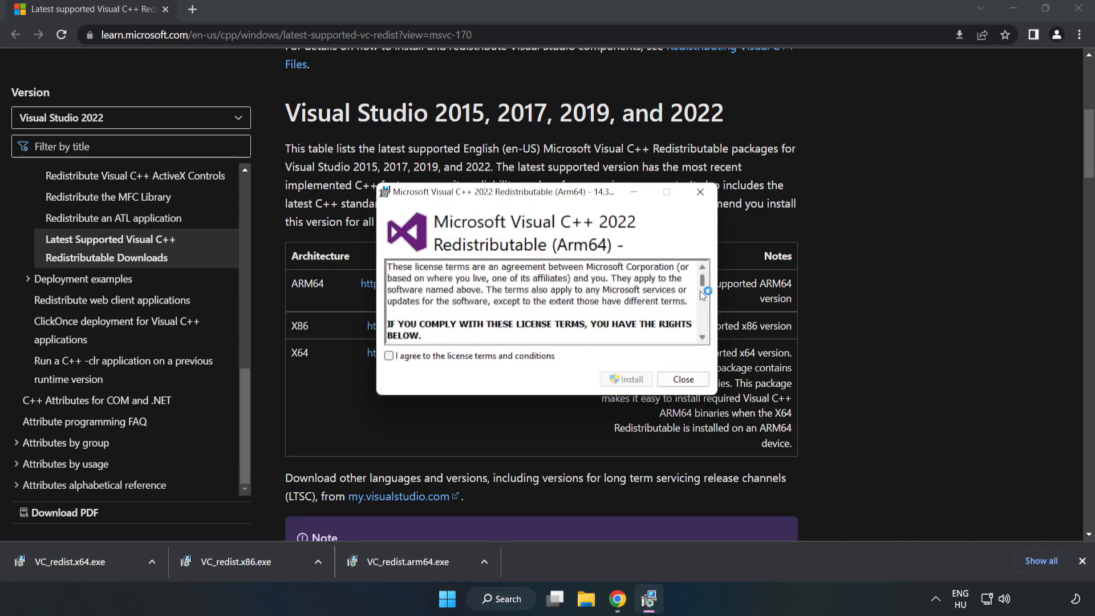
pyautogui.click(389, 356)
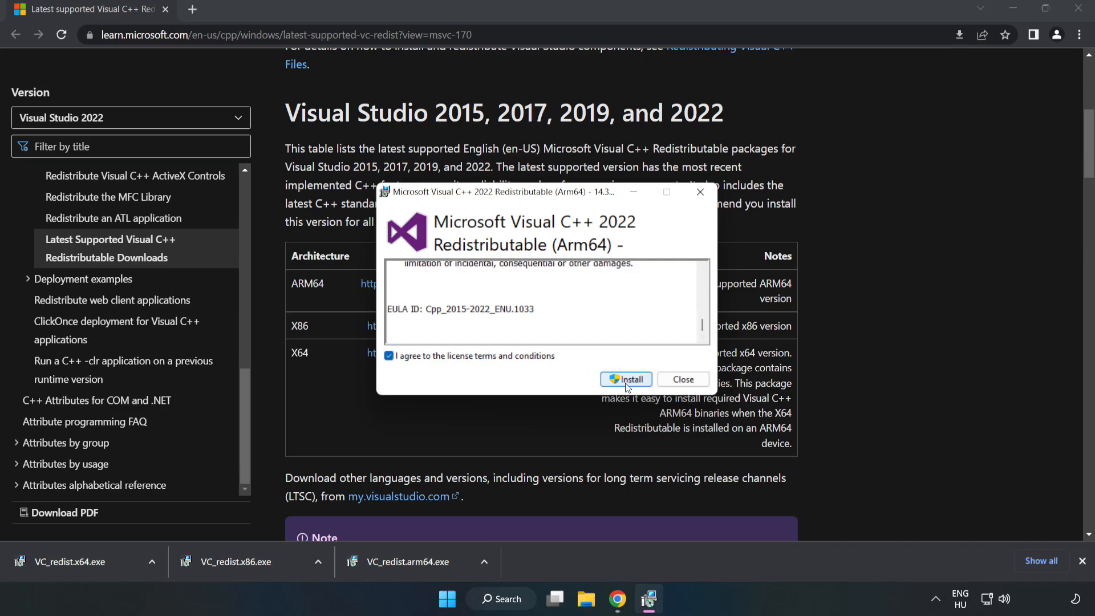
pyautogui.click(626, 379)
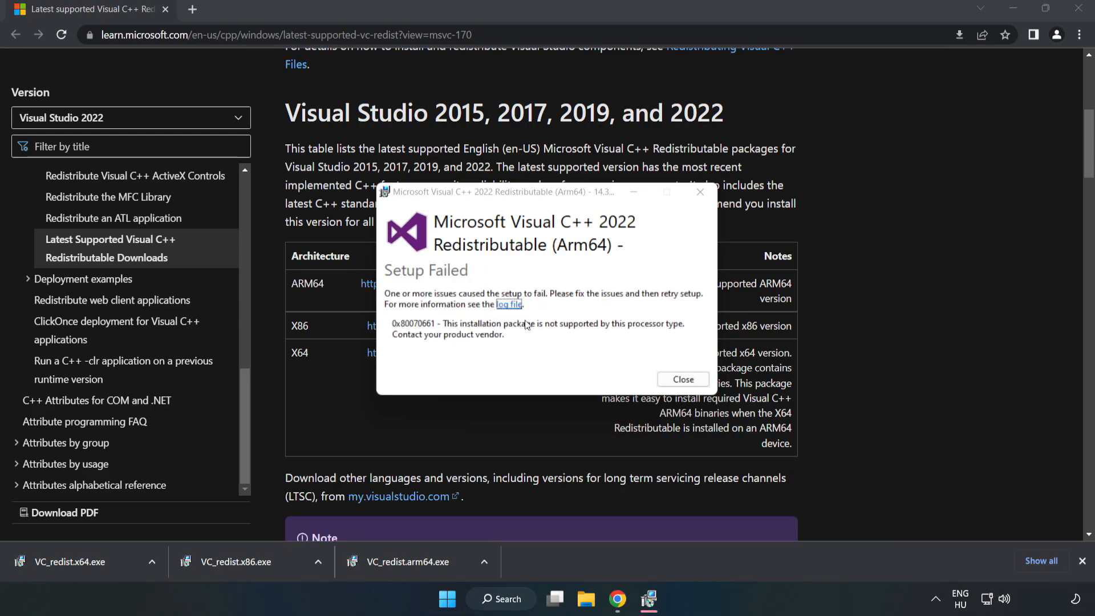
pyautogui.click(681, 379)
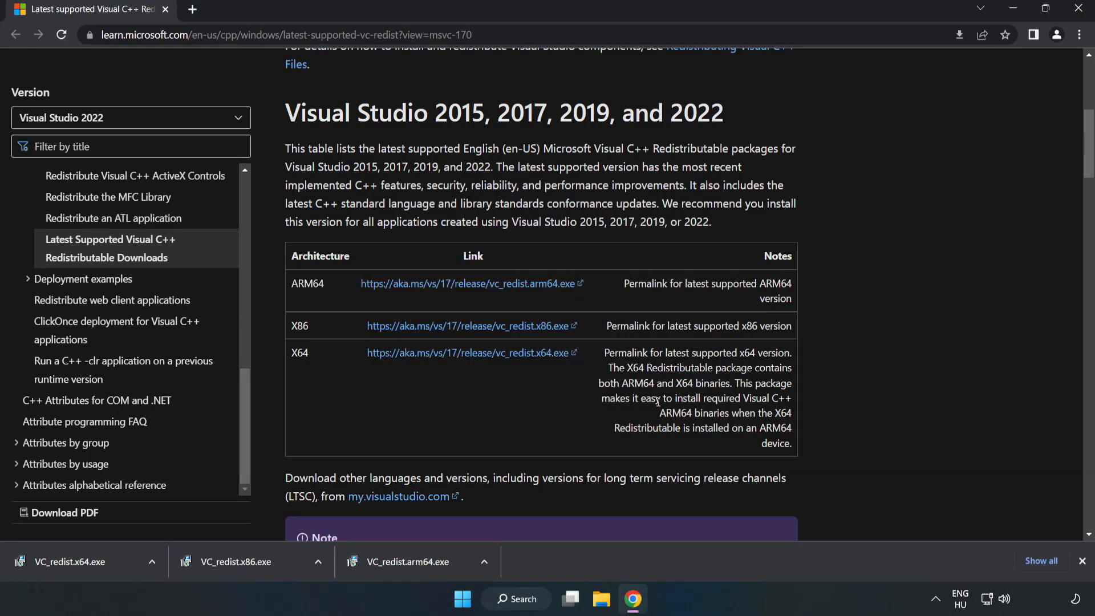
# - Install the x86 and x64 Visual C++ 2015-2022 Redistributables without restarting
pyautogui.click(237, 561)
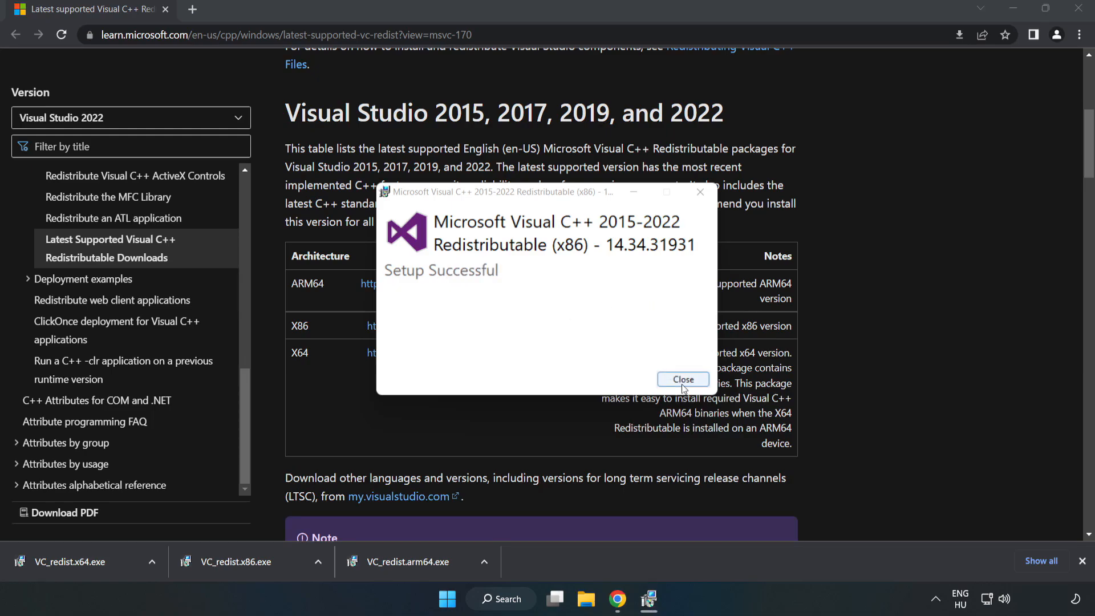
pyautogui.click(683, 380)
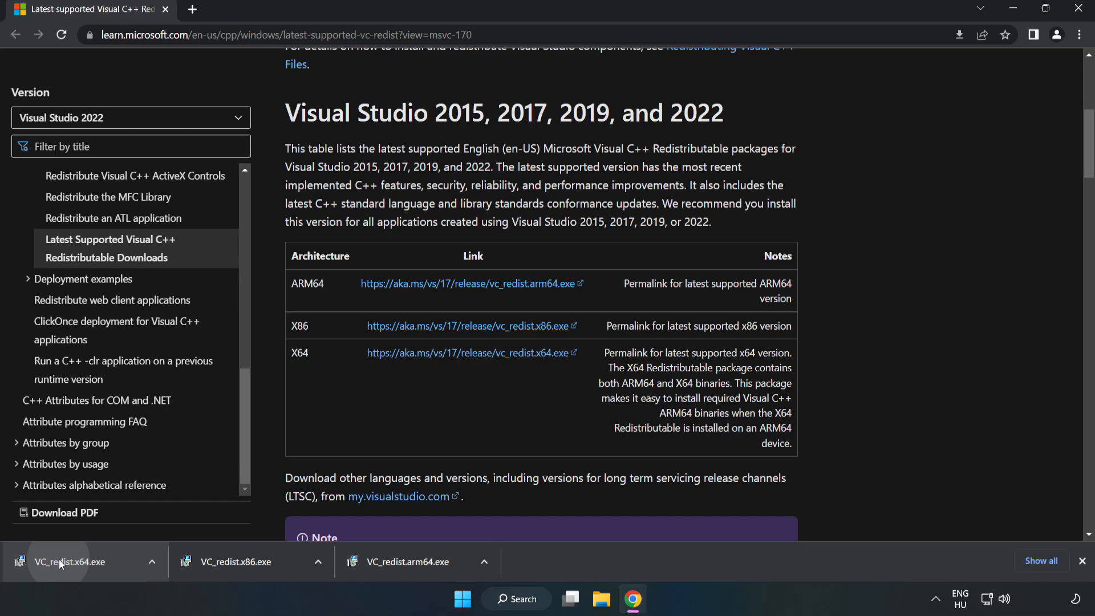
pyautogui.click(69, 561)
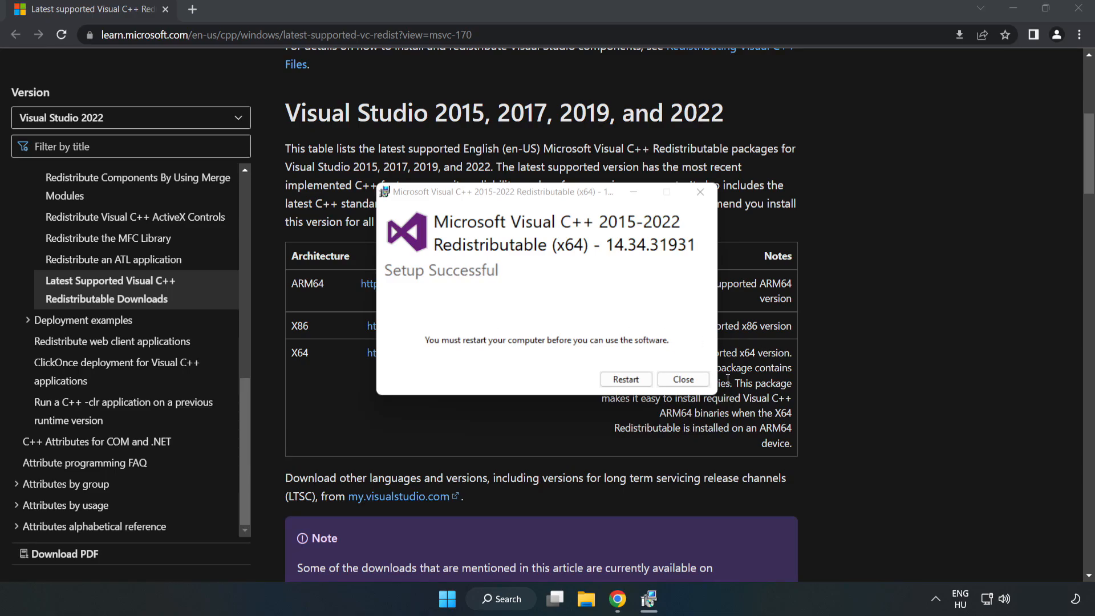
pyautogui.click(681, 380)
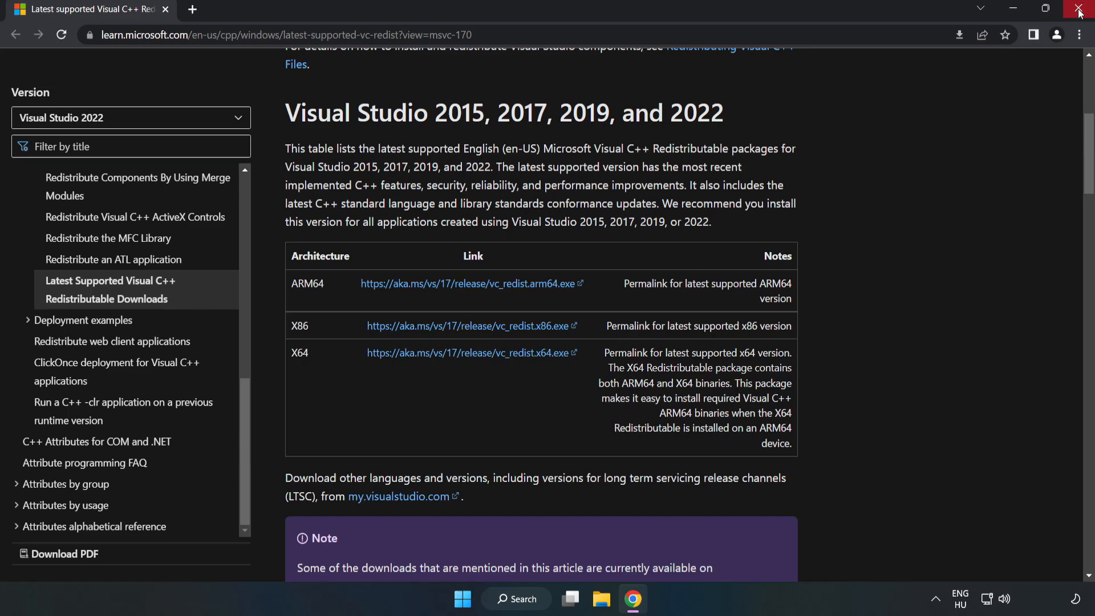
# - Close Chrome and bring up the Start menu power options to restart the PC
pyautogui.click(1080, 9)
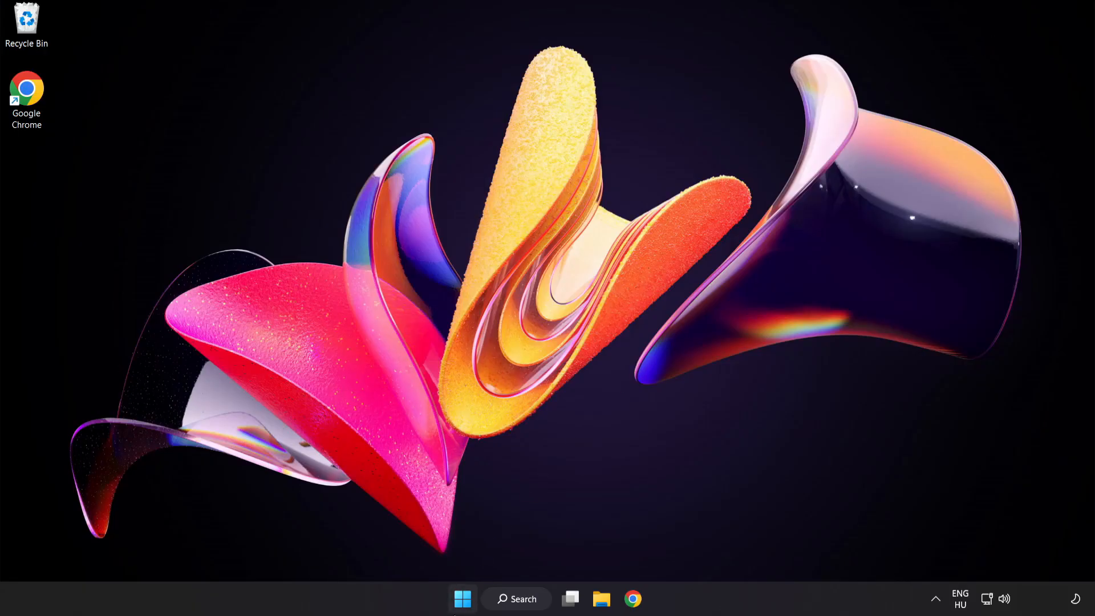
pyautogui.click(461, 599)
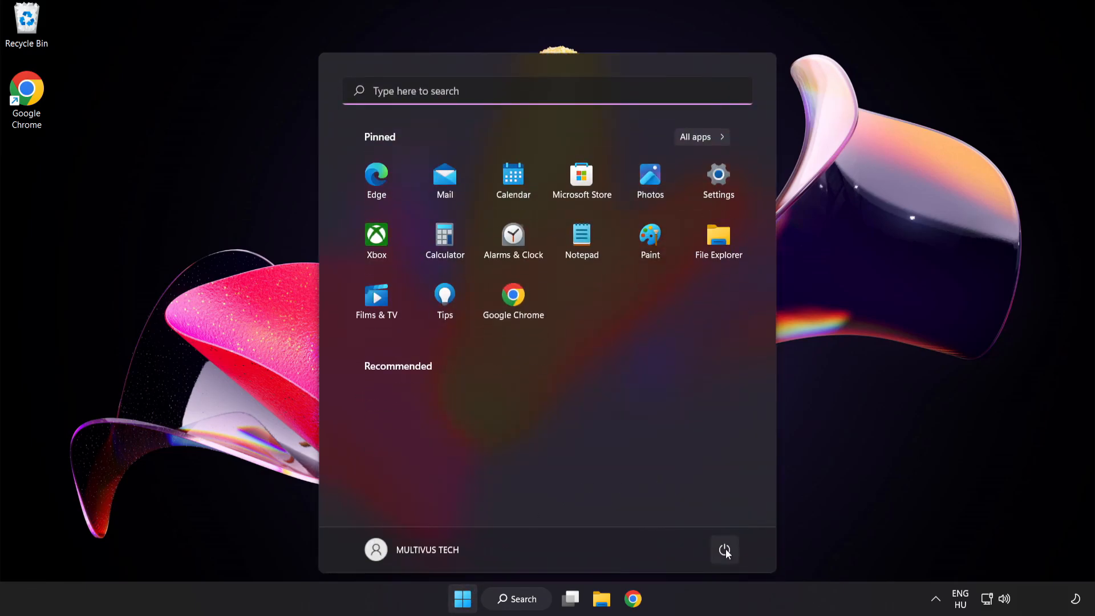
pyautogui.click(724, 550)
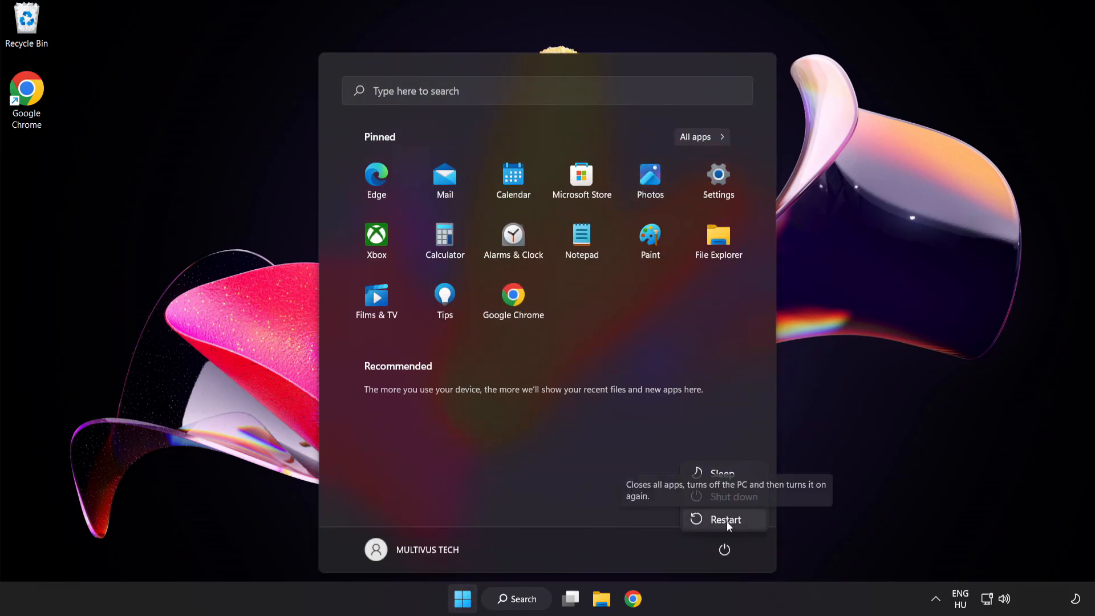